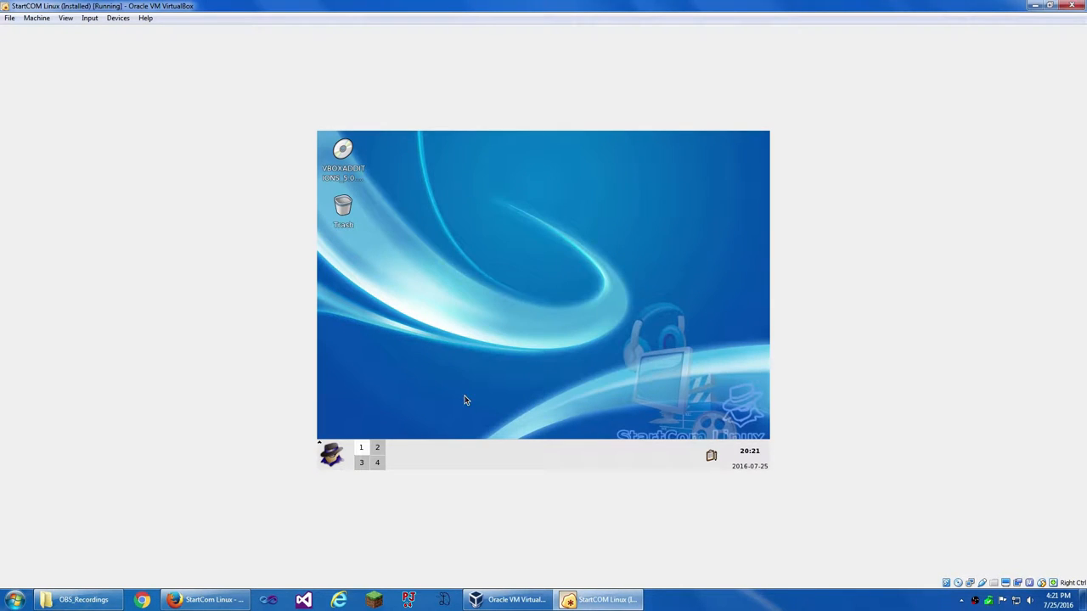
Step: Open the K launcher menu in the KDE panel to show All Applications
{"action": "right_click", "coordinate": [465, 400]}
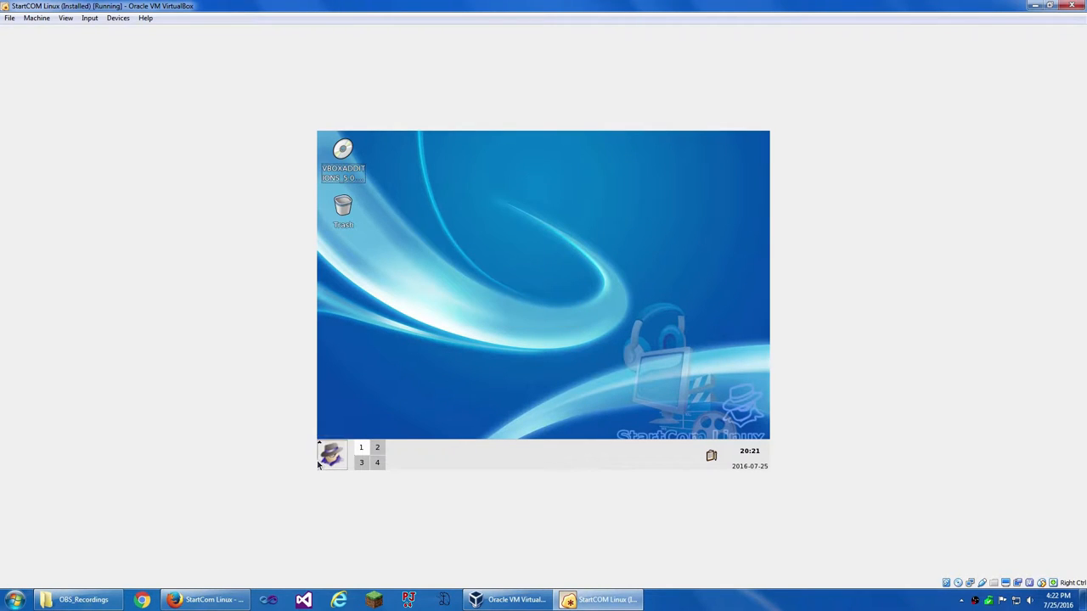
{"action": "left_click", "coordinate": [330, 455]}
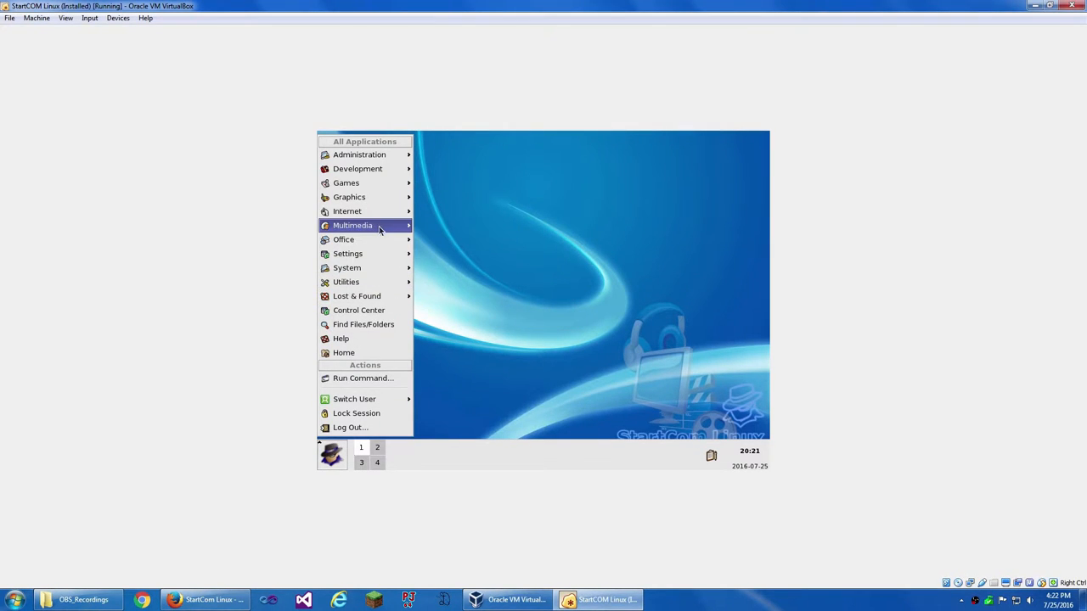
{"action": "mouse_move", "coordinate": [361, 378]}
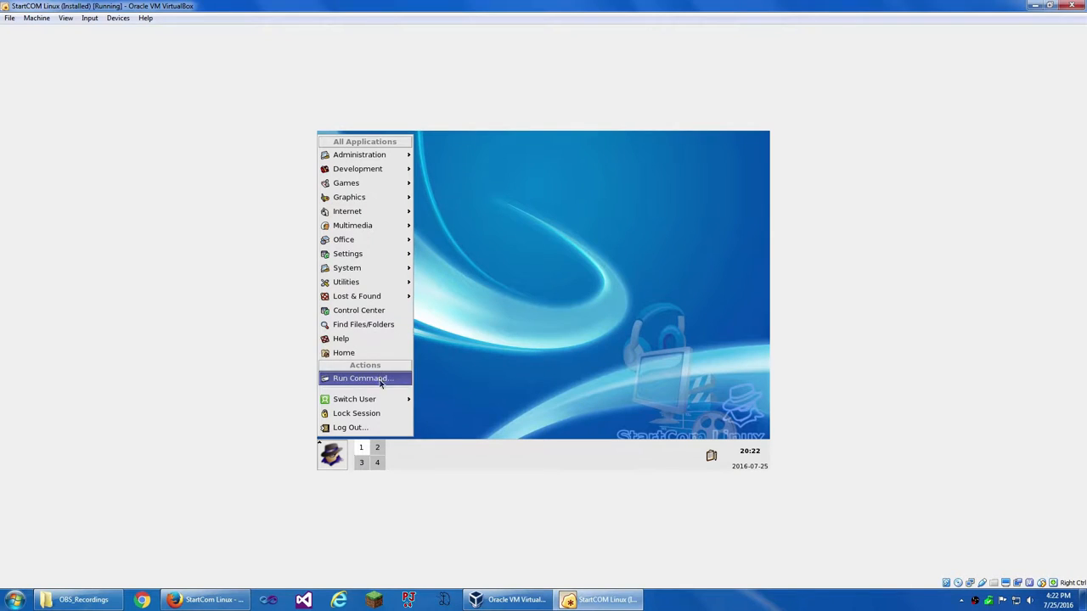
{"action": "mouse_move", "coordinate": [350, 370]}
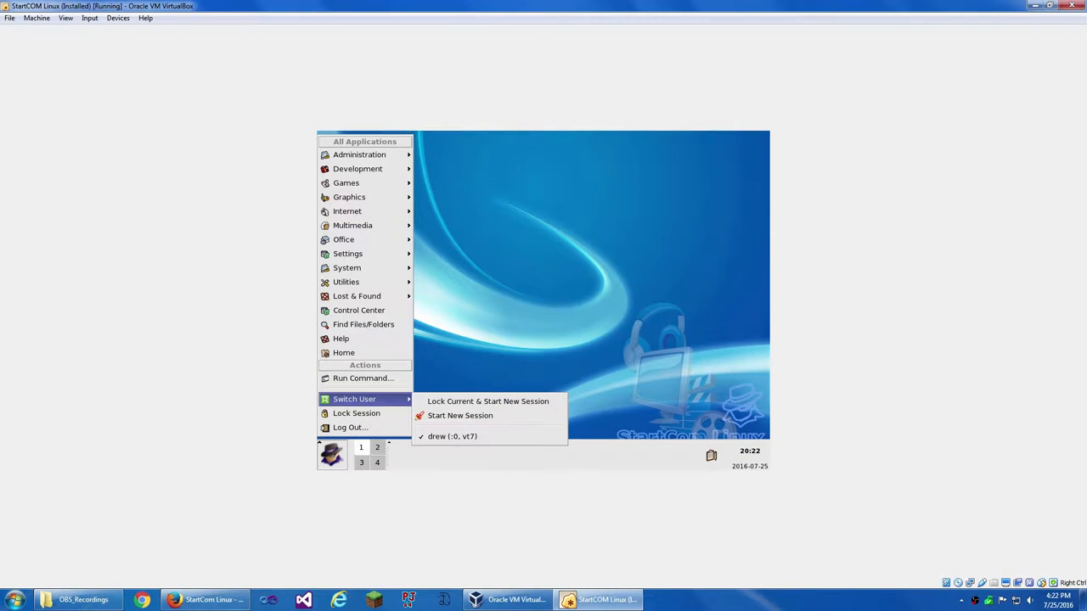
{"action": "mouse_move", "coordinate": [358, 310]}
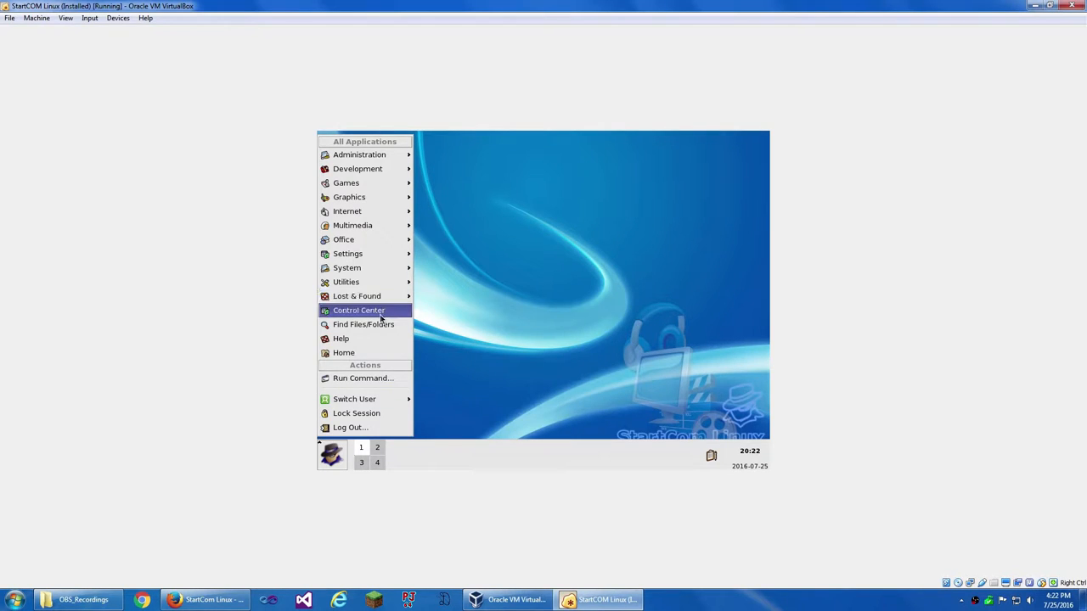
Step: Launch Control Center and browse the Appearance & Themes Background, Colors, Fonts and Icons pages
{"action": "left_click", "coordinate": [359, 310]}
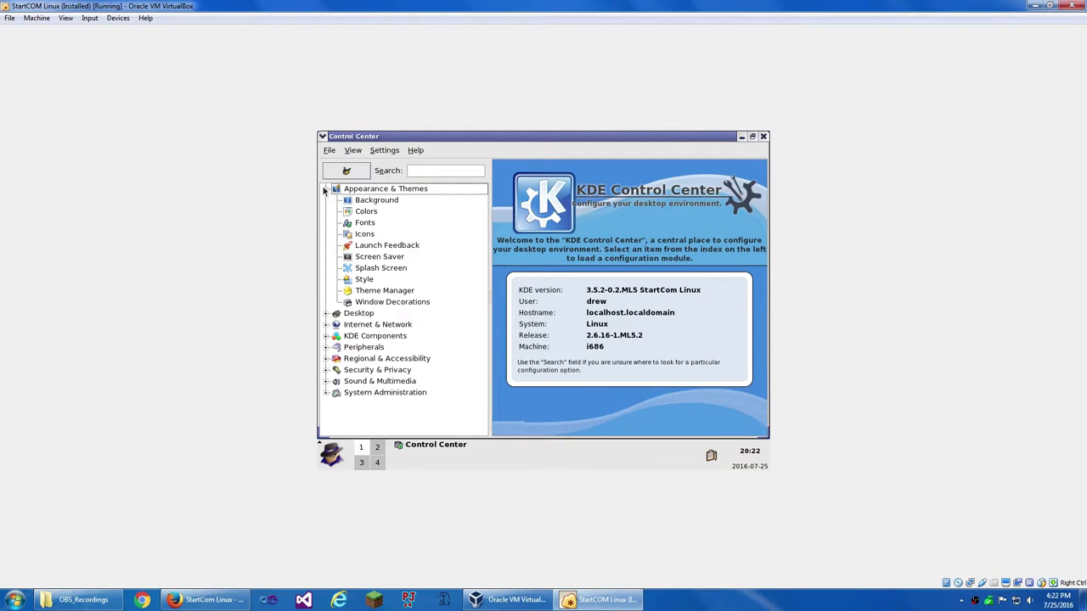
{"action": "left_click", "coordinate": [386, 188]}
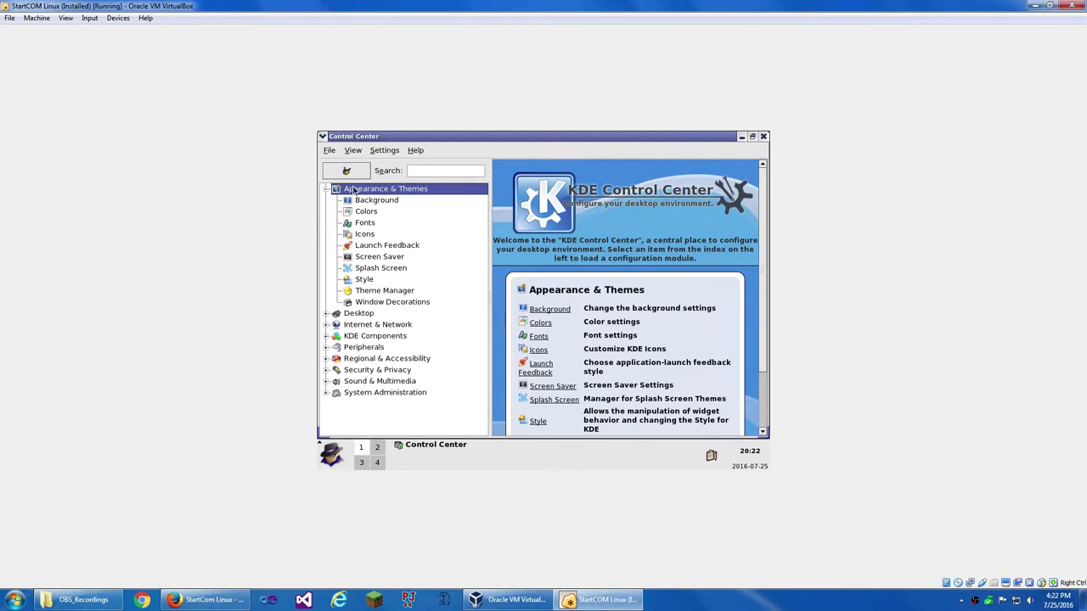
{"action": "left_click", "coordinate": [376, 199]}
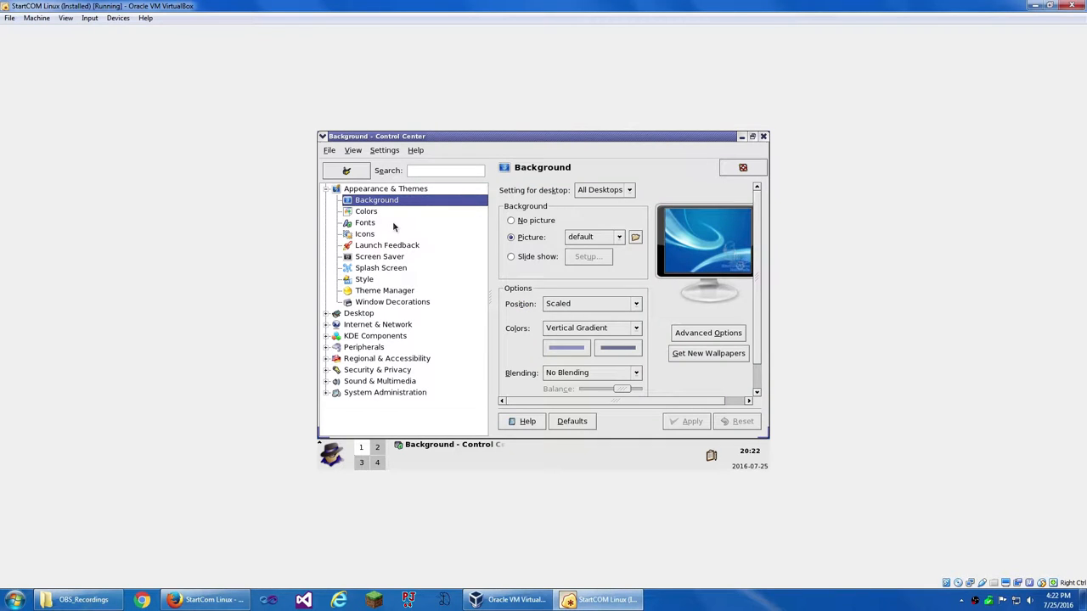
{"action": "left_click", "coordinate": [366, 211]}
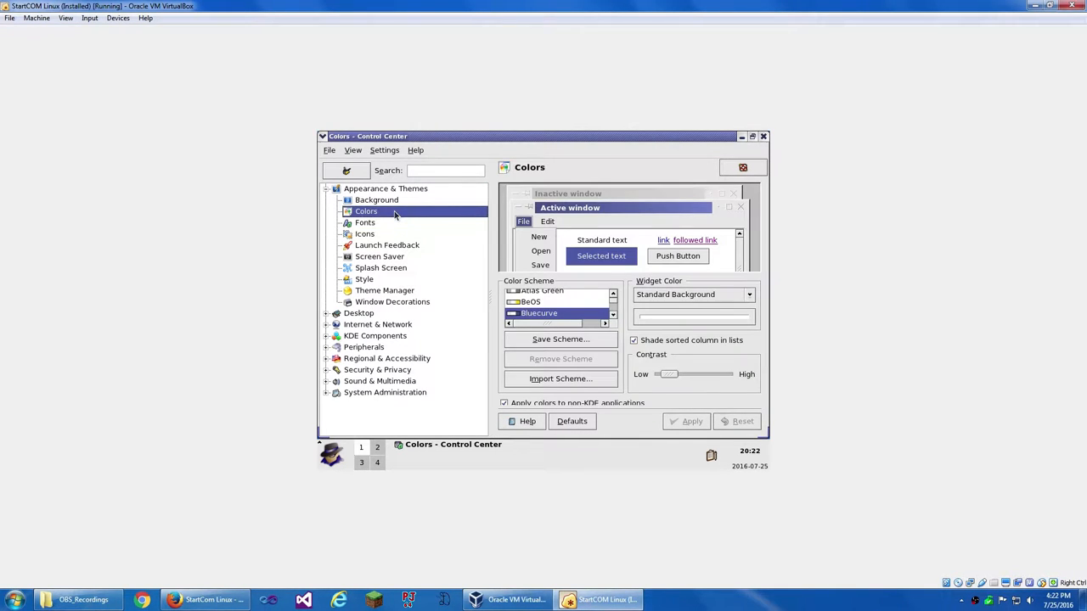
{"action": "left_click", "coordinate": [365, 223]}
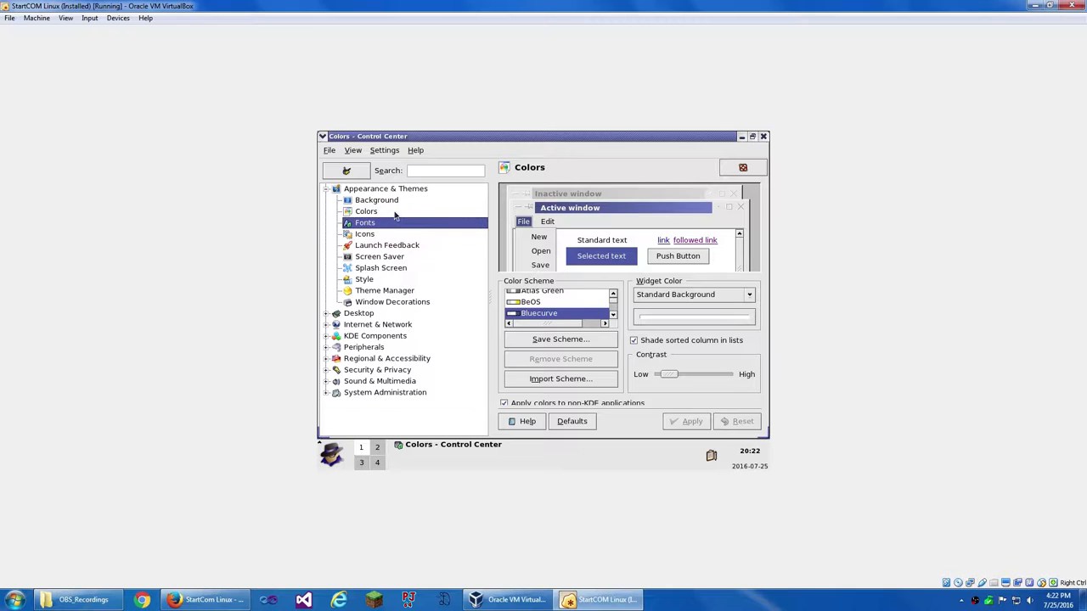
{"action": "left_click", "coordinate": [365, 222]}
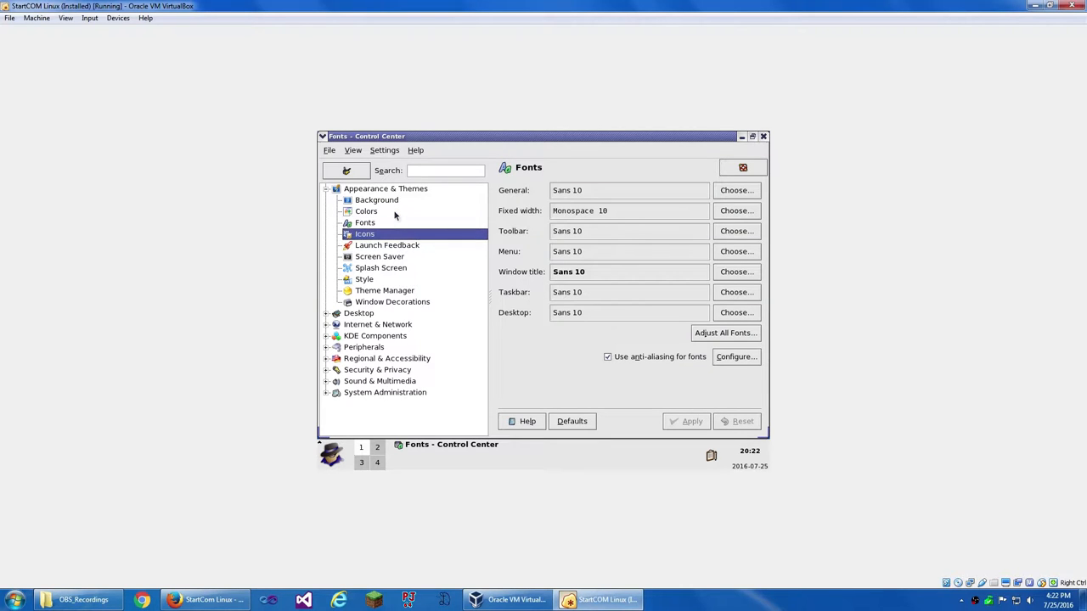
Step: Try the GNOME icon theme, then choose Crystal SVG
{"action": "left_click", "coordinate": [363, 233]}
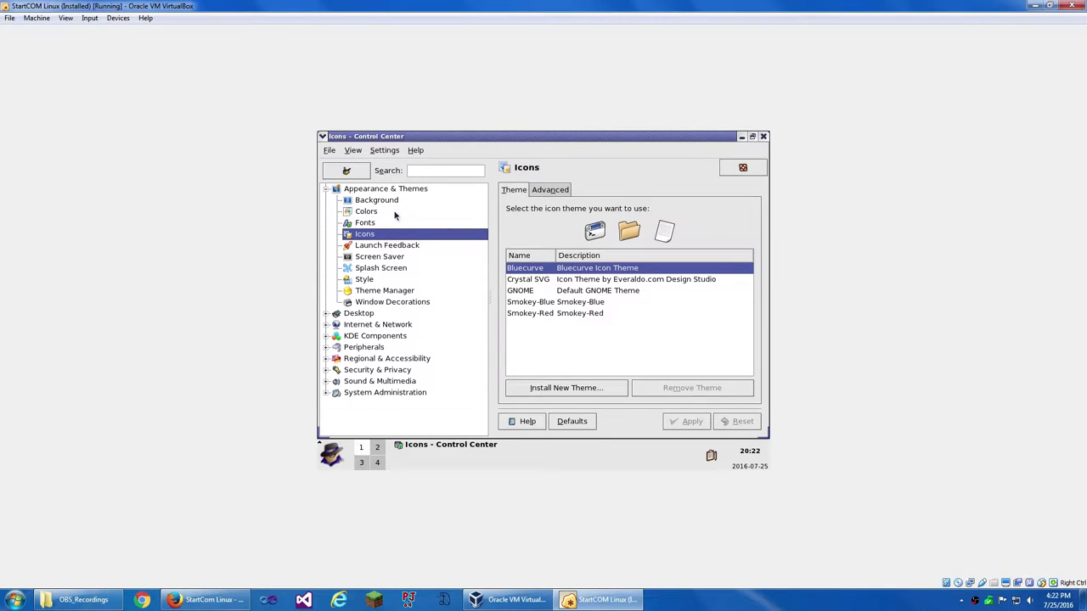
{"action": "mouse_move", "coordinate": [586, 295]}
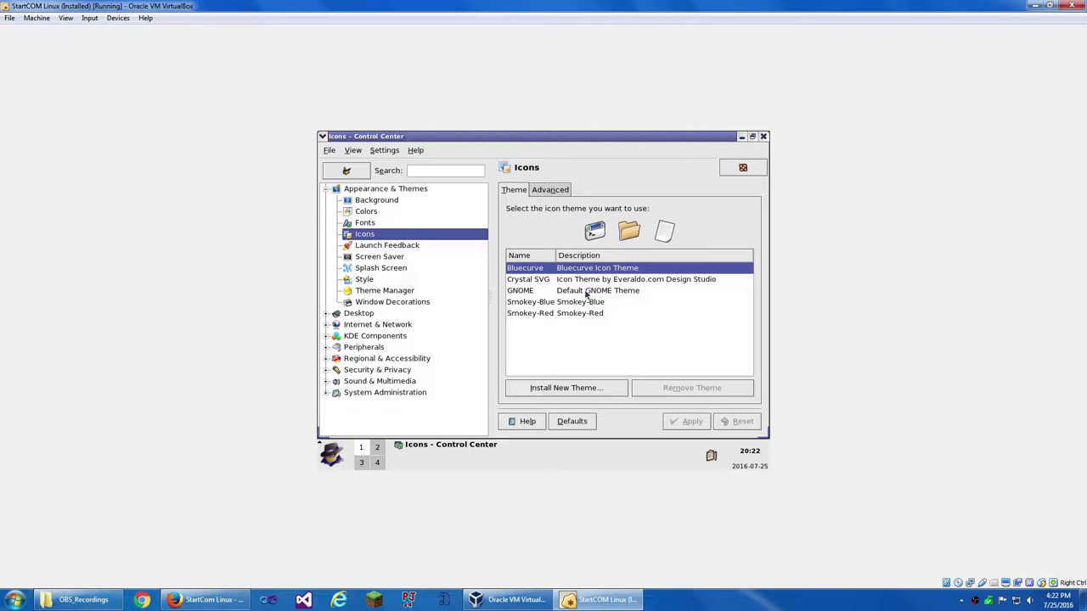
{"action": "left_click", "coordinate": [594, 290]}
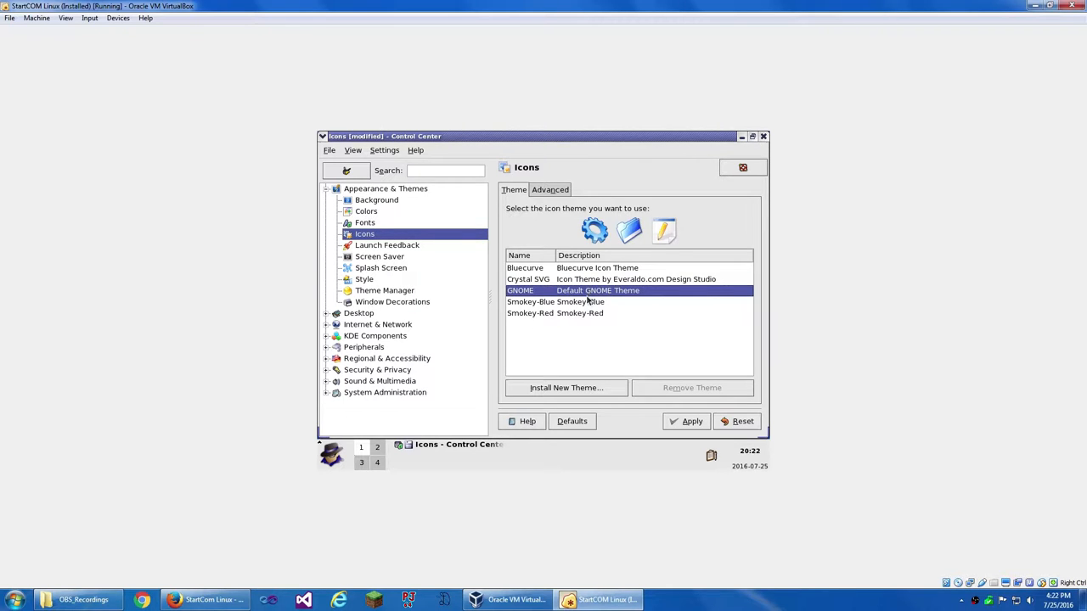
{"action": "mouse_move", "coordinate": [586, 279]}
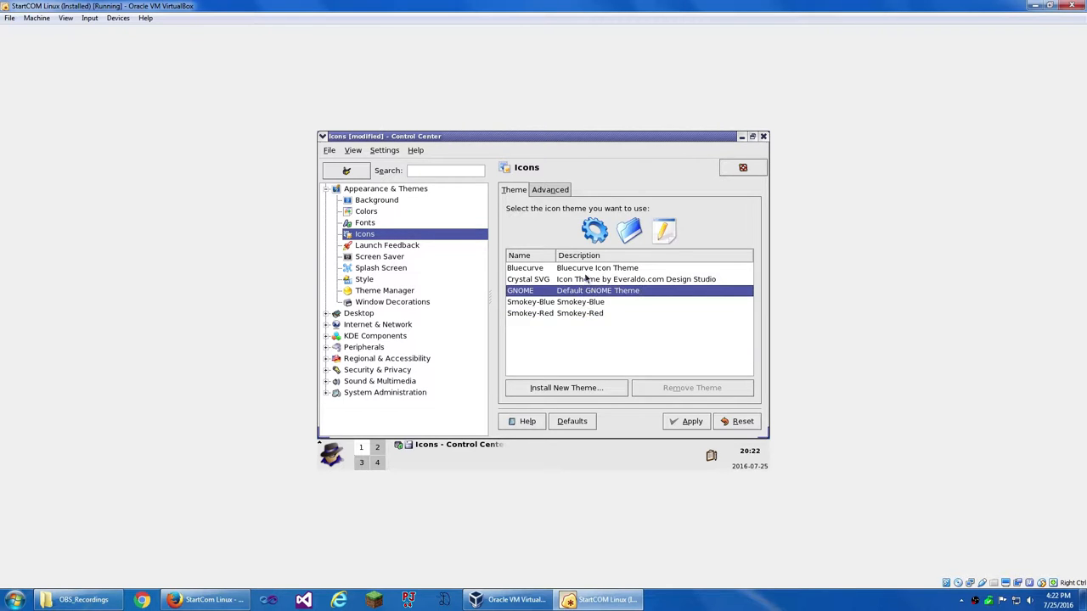
{"action": "left_click", "coordinate": [524, 268]}
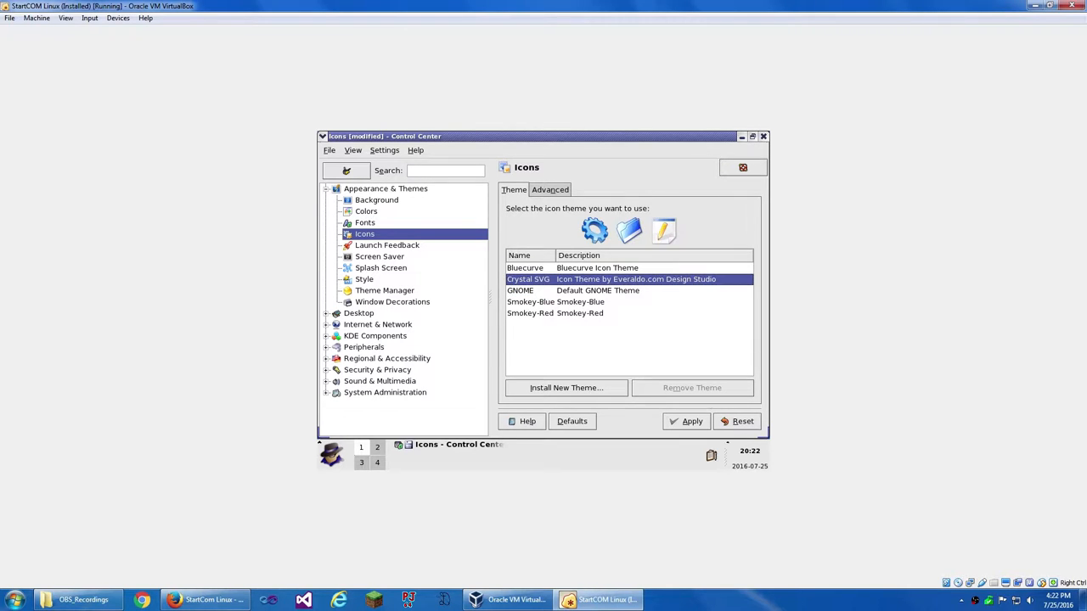
Step: Review Launch Feedback, Screen Saver and Splash Screen settings, answering the unsaved-changes prompt
{"action": "left_click", "coordinate": [692, 421]}
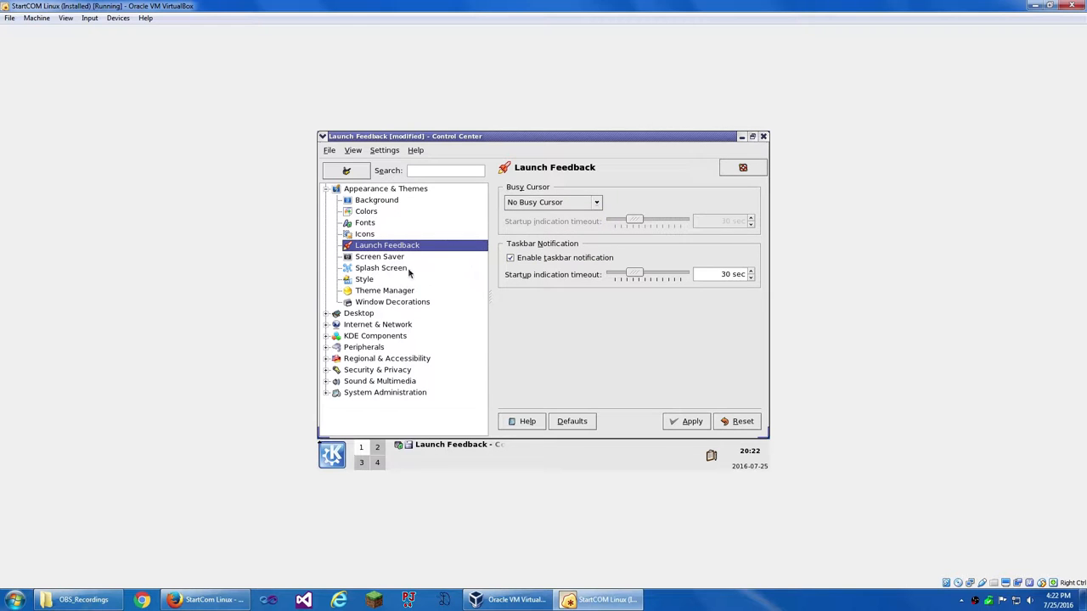
{"action": "left_click", "coordinate": [380, 256]}
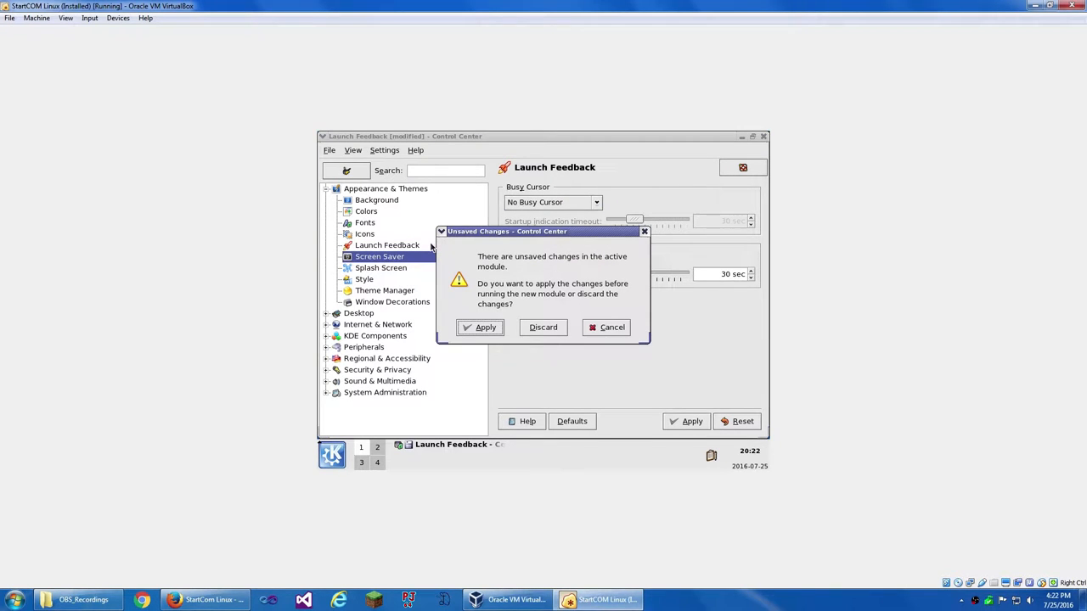
{"action": "left_click", "coordinate": [543, 327]}
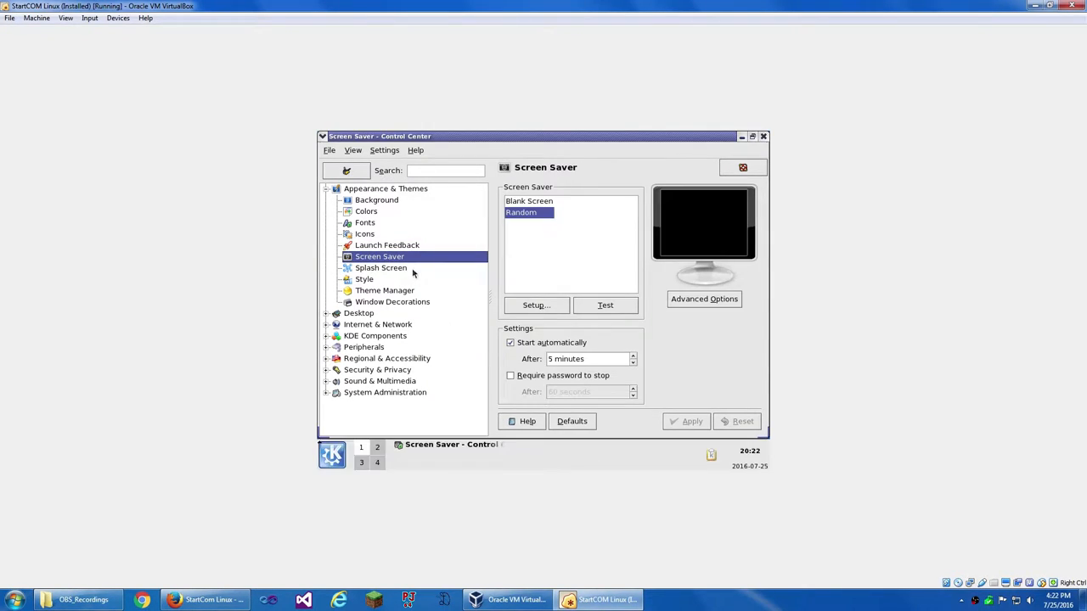
{"action": "left_click", "coordinate": [380, 268]}
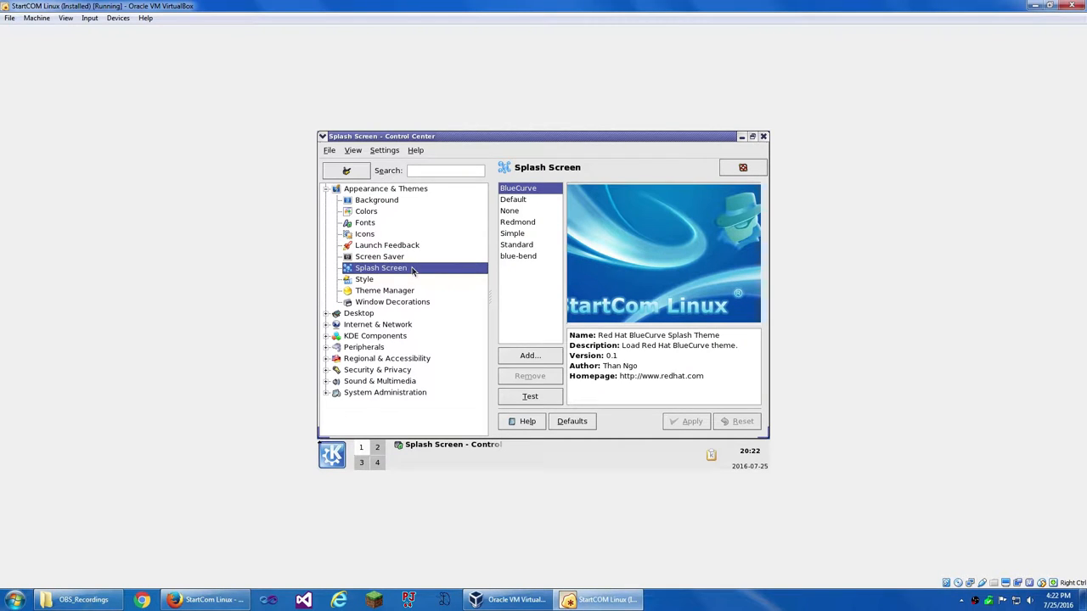
Step: Preview the CDE and KDE Classic widget styles, then restore and apply Bluecurve
{"action": "left_click", "coordinate": [364, 279]}
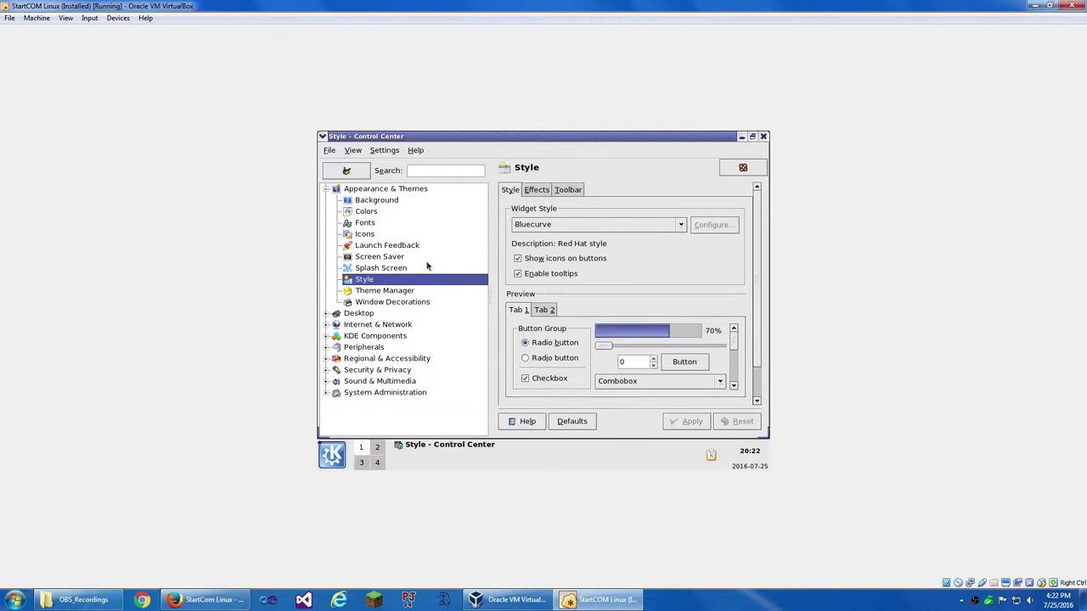
{"action": "left_click", "coordinate": [680, 224]}
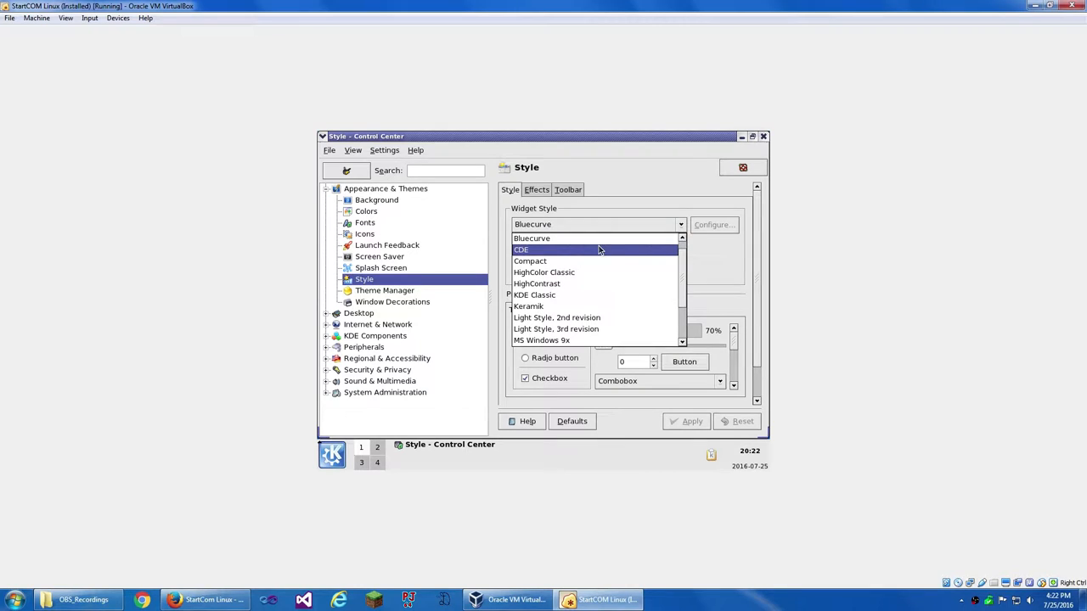
{"action": "left_click", "coordinate": [521, 249]}
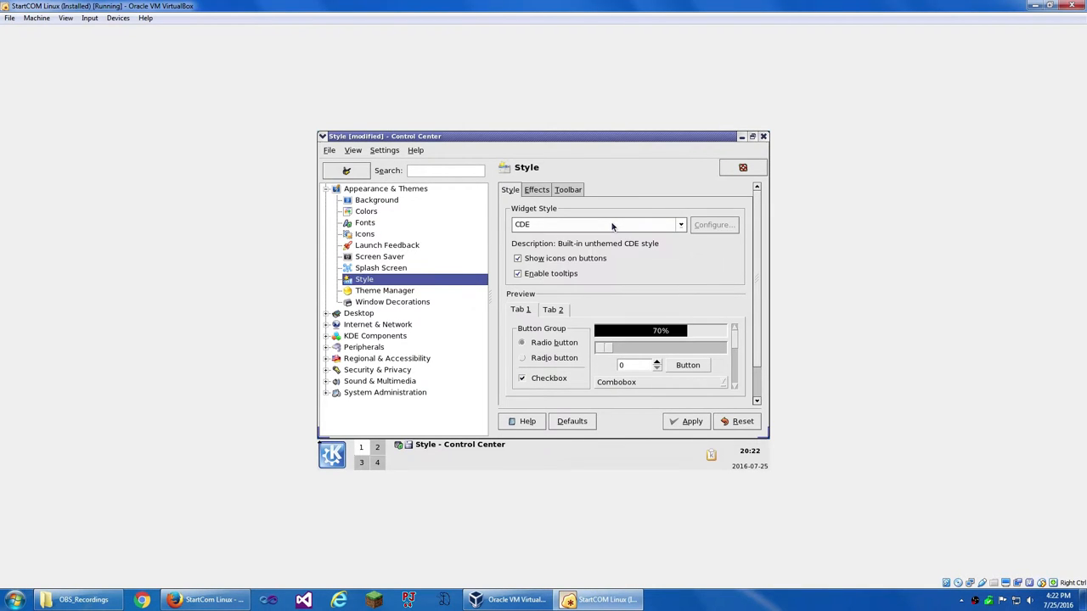
{"action": "left_click", "coordinate": [680, 225]}
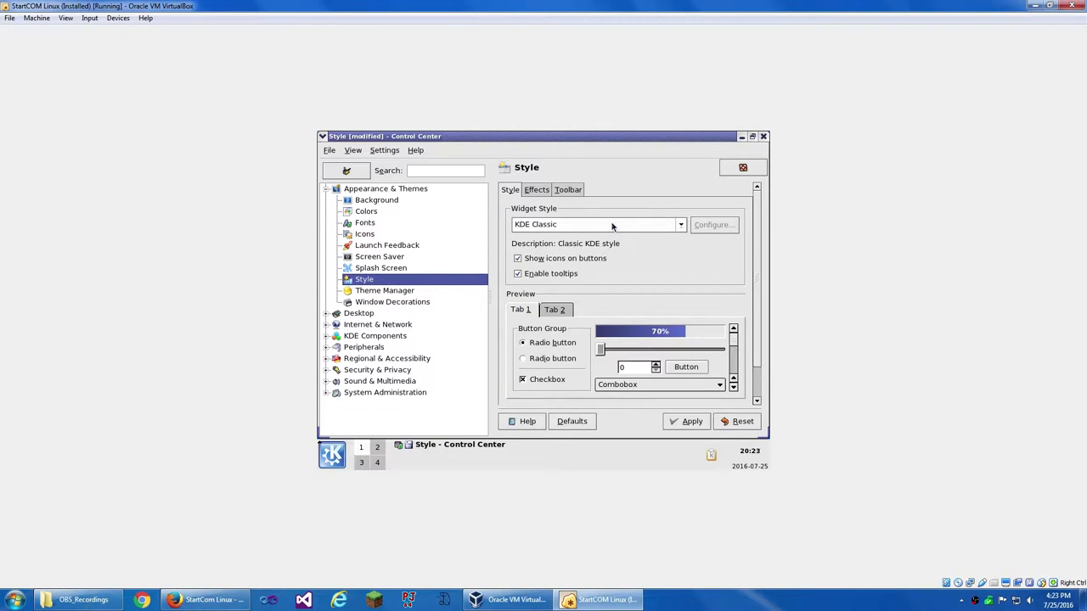
{"action": "left_click", "coordinate": [679, 224]}
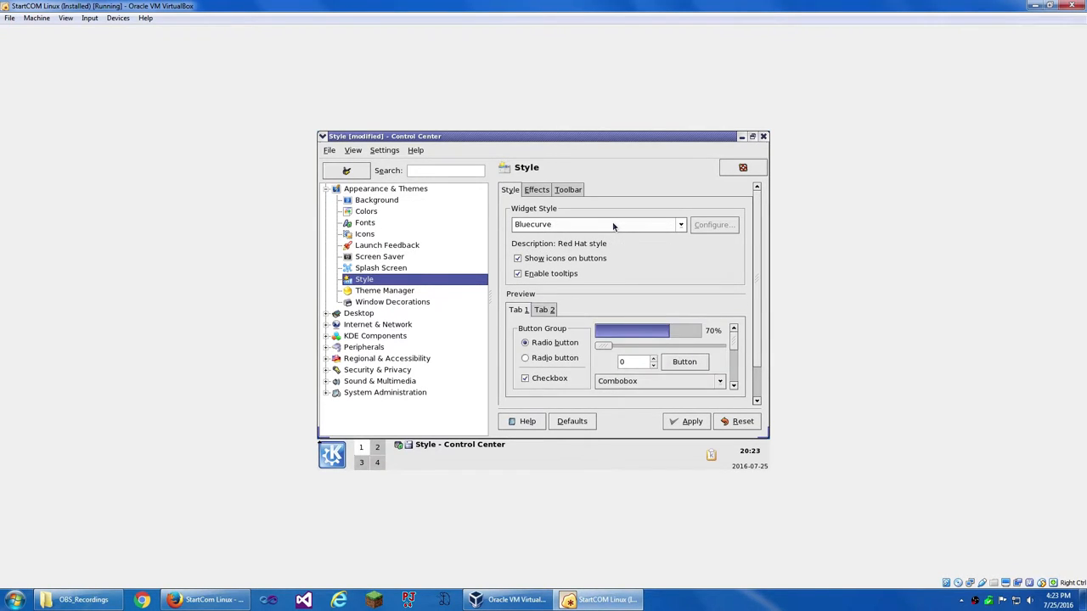
{"action": "left_click", "coordinate": [594, 225]}
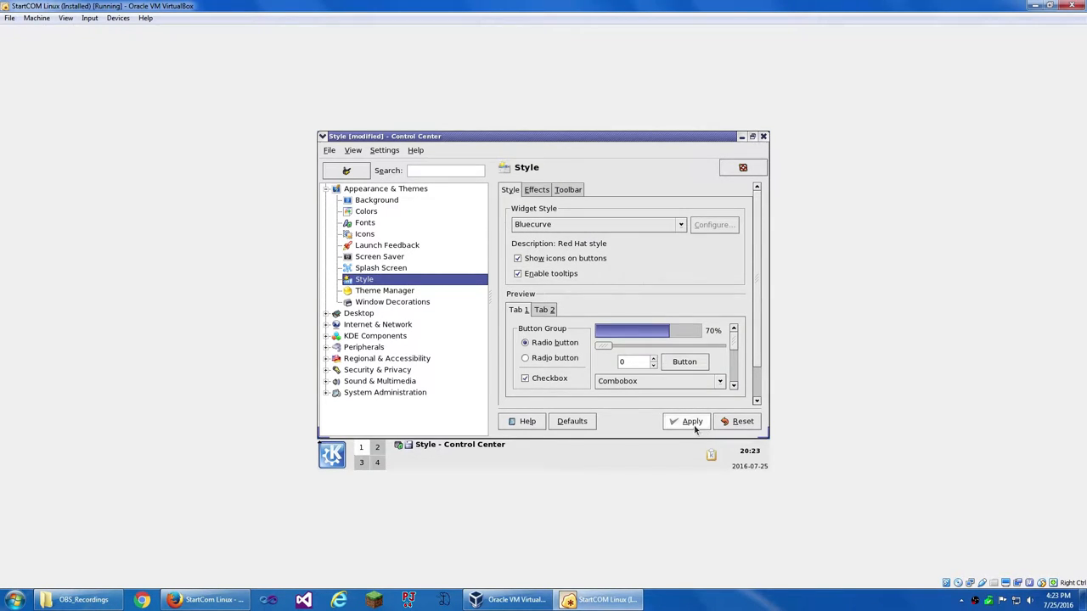
{"action": "left_click", "coordinate": [385, 291]}
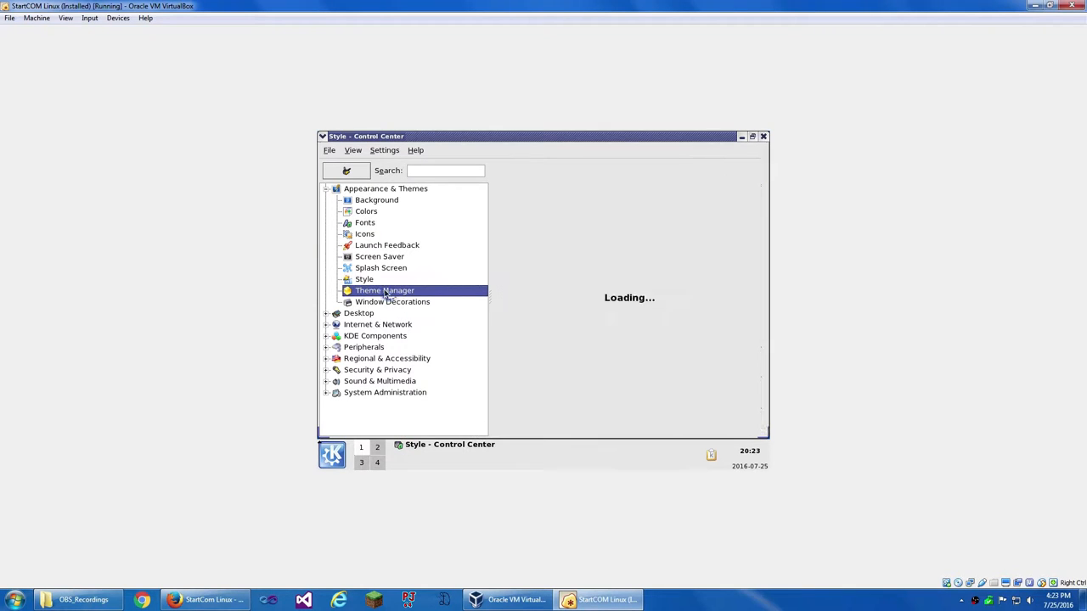
Step: In Theme Manager, preview HighContrastDark, KDE_Classic, Keramik, Redmond, Sunshine and YellowOnBlue themes
{"action": "left_click", "coordinate": [383, 291]}
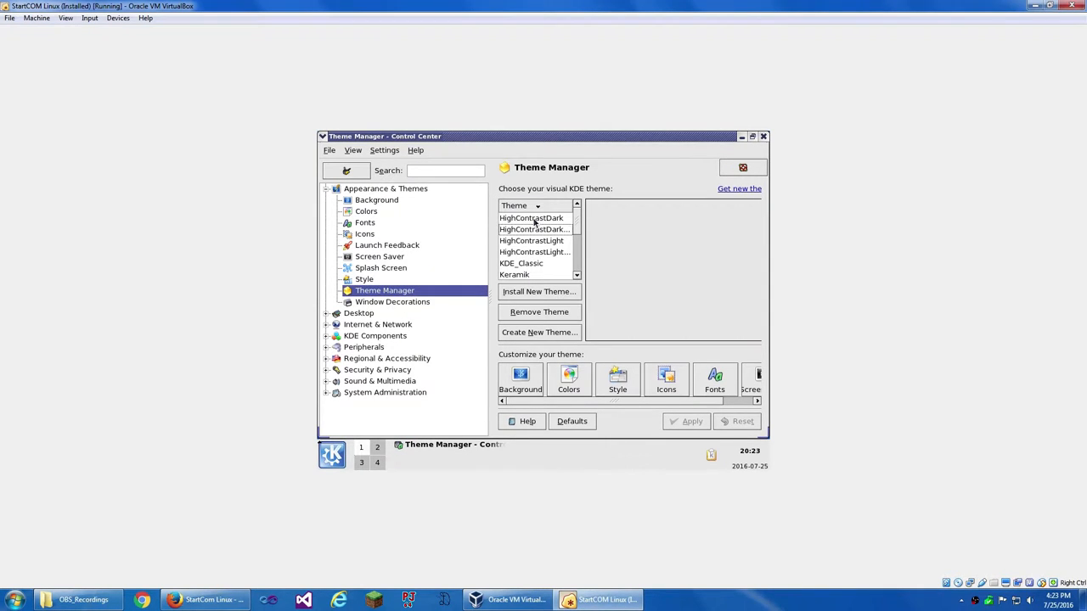
{"action": "left_click", "coordinate": [531, 218]}
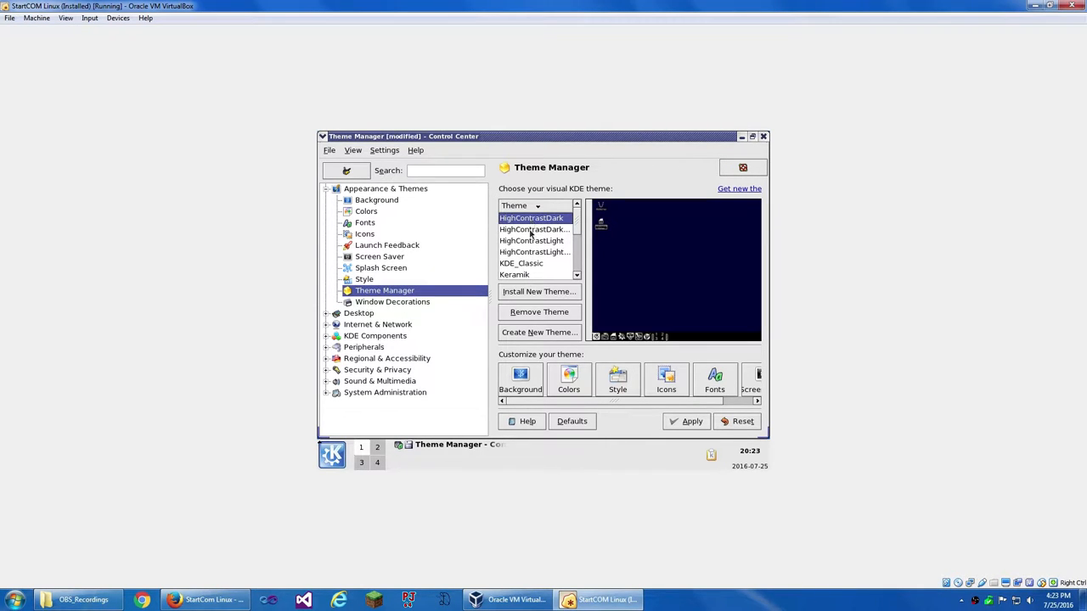
{"action": "left_click", "coordinate": [533, 252]}
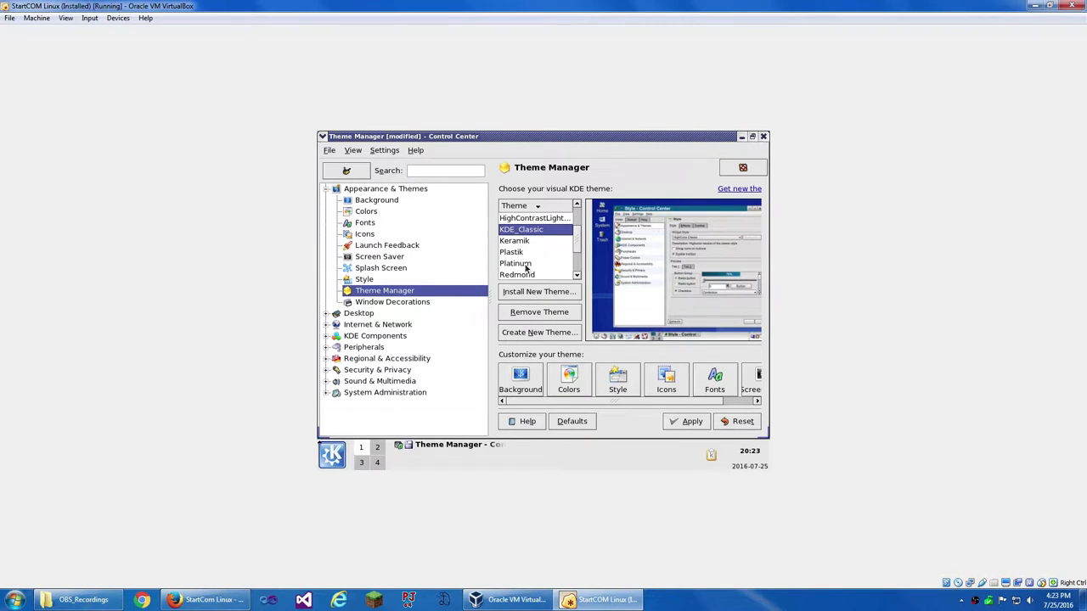
{"action": "left_click", "coordinate": [515, 241]}
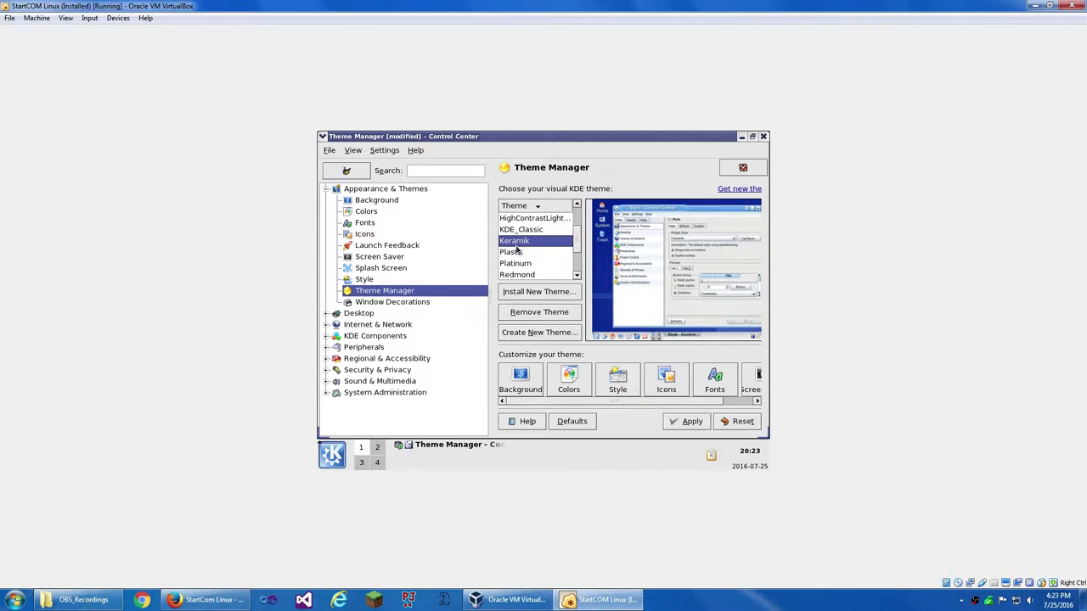
{"action": "left_click", "coordinate": [516, 263]}
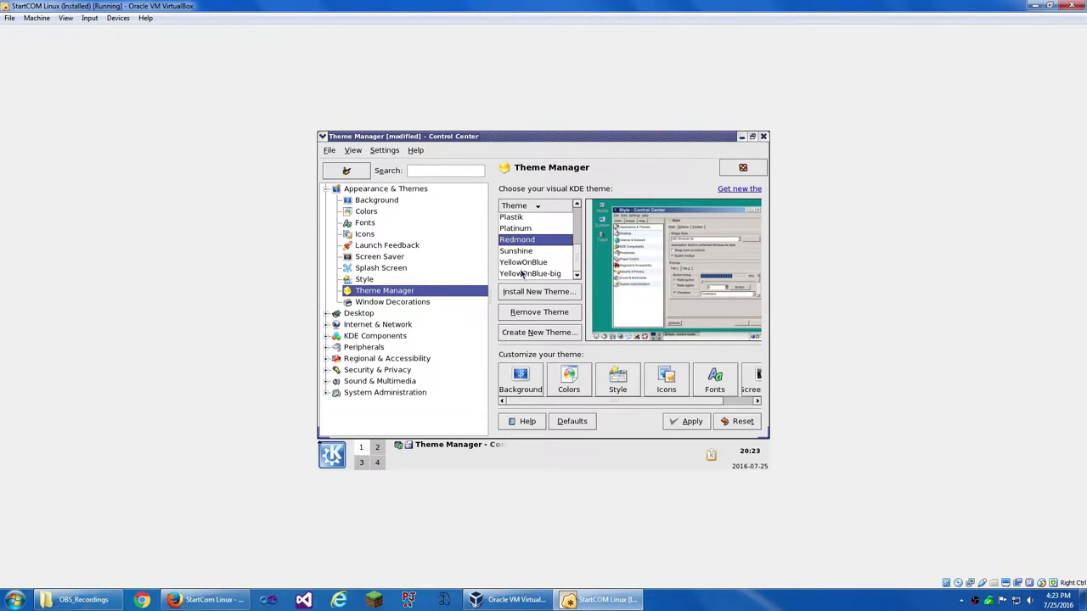
{"action": "left_click", "coordinate": [516, 251]}
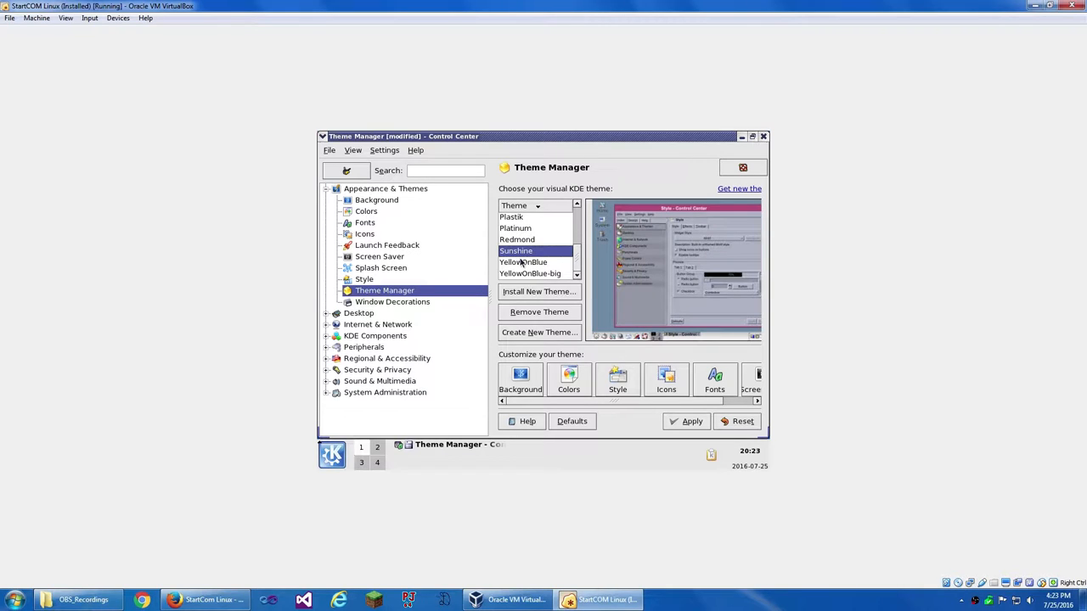
{"action": "left_click", "coordinate": [523, 261]}
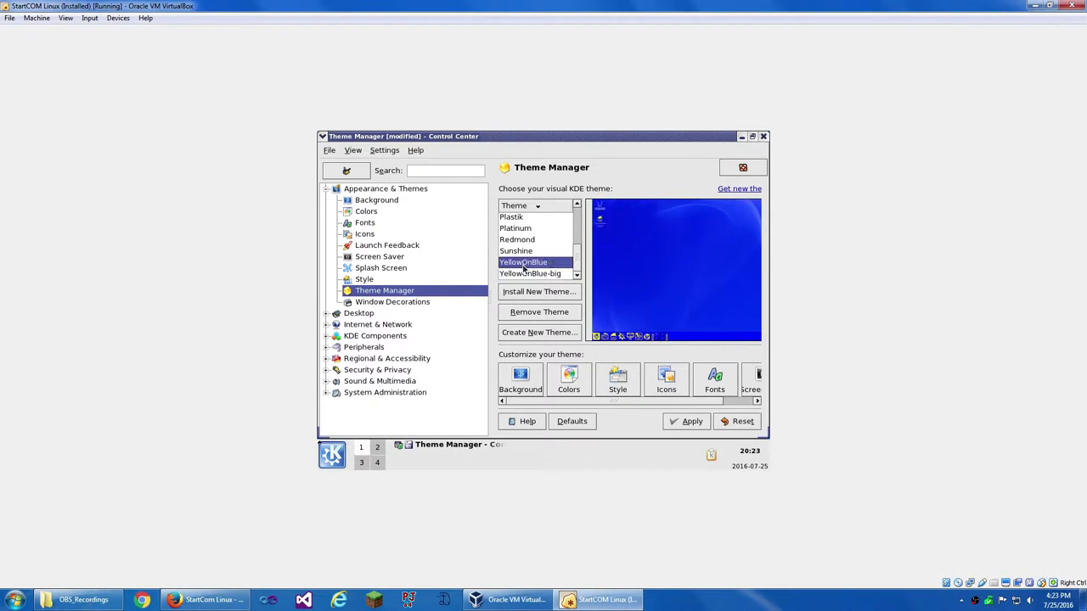
{"action": "left_click", "coordinate": [529, 272]}
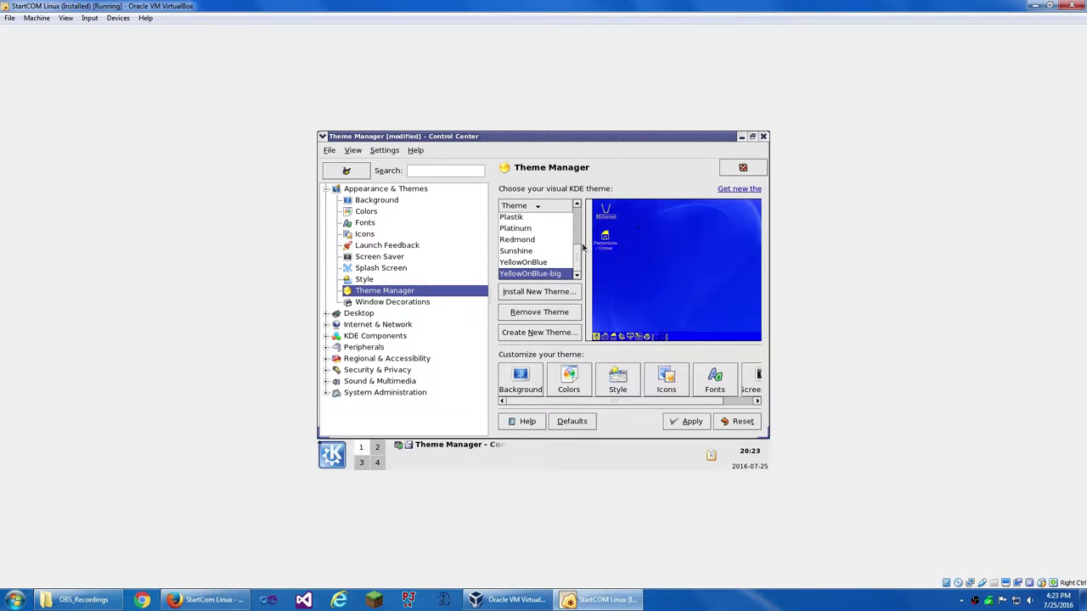
Step: Preview KDE_Classic again, then select and apply the Plastik theme
{"action": "left_click", "coordinate": [516, 251]}
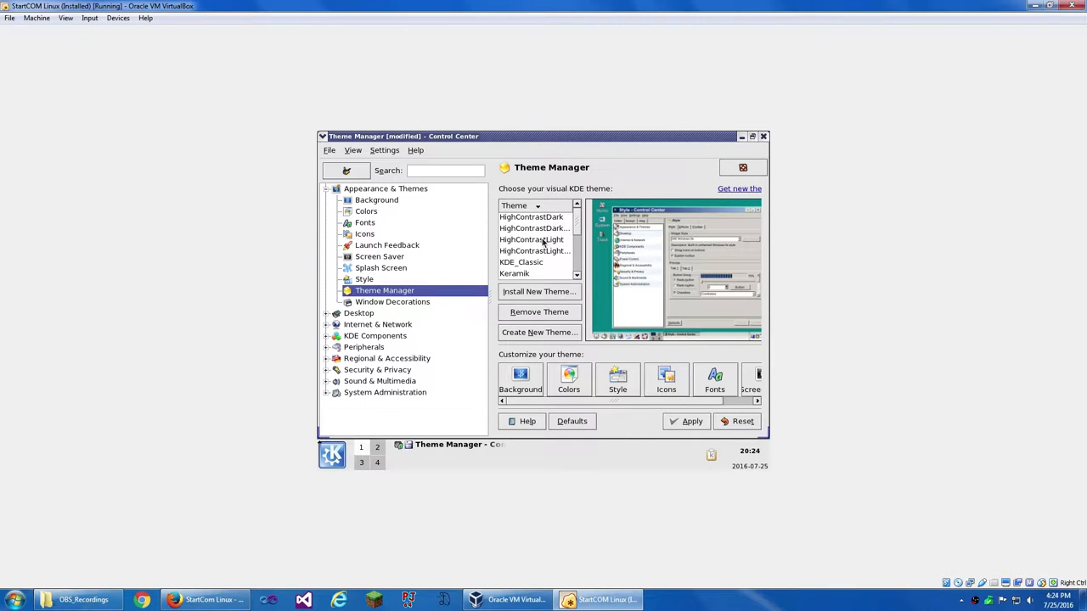
{"action": "left_click", "coordinate": [520, 261]}
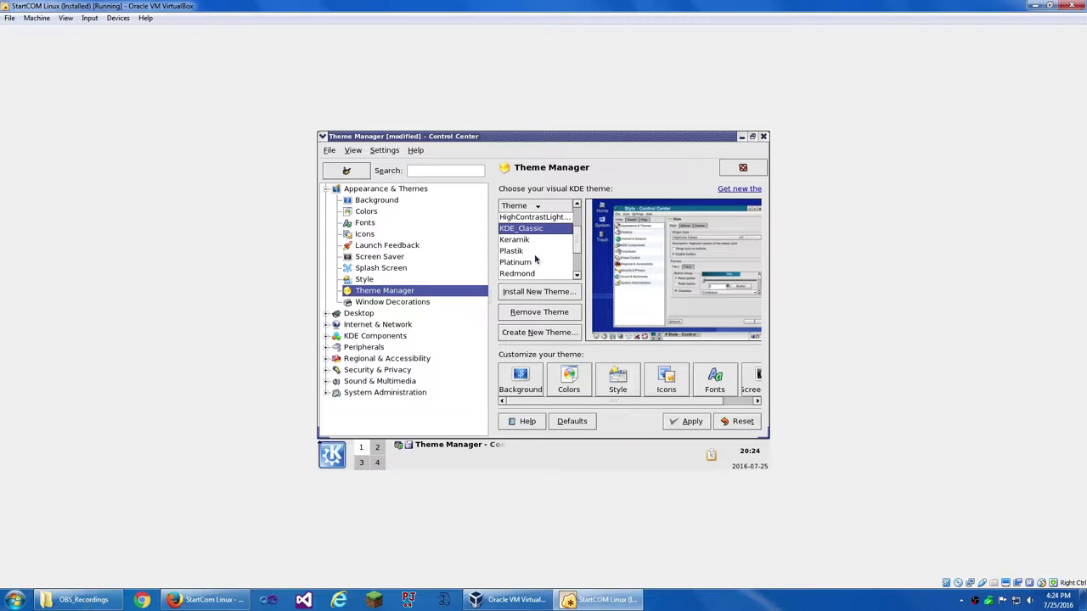
{"action": "left_click", "coordinate": [511, 250]}
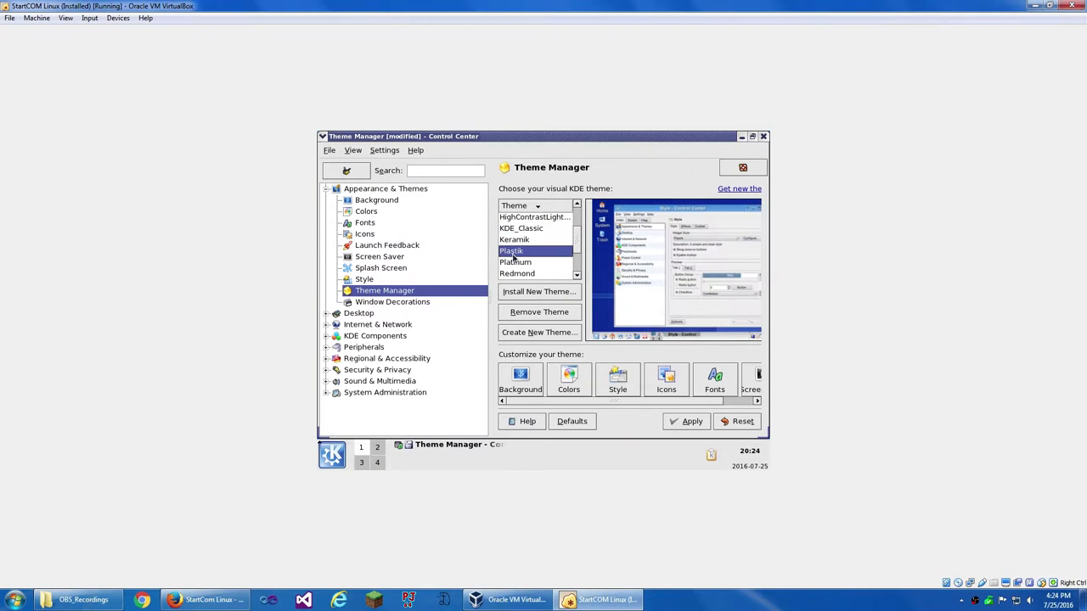
{"action": "left_click", "coordinate": [691, 421]}
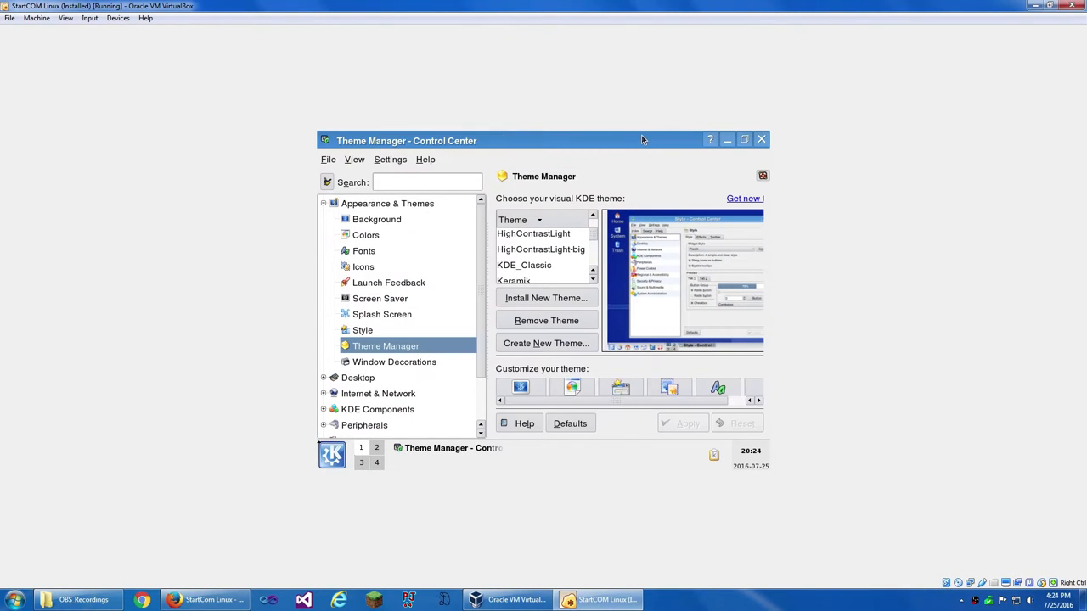
{"action": "mouse_move", "coordinate": [541, 280]}
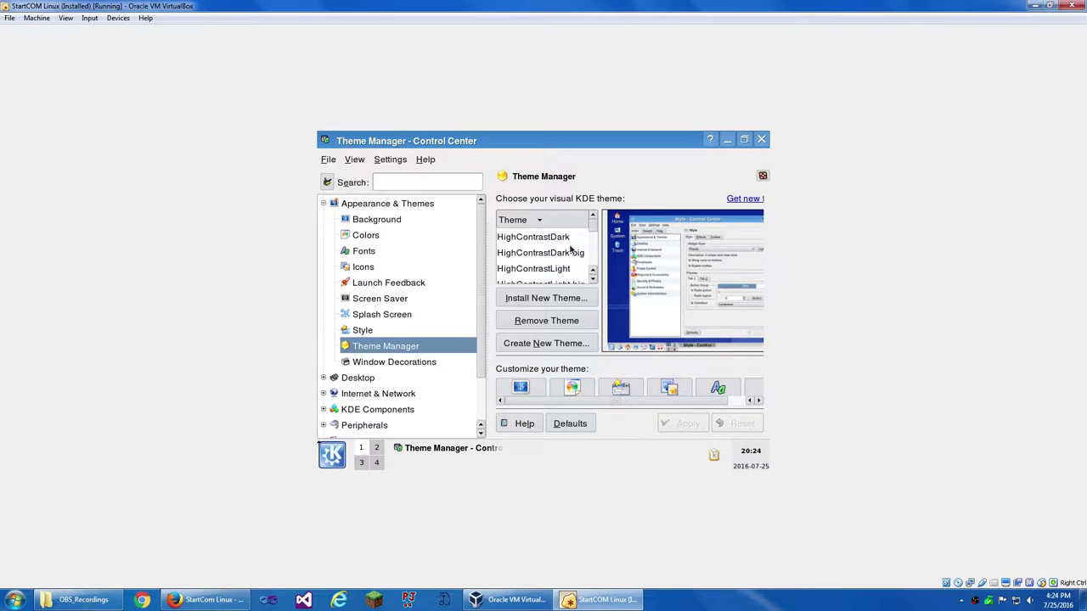
Step: Apply the Redmond theme and dismiss the update progress window
{"action": "left_click", "coordinate": [524, 232]}
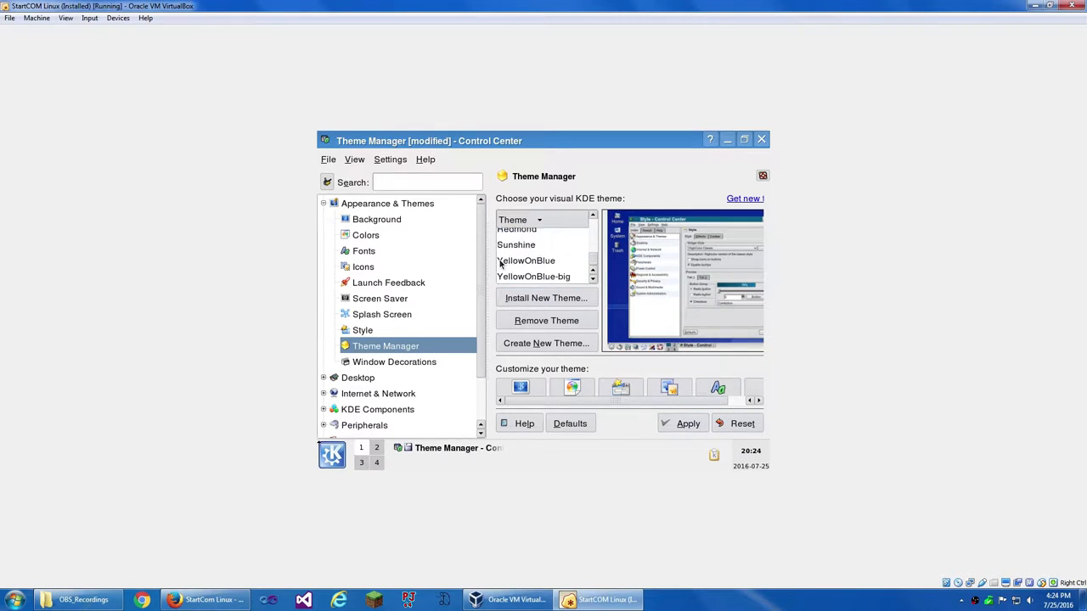
{"action": "left_click", "coordinate": [516, 229]}
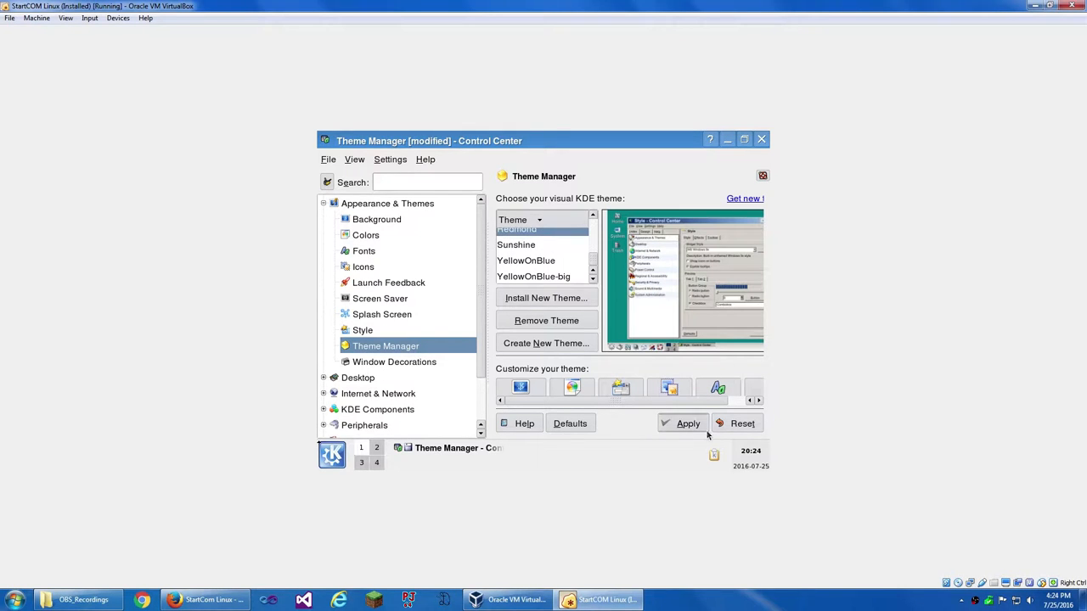
{"action": "left_click", "coordinate": [687, 423]}
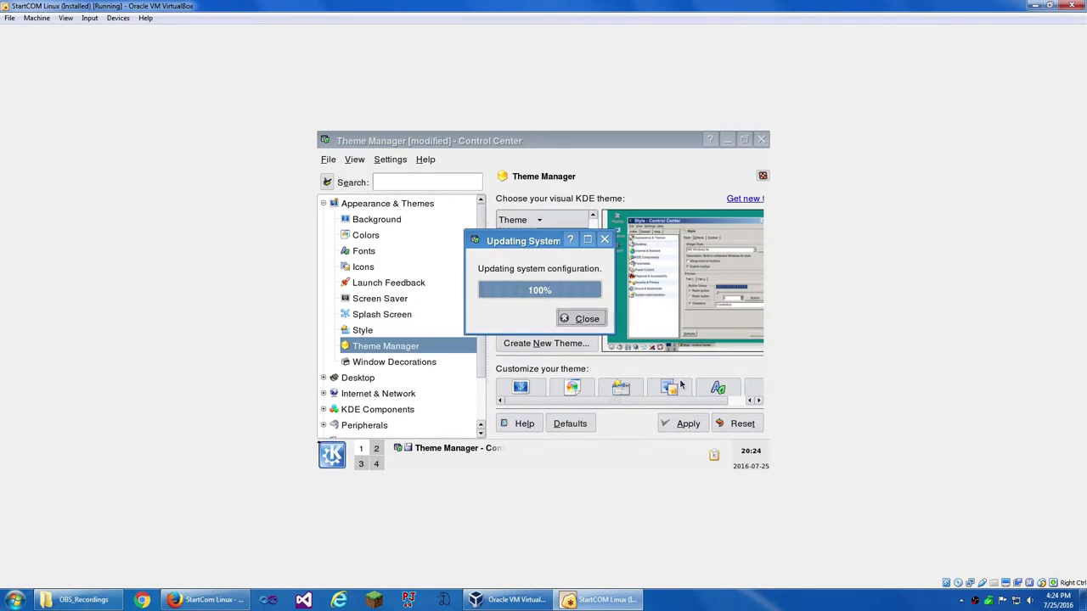
{"action": "left_click", "coordinate": [581, 319]}
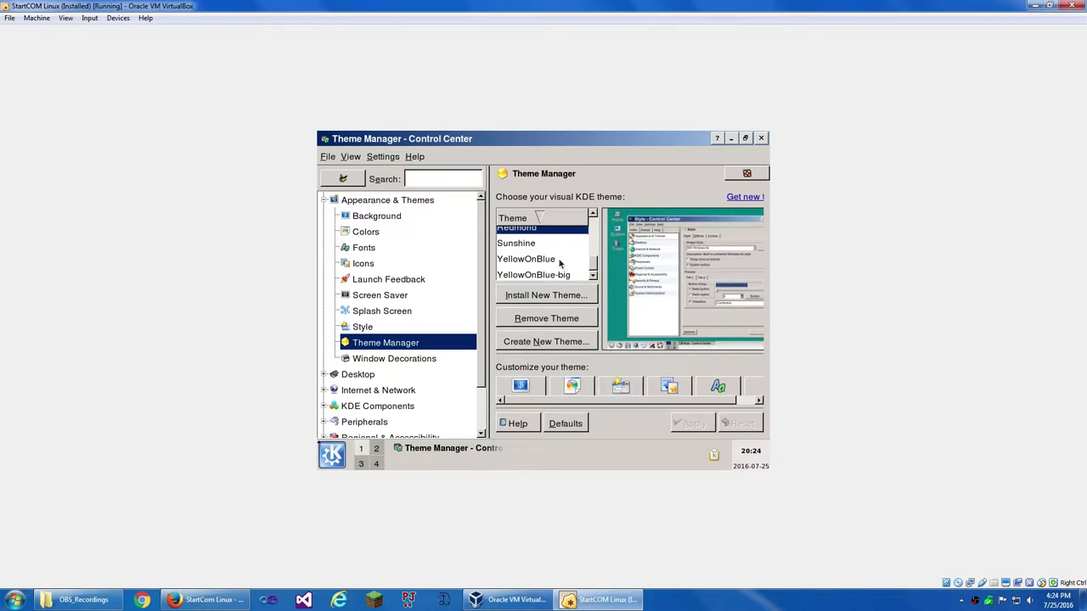
Step: Reapply the Plastik theme and dismiss the update progress window
{"action": "left_click", "coordinate": [693, 423]}
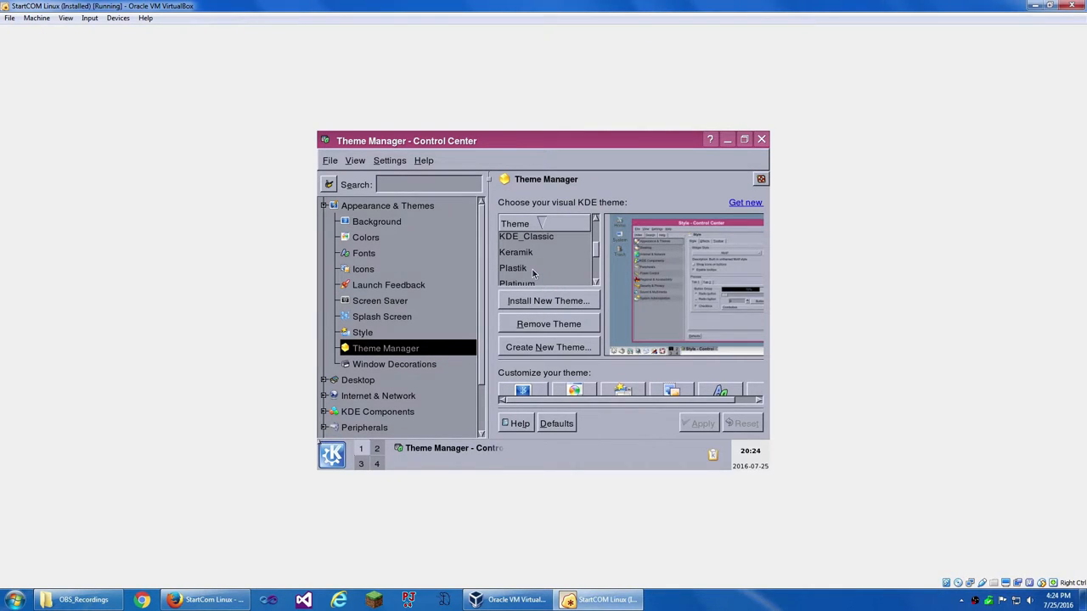
{"action": "left_click", "coordinate": [702, 423]}
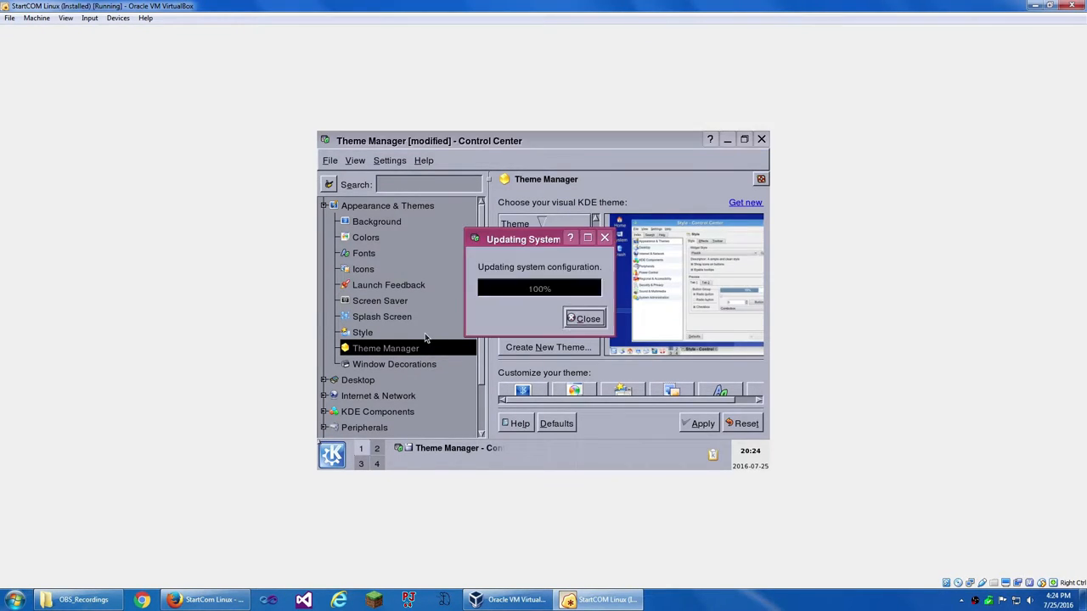
{"action": "left_click", "coordinate": [583, 317]}
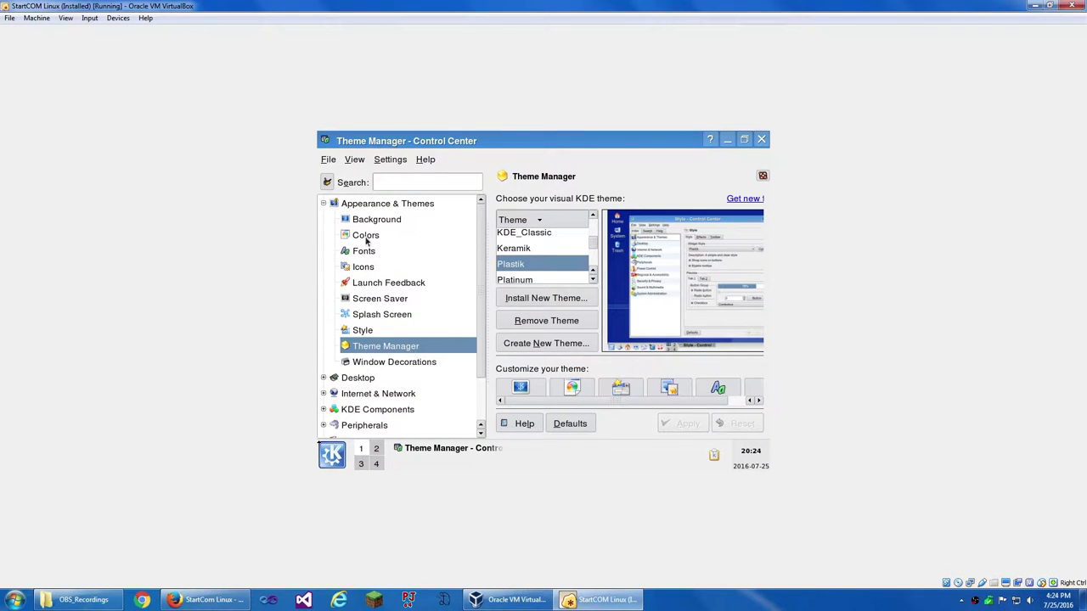
Step: Set and apply the KDE Classic widget style, glancing at the Effects settings
{"action": "left_click", "coordinate": [362, 330]}
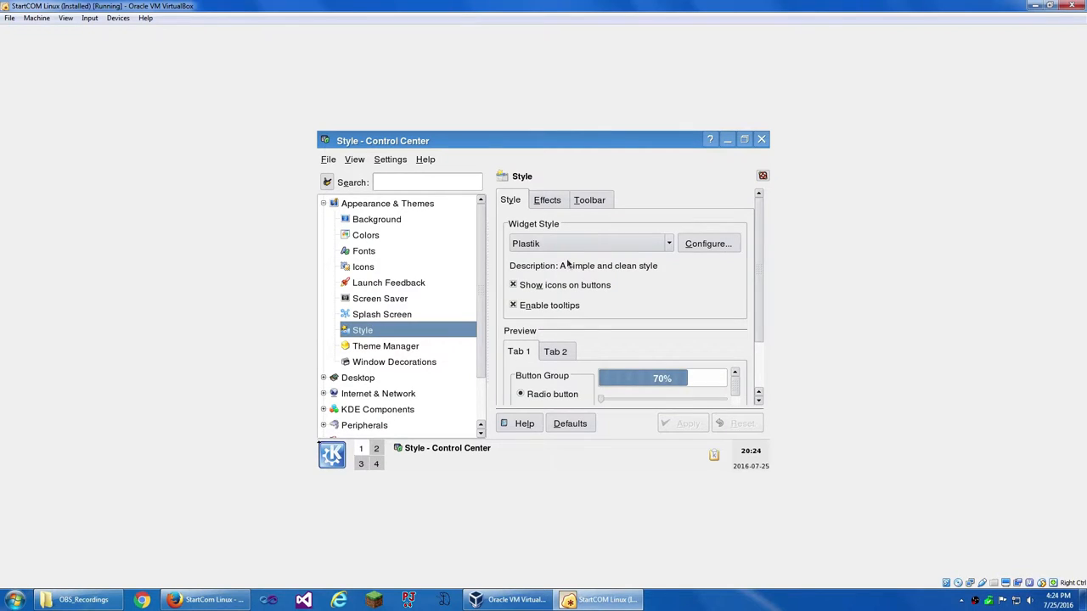
{"action": "left_click", "coordinate": [668, 244]}
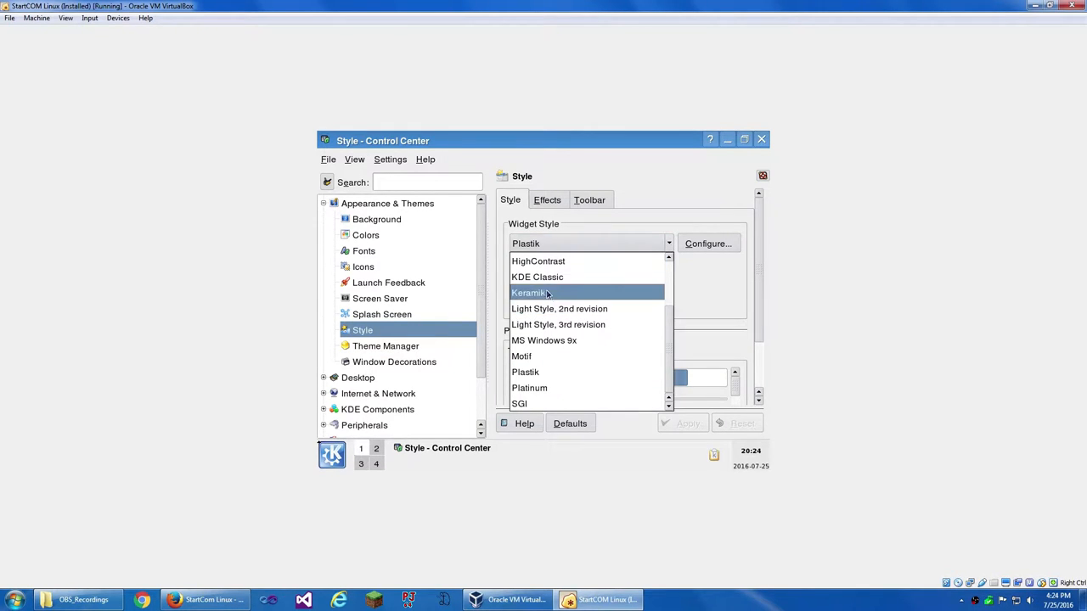
{"action": "left_click", "coordinate": [536, 277]}
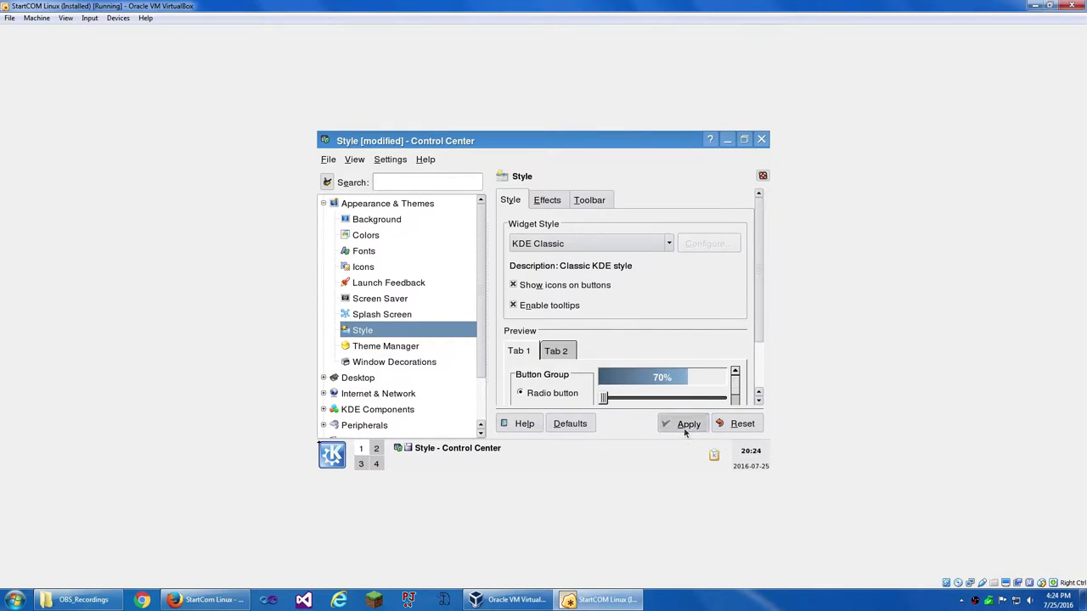
{"action": "left_click", "coordinate": [688, 423]}
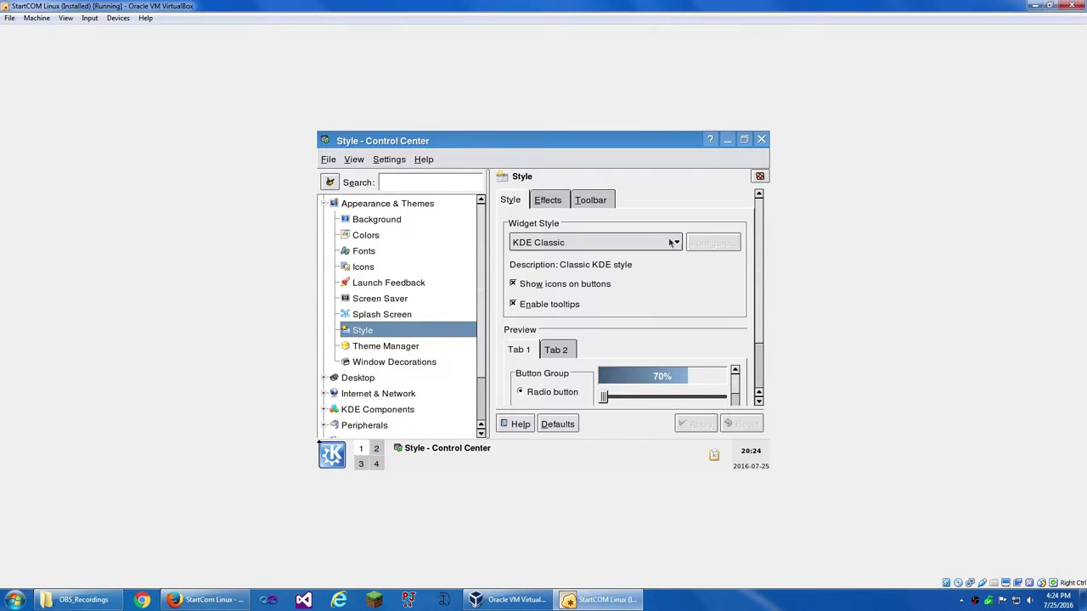
{"action": "left_click", "coordinate": [548, 199]}
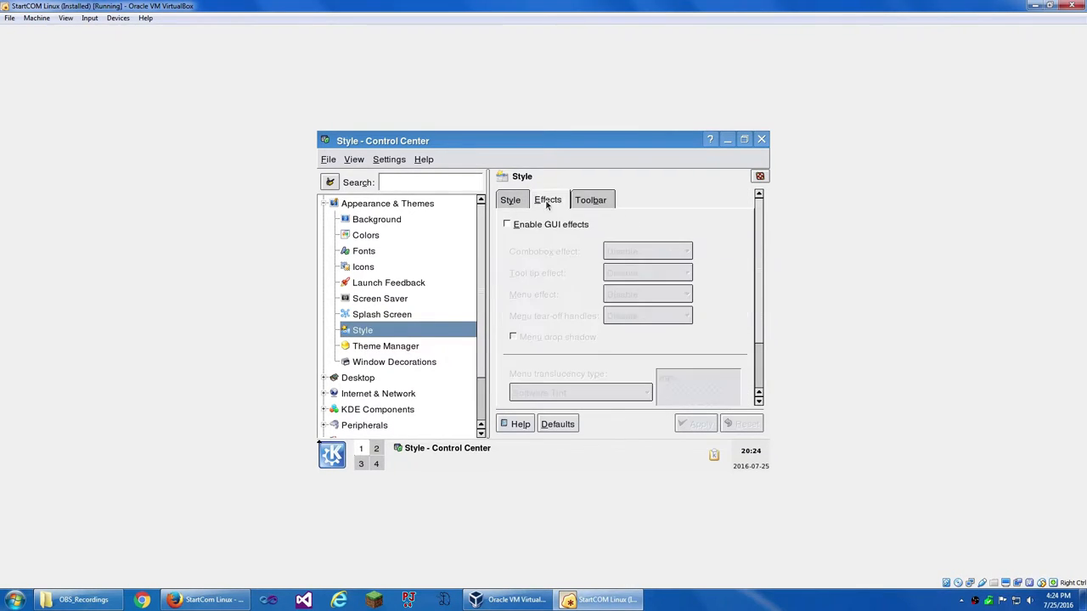
{"action": "left_click", "coordinate": [511, 199]}
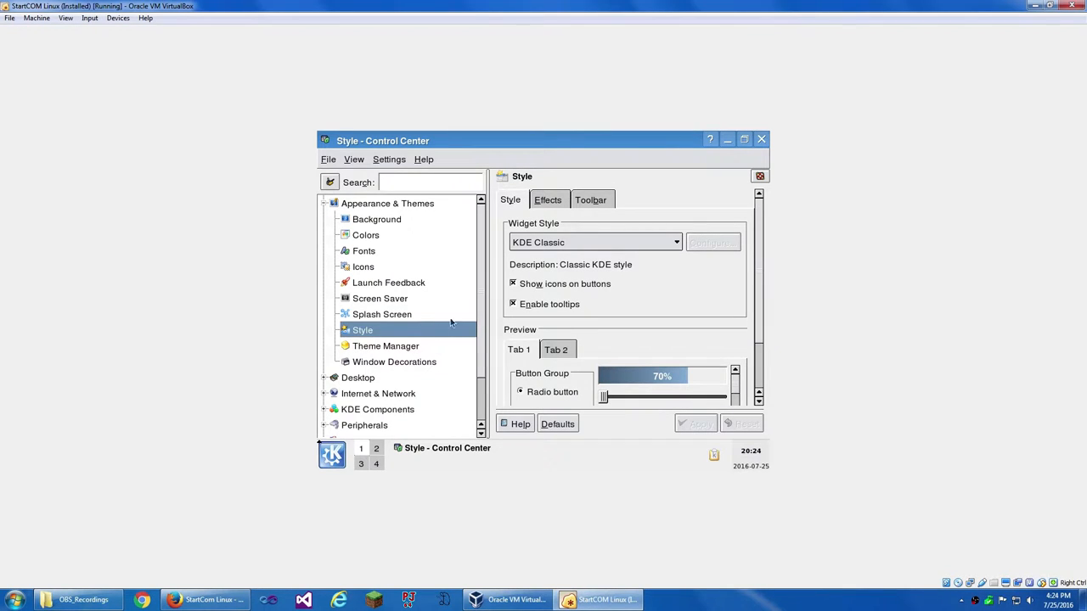
{"action": "left_click", "coordinate": [394, 361]}
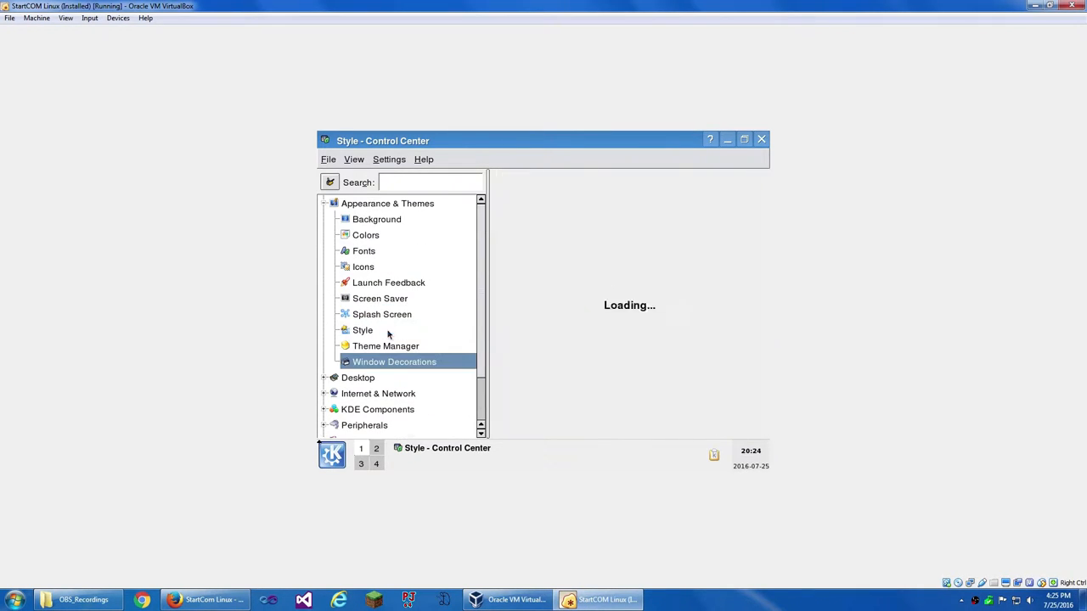
Step: Close Control Center, launch Software Updater, and cancel the root password prompt
{"action": "left_click", "coordinate": [394, 361]}
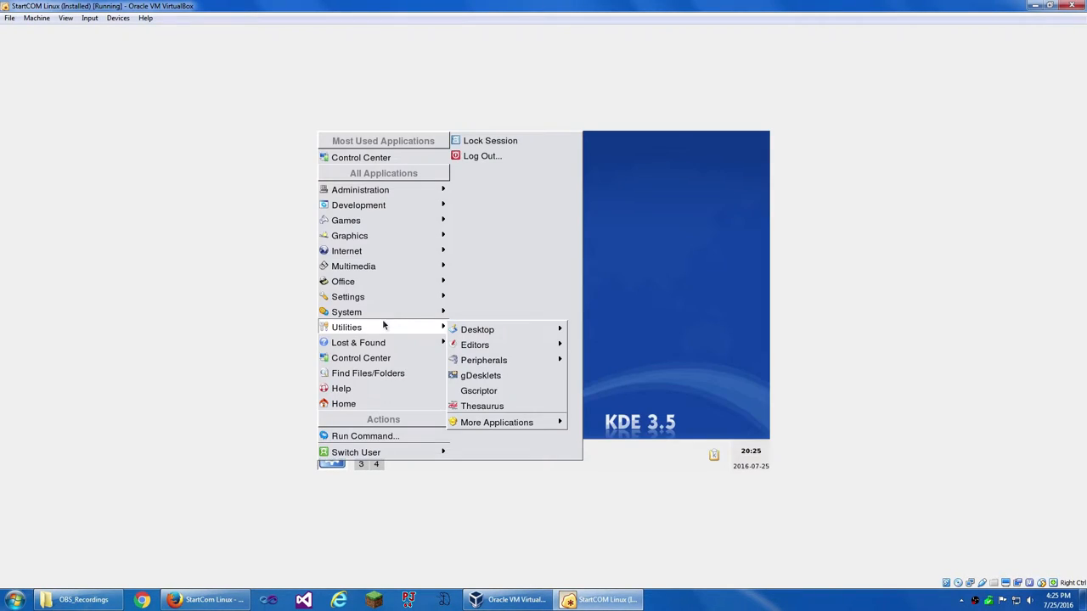
{"action": "mouse_move", "coordinate": [346, 311]}
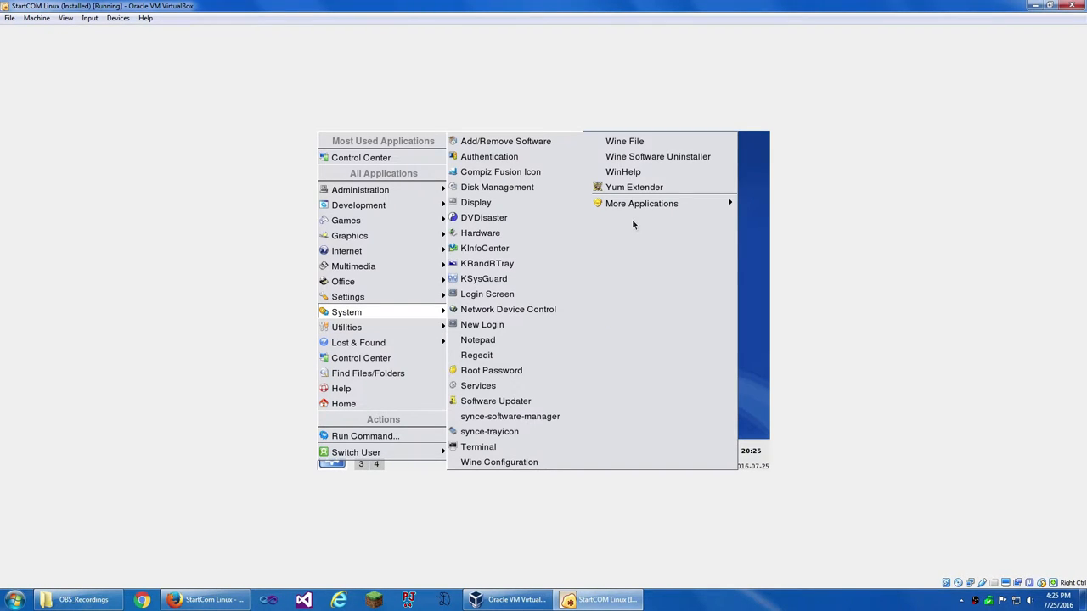
{"action": "mouse_move", "coordinate": [349, 296]}
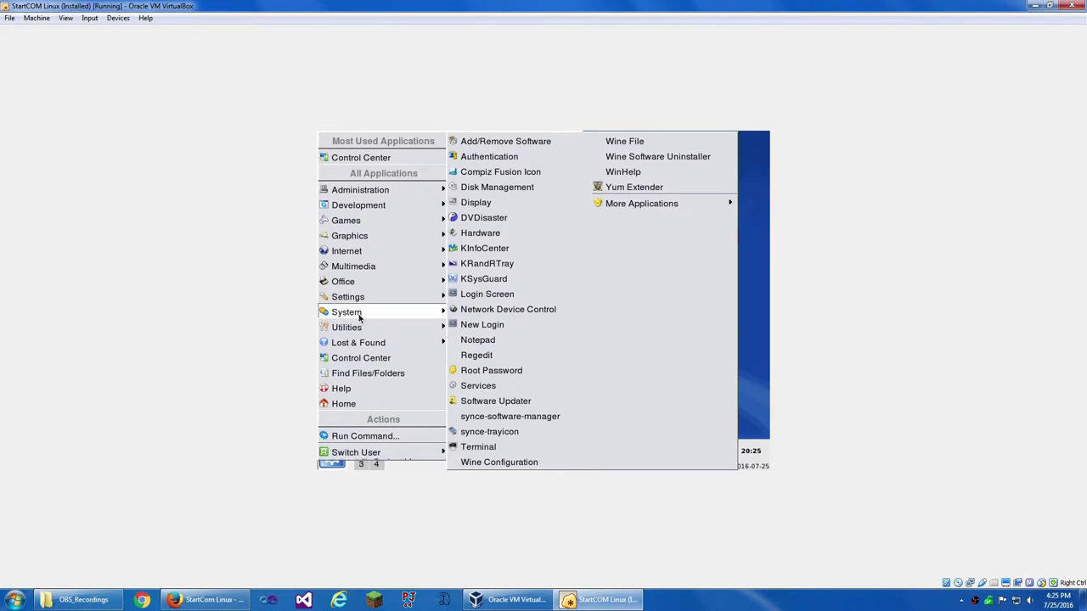
{"action": "mouse_move", "coordinate": [510, 416]}
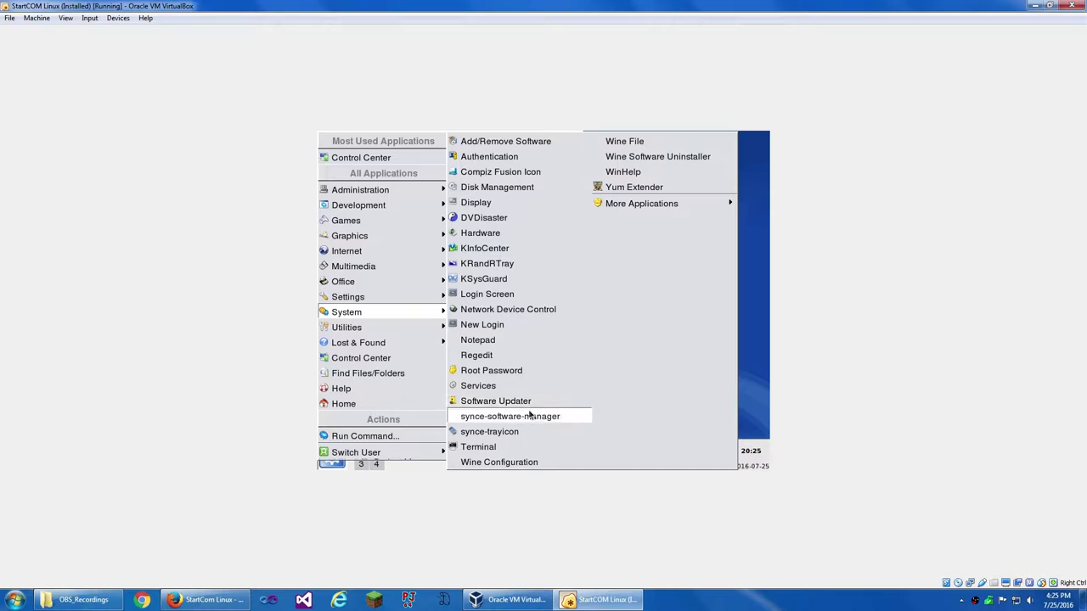
{"action": "left_click", "coordinate": [495, 401]}
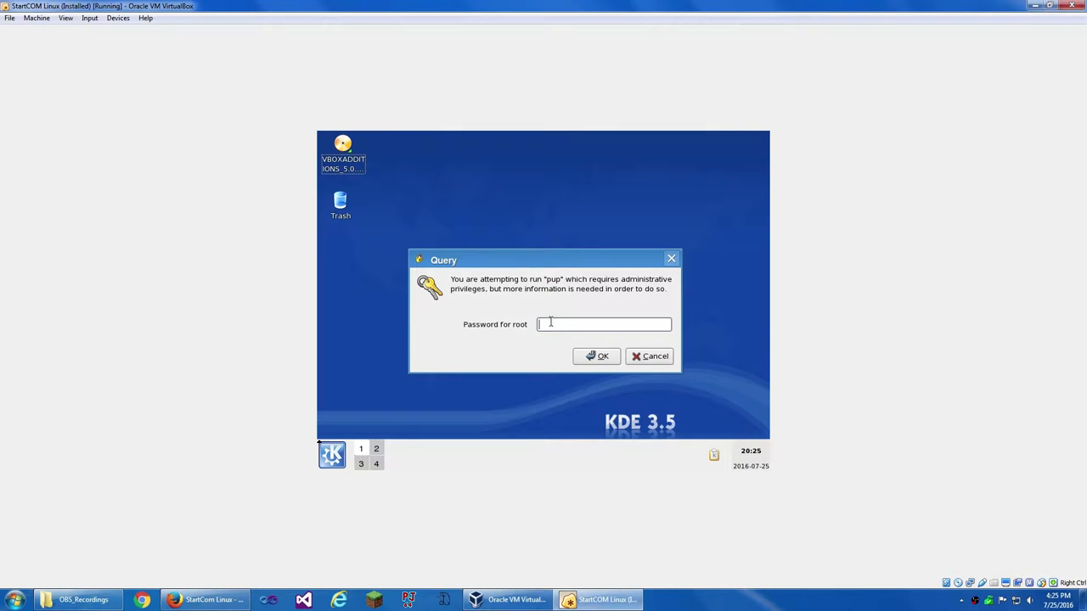
{"action": "left_click", "coordinate": [597, 355]}
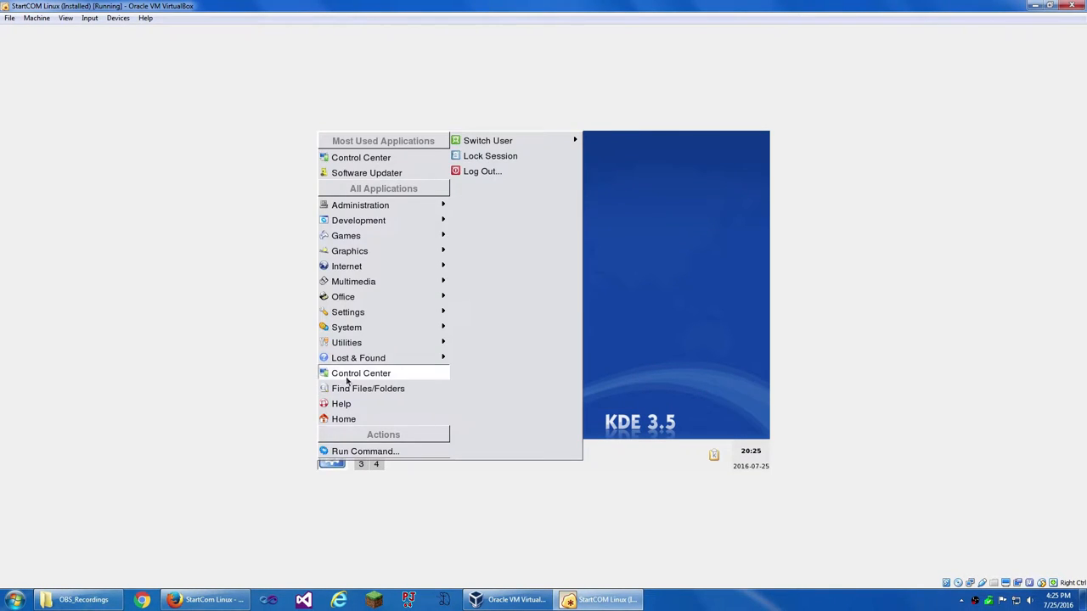
{"action": "mouse_move", "coordinate": [346, 343]}
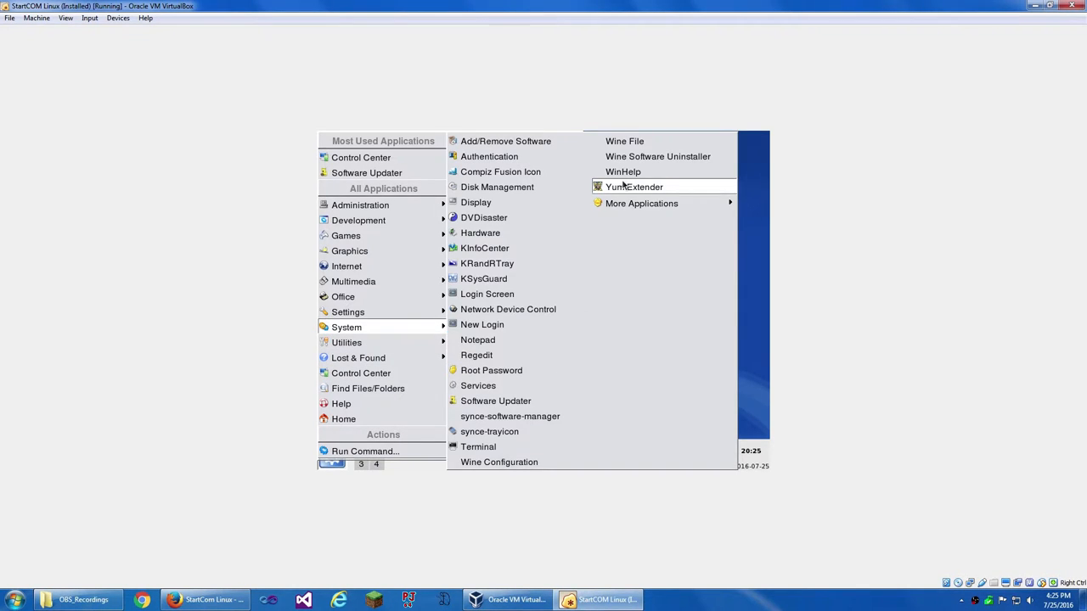
Step: Dismiss the repository loading error, check the File menu, and view the Repos list
{"action": "left_click", "coordinate": [635, 187]}
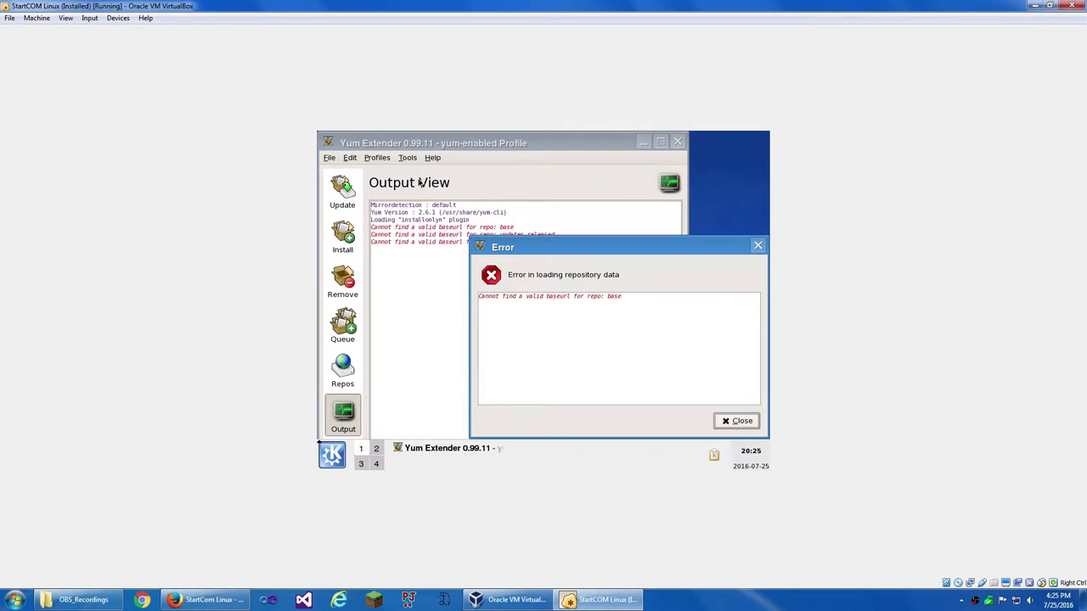
{"action": "left_click", "coordinate": [737, 421]}
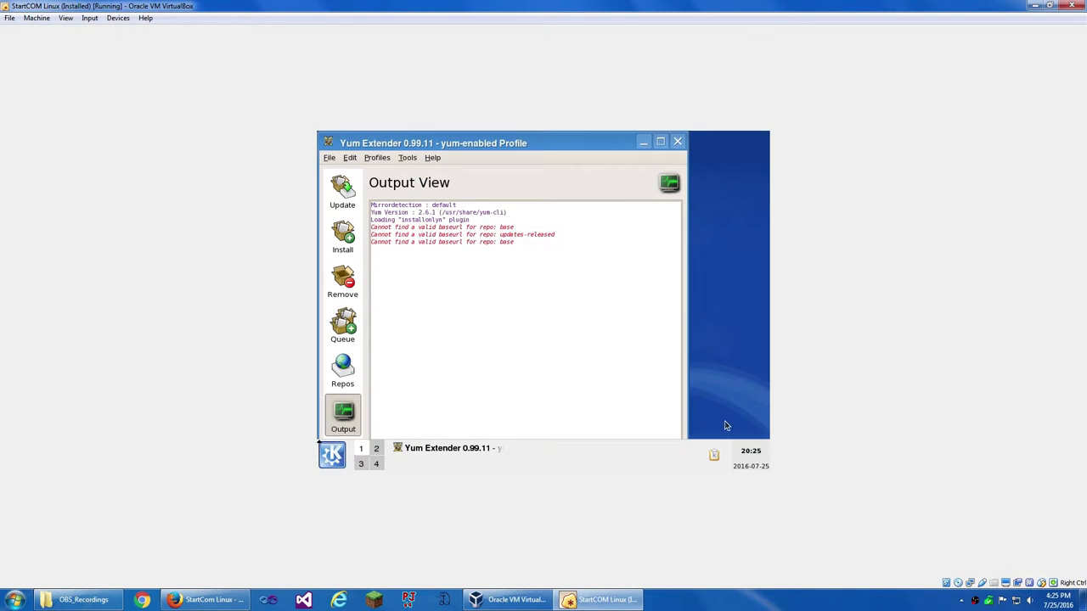
{"action": "left_click", "coordinate": [329, 158]}
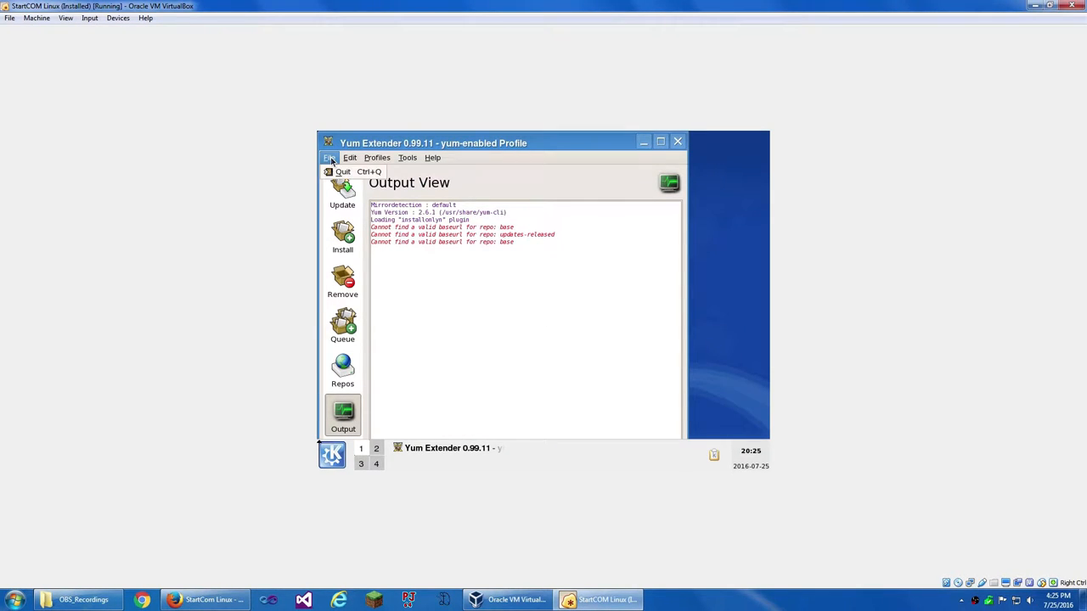
{"action": "left_click", "coordinate": [342, 370]}
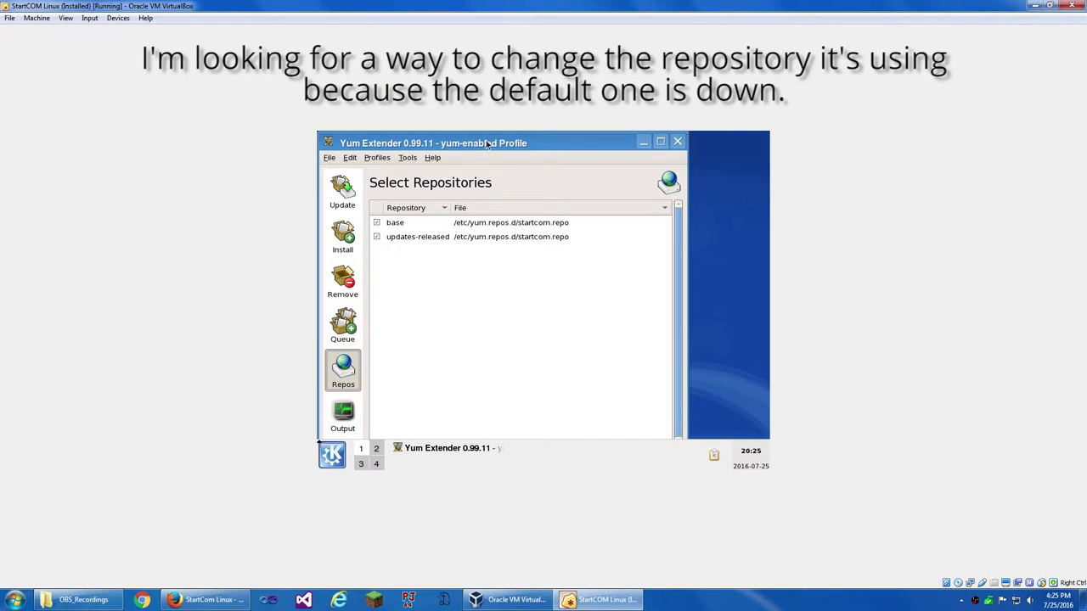
{"action": "mouse_move", "coordinate": [659, 143]}
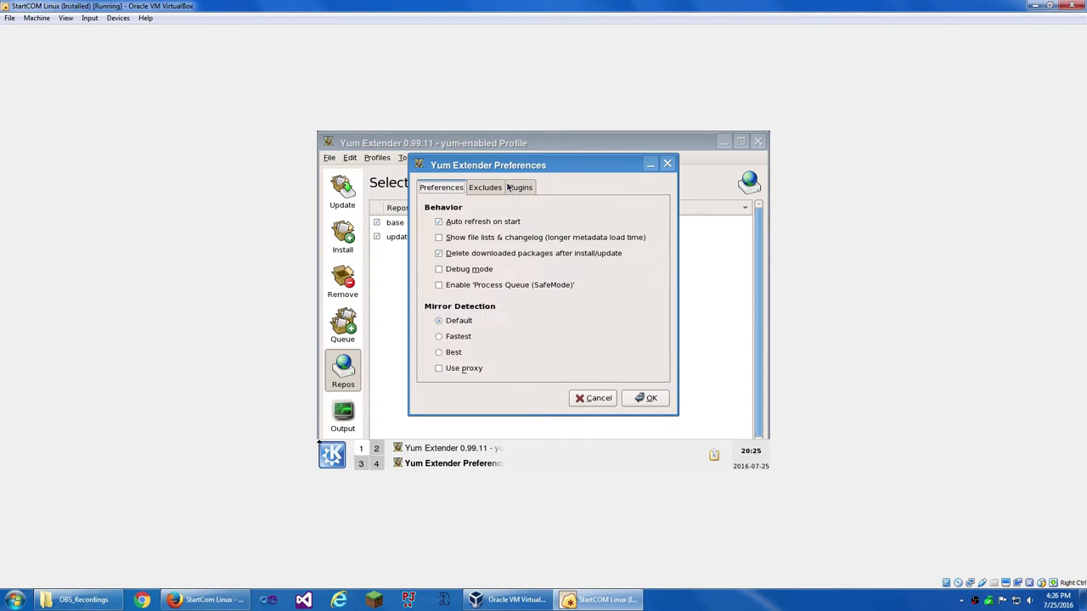
{"action": "mouse_move", "coordinate": [570, 397]}
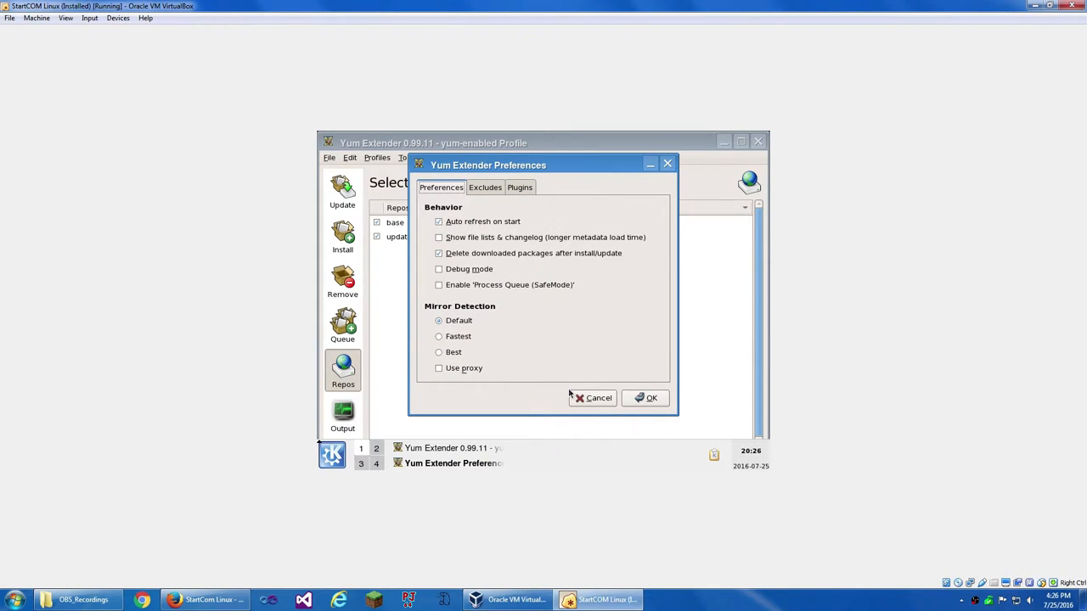
Step: Select Best under Mirror Detection and confirm the preferences with OK
{"action": "left_click", "coordinate": [439, 351]}
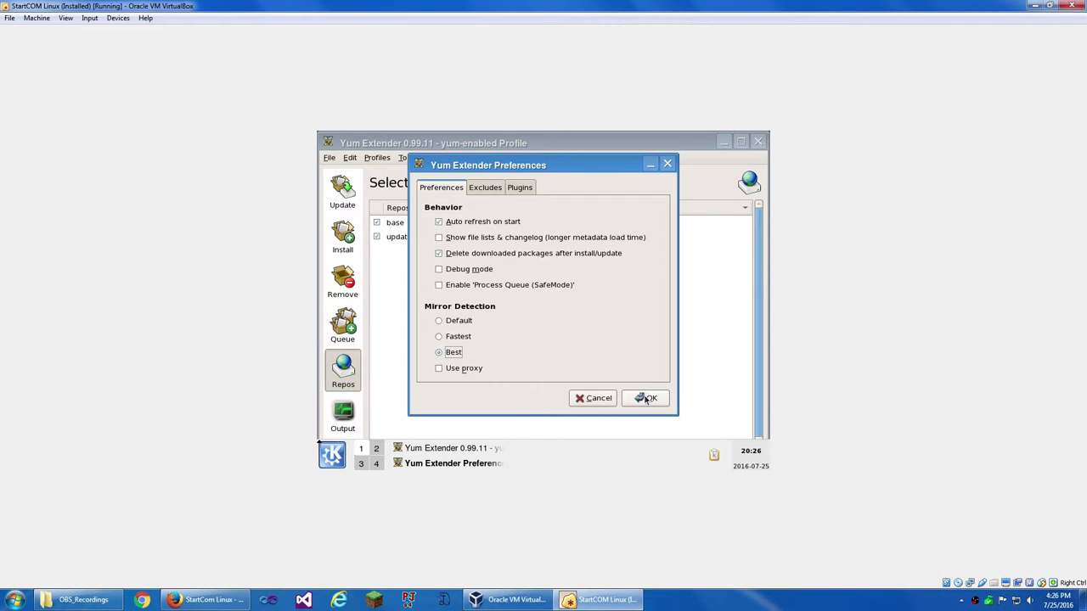
{"action": "left_click", "coordinate": [649, 398]}
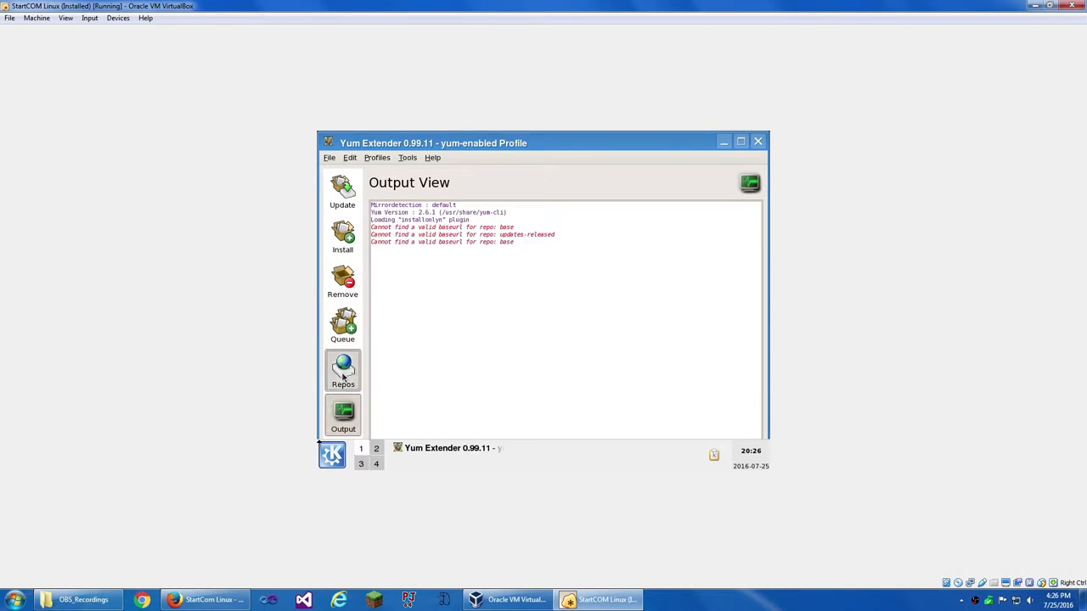
Step: Review the Repos list and Output log, then quit Yum Extender
{"action": "left_click", "coordinate": [342, 371]}
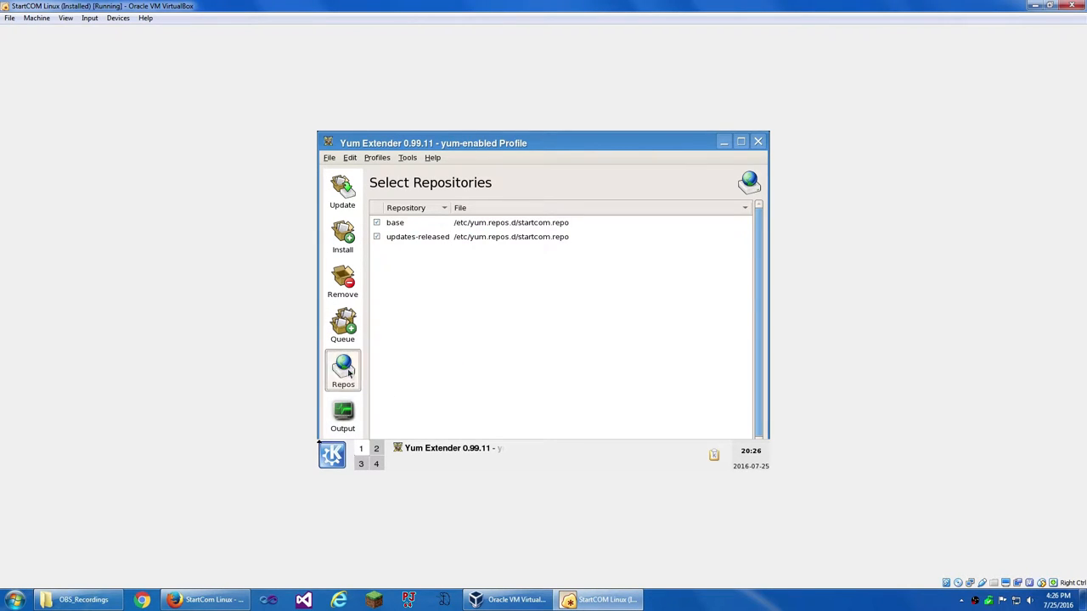
{"action": "left_click", "coordinate": [408, 158]}
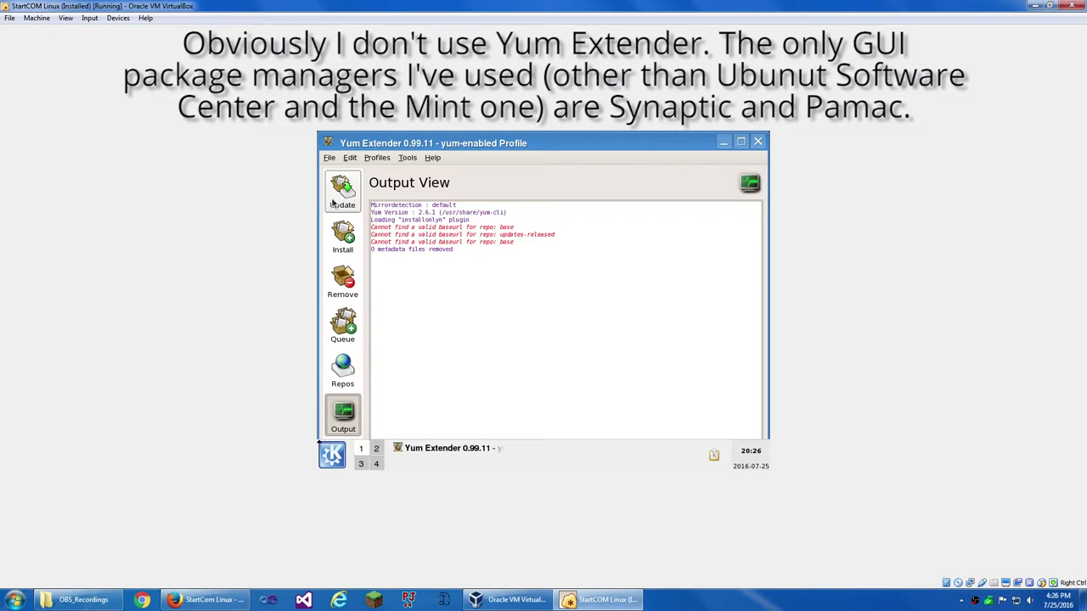
{"action": "left_click", "coordinate": [342, 191]}
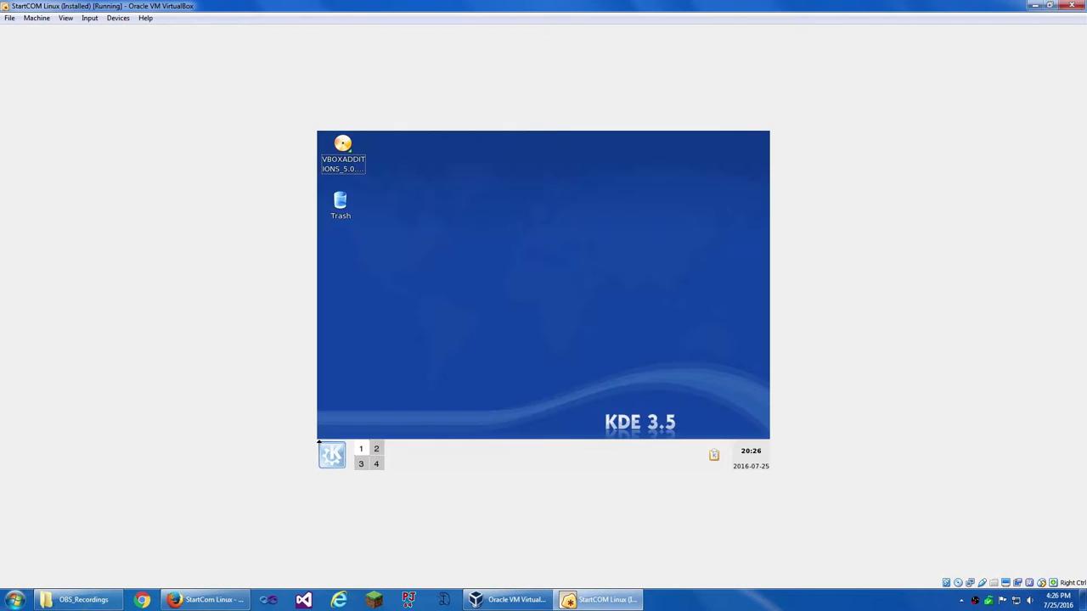
Step: Launch Software Updater from the K menu, then log out and end the KDE session
{"action": "left_click", "coordinate": [331, 454]}
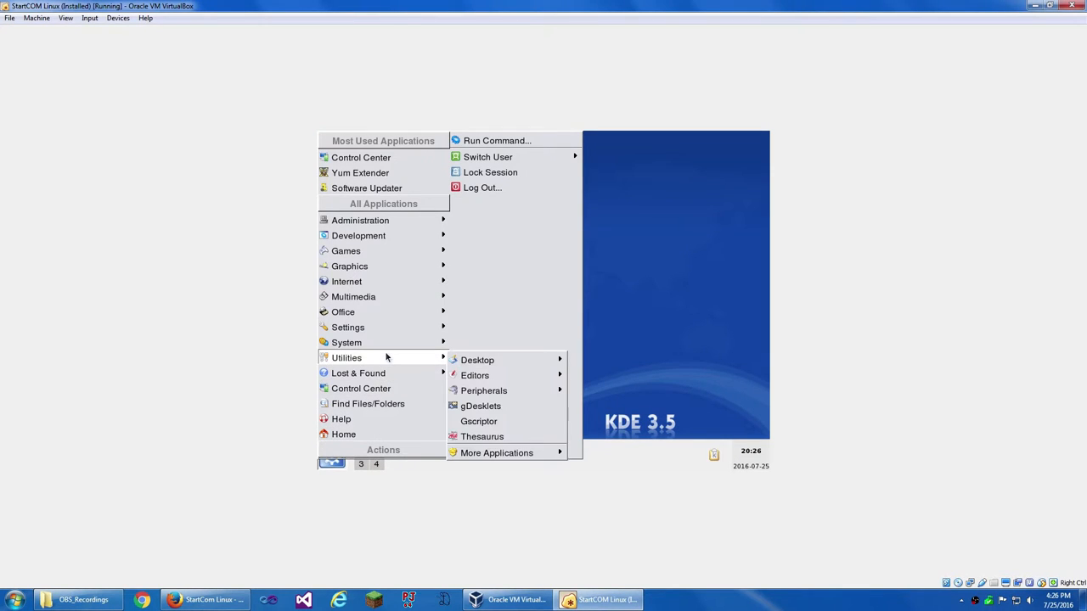
{"action": "left_click", "coordinate": [366, 187]}
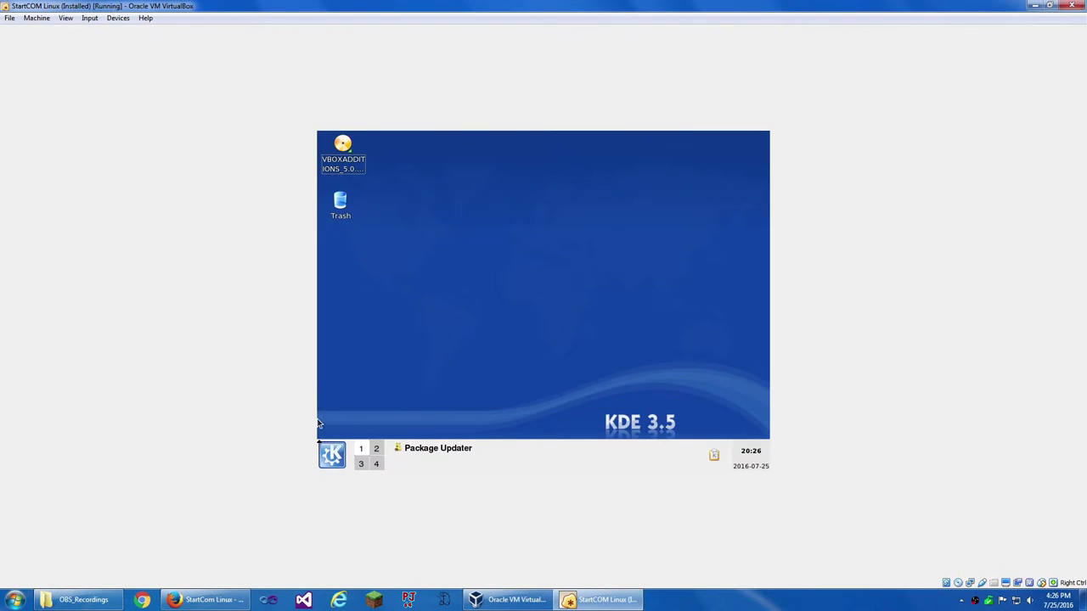
{"action": "mouse_move", "coordinate": [531, 462]}
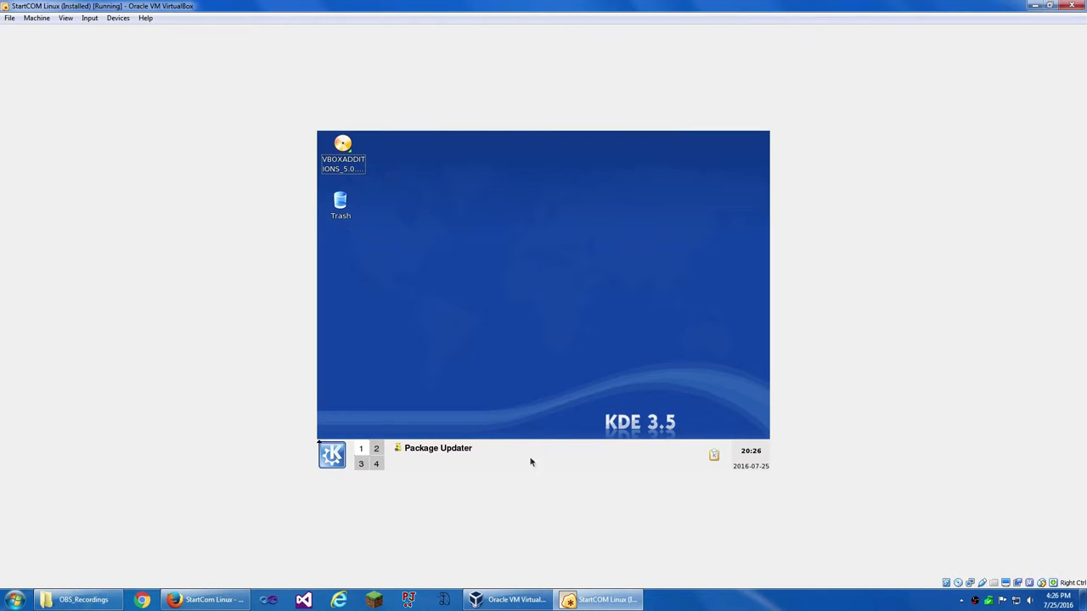
{"action": "left_click", "coordinate": [332, 454]}
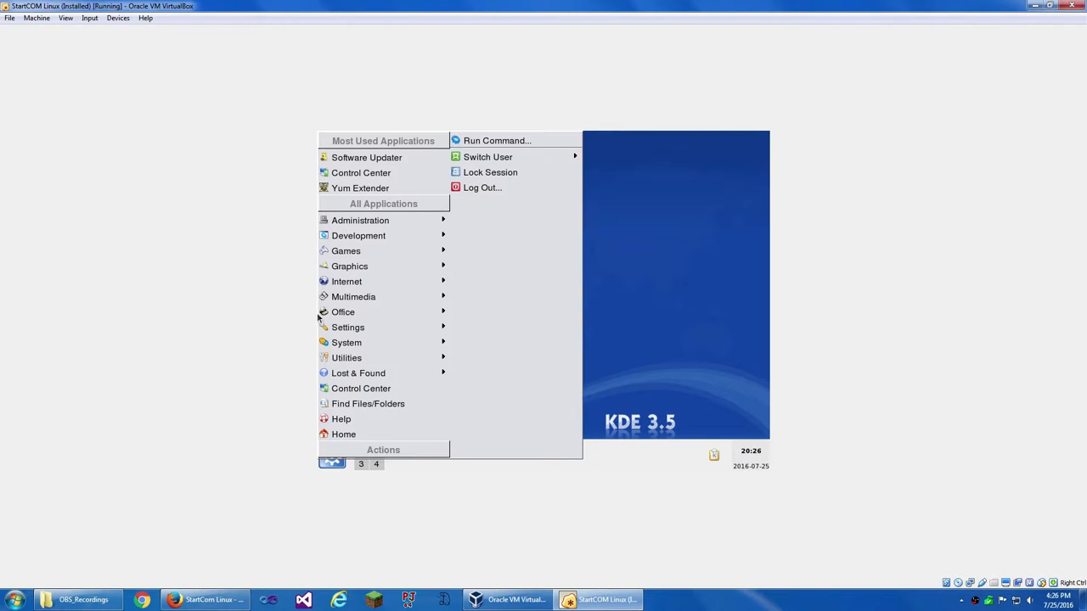
{"action": "left_click", "coordinate": [482, 188]}
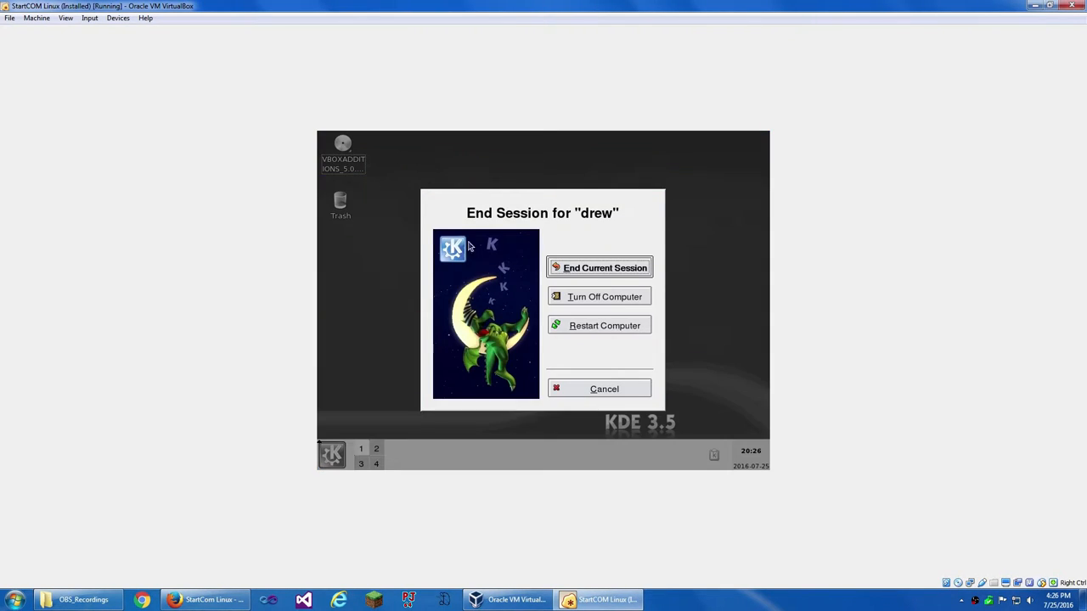
{"action": "mouse_move", "coordinate": [604, 325]}
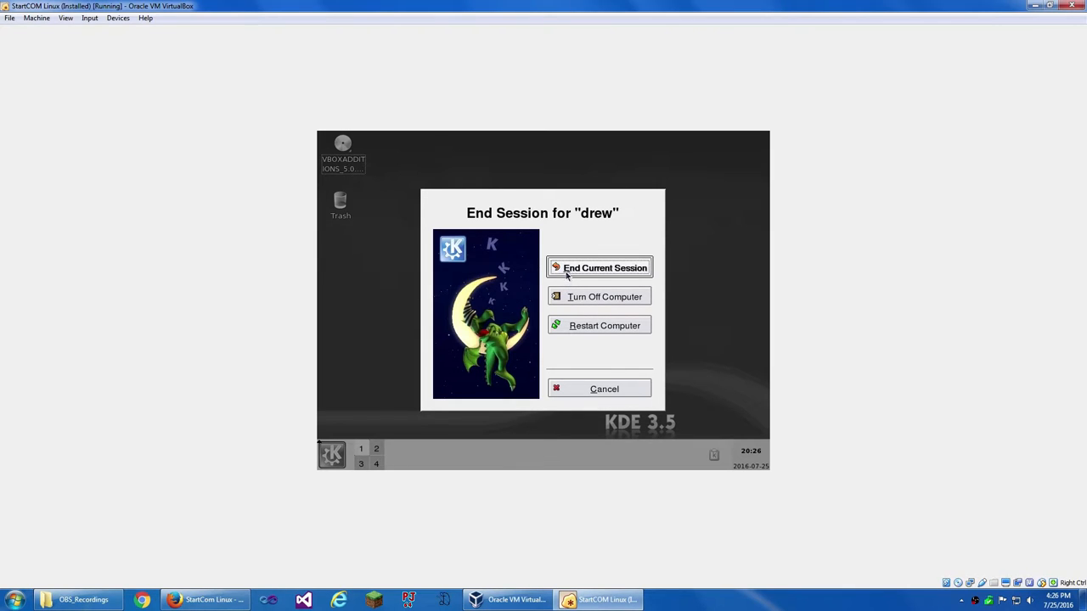
{"action": "left_click", "coordinate": [605, 267]}
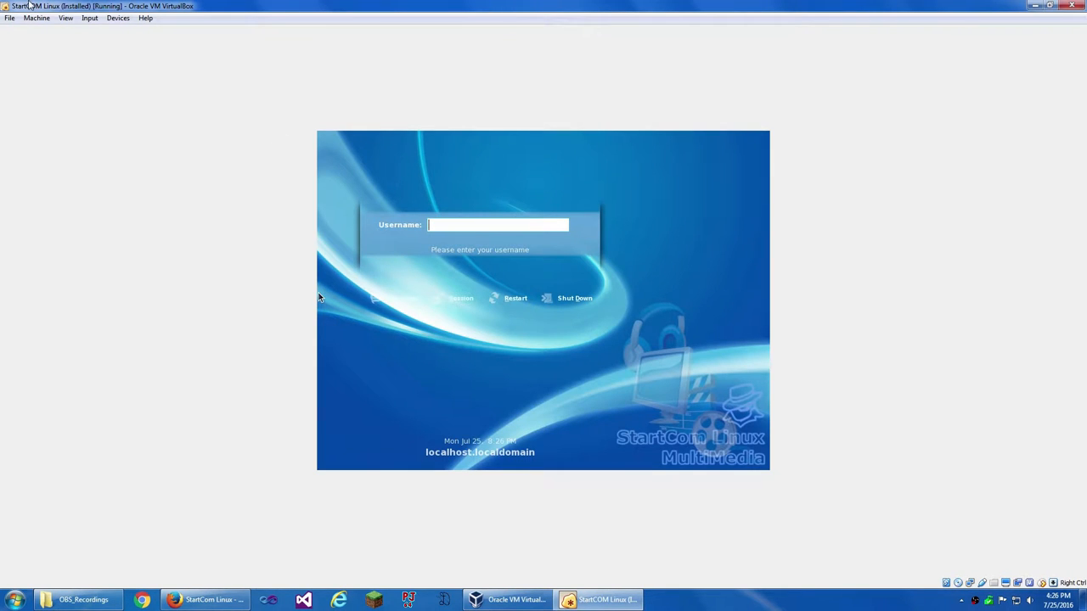
{"action": "mouse_move", "coordinate": [583, 370]}
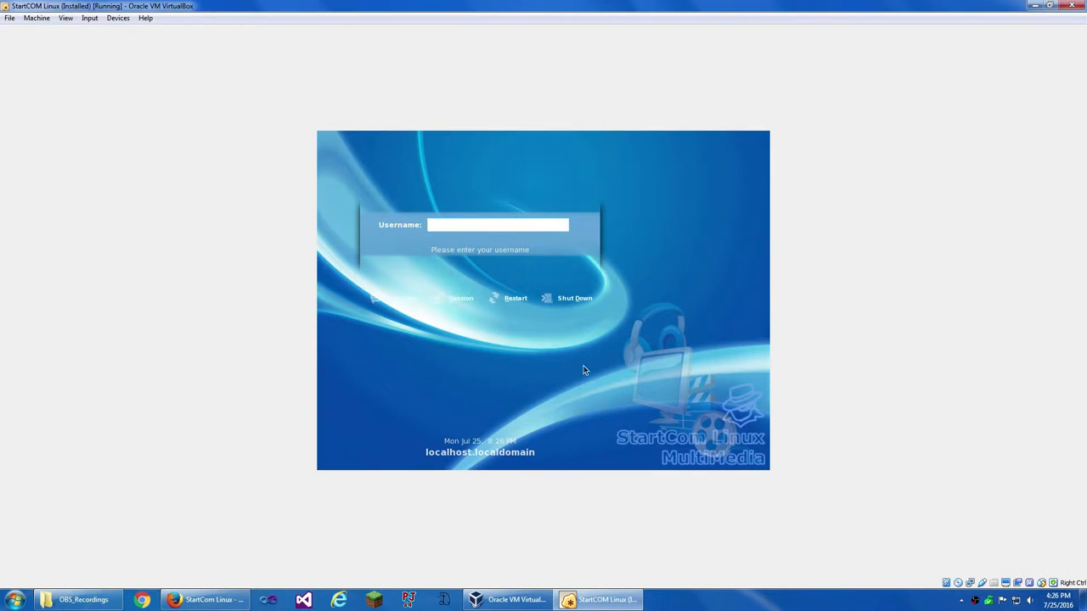
{"action": "left_click", "coordinate": [498, 224]}
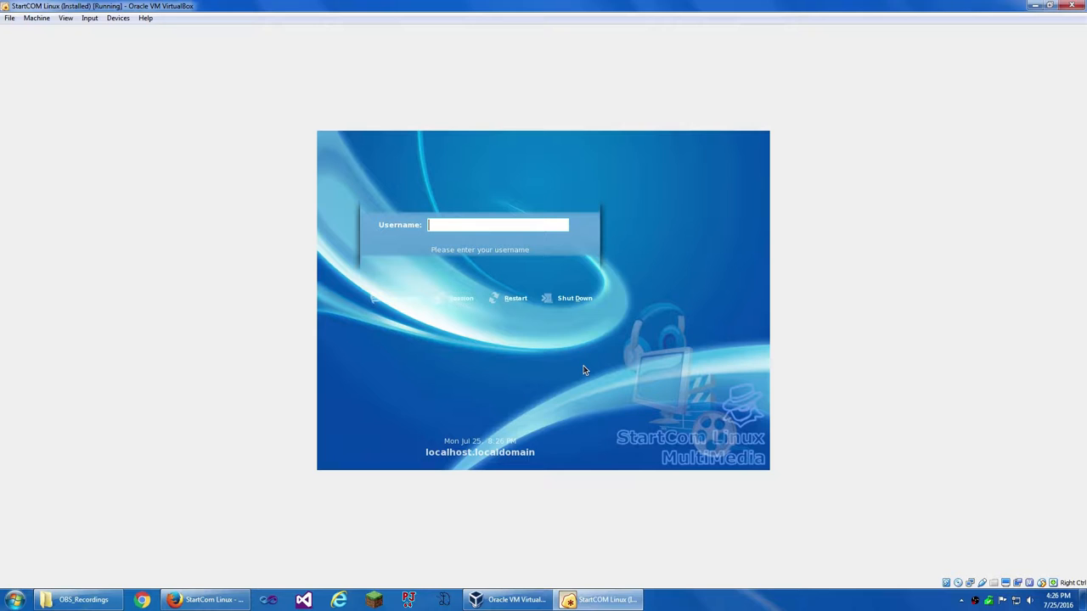
Step: Close the StartCOM Linux VM window and send the guest a shutdown signal
{"action": "left_click", "coordinate": [1072, 6]}
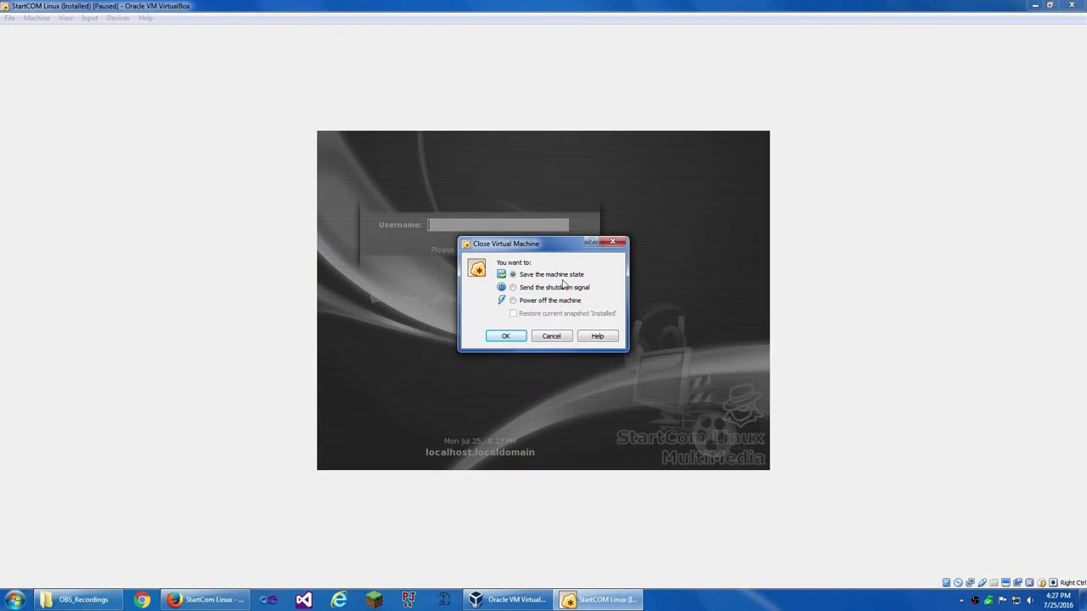
{"action": "left_click", "coordinate": [513, 287]}
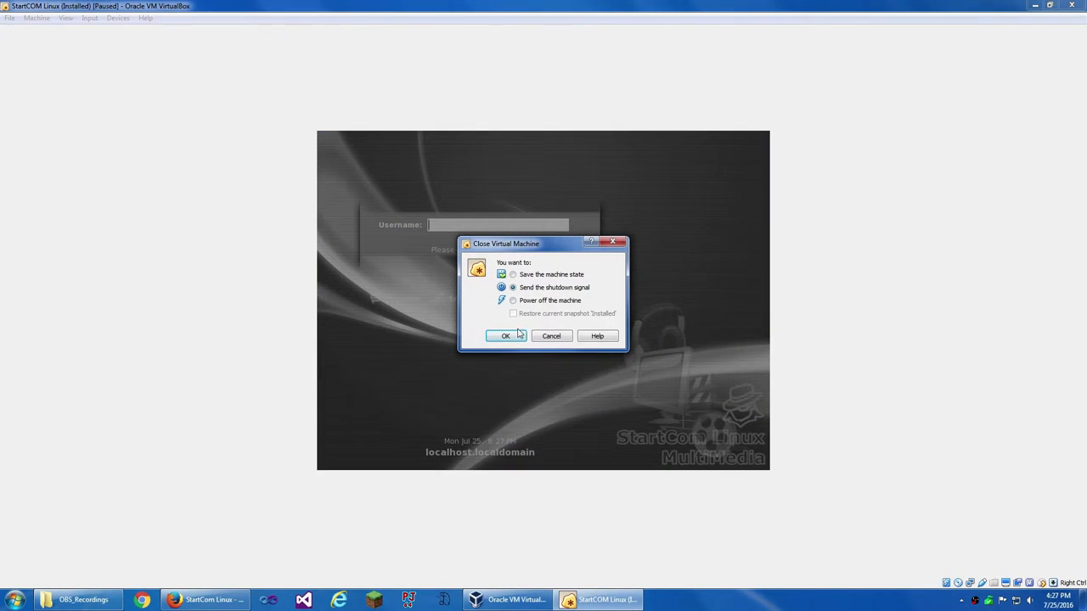
{"action": "left_click", "coordinate": [506, 335]}
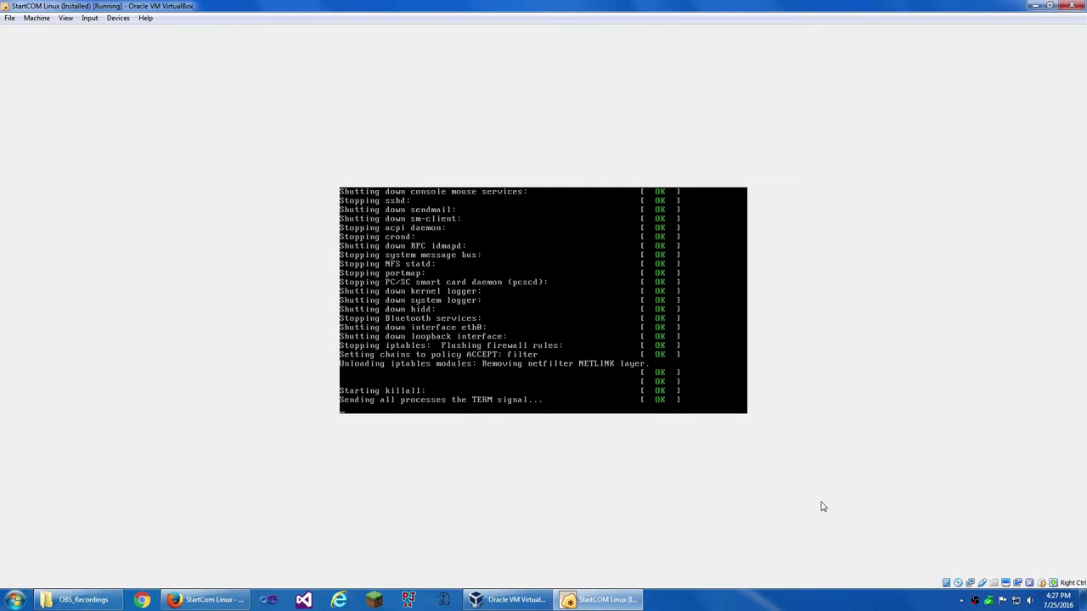
{"action": "mouse_move", "coordinate": [829, 426]}
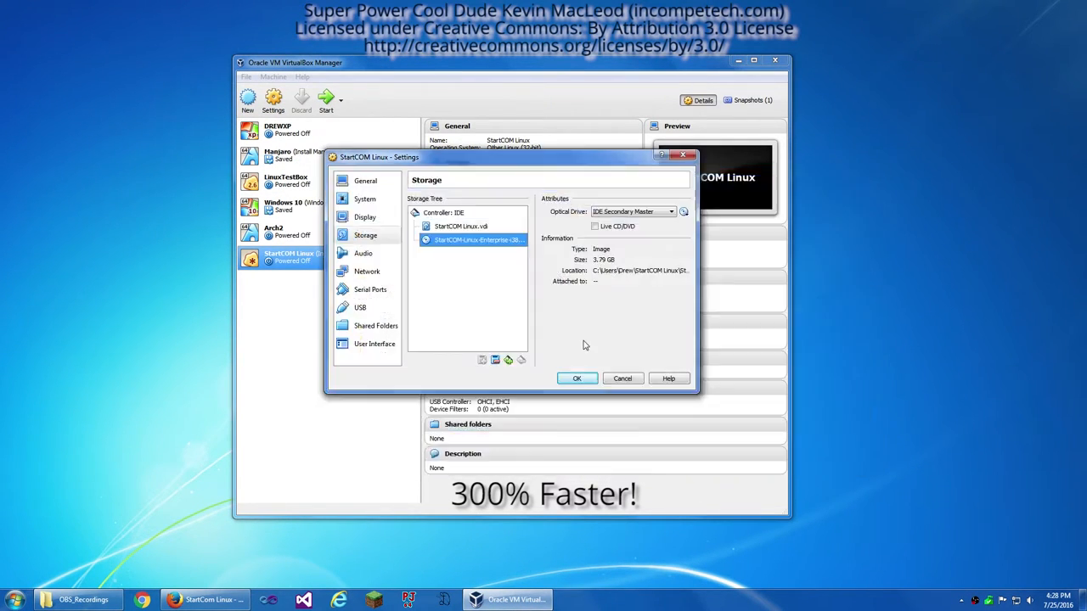
Step: Confirm Storage settings with the StartCOM-Linux-Enterprise ISO kept on the optical drive
{"action": "left_click", "coordinate": [577, 378]}
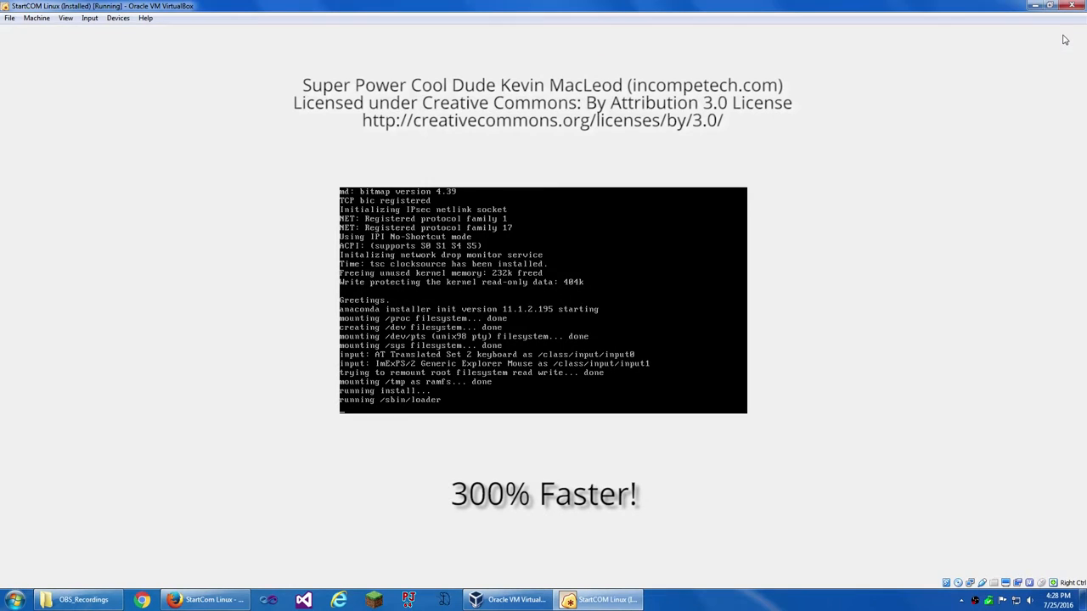
{"action": "mouse_move", "coordinate": [1000, 123]}
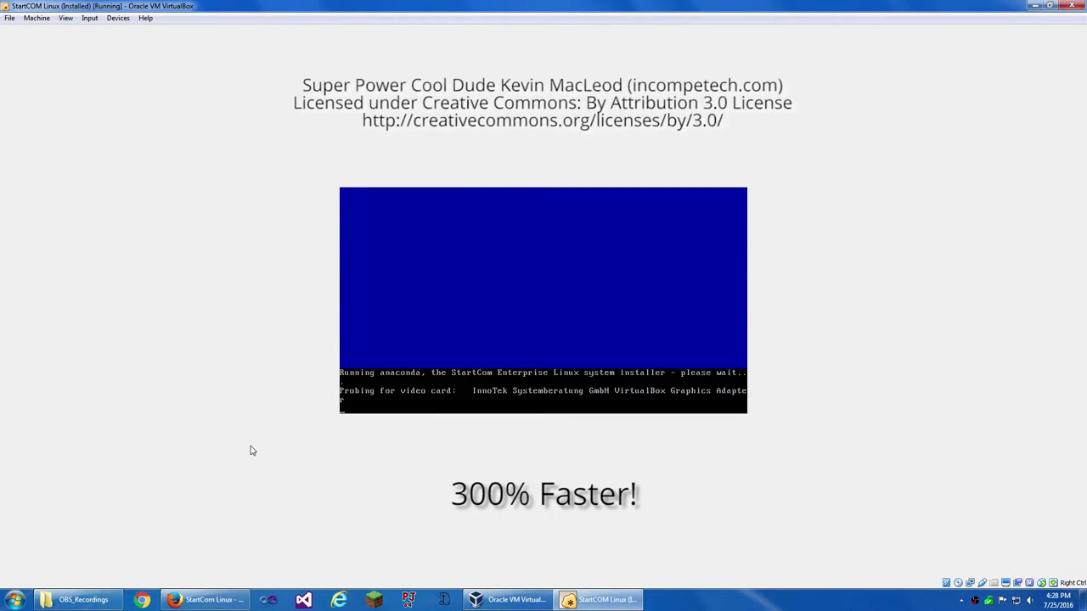
Step: View the installer's release notes and close them since they are empty
{"action": "left_click", "coordinate": [68, 599]}
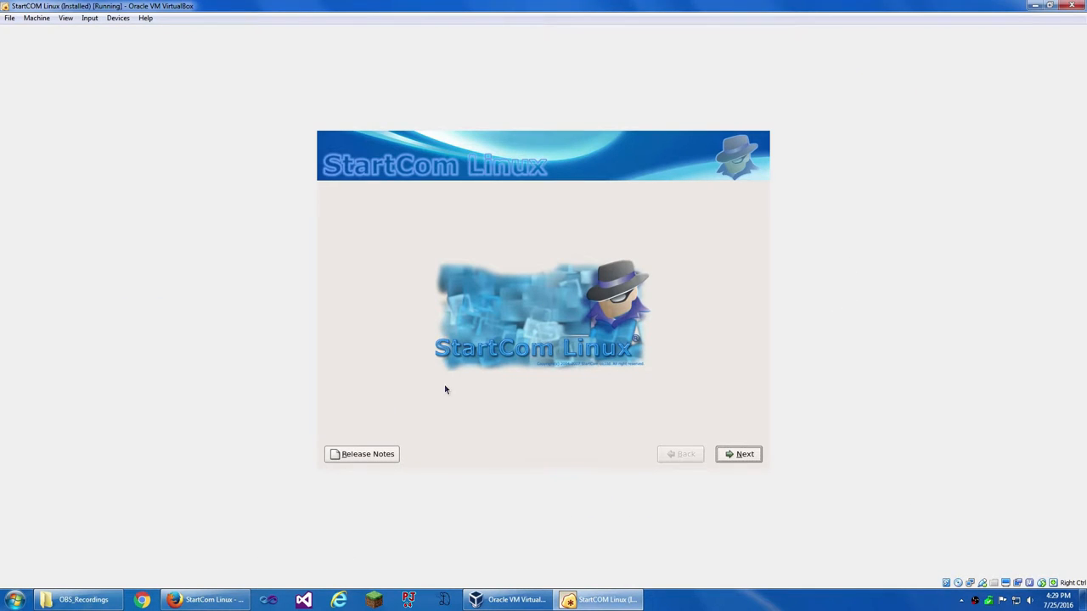
{"action": "mouse_move", "coordinate": [1014, 443]}
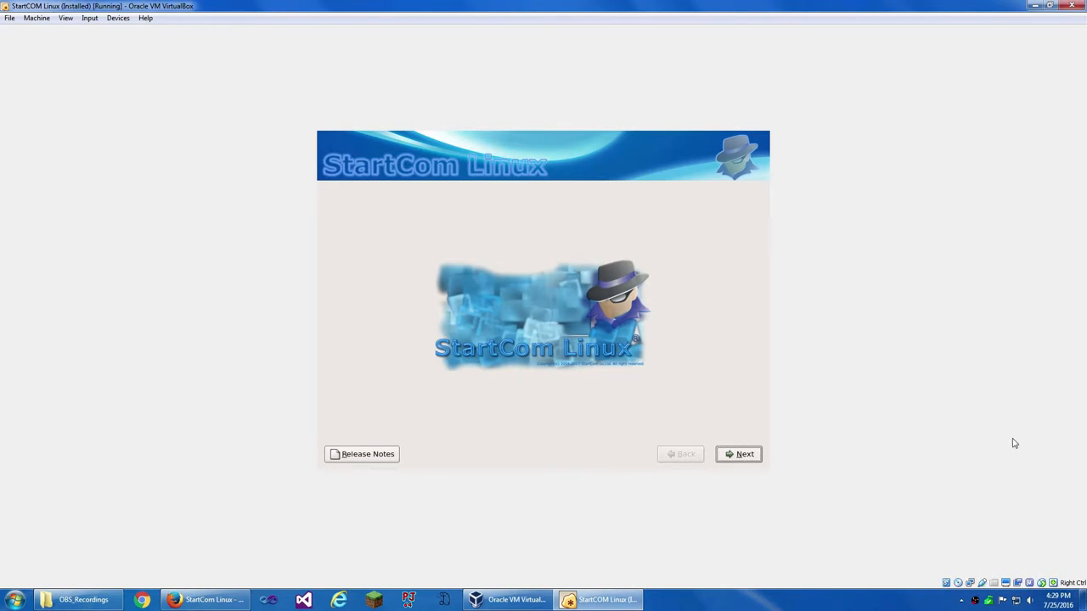
{"action": "left_click", "coordinate": [89, 17]}
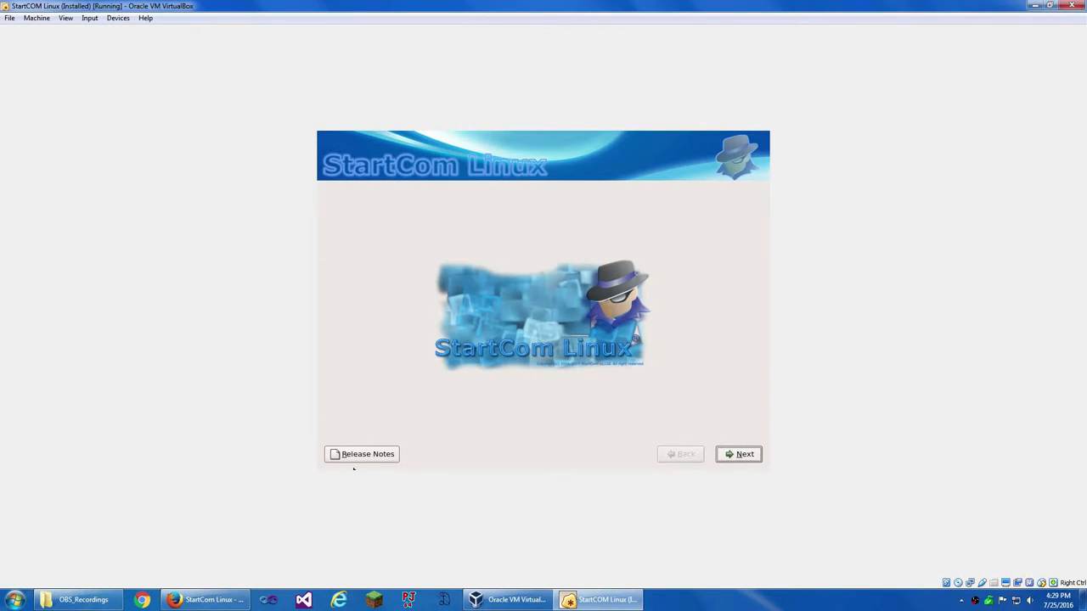
{"action": "left_click", "coordinate": [362, 454]}
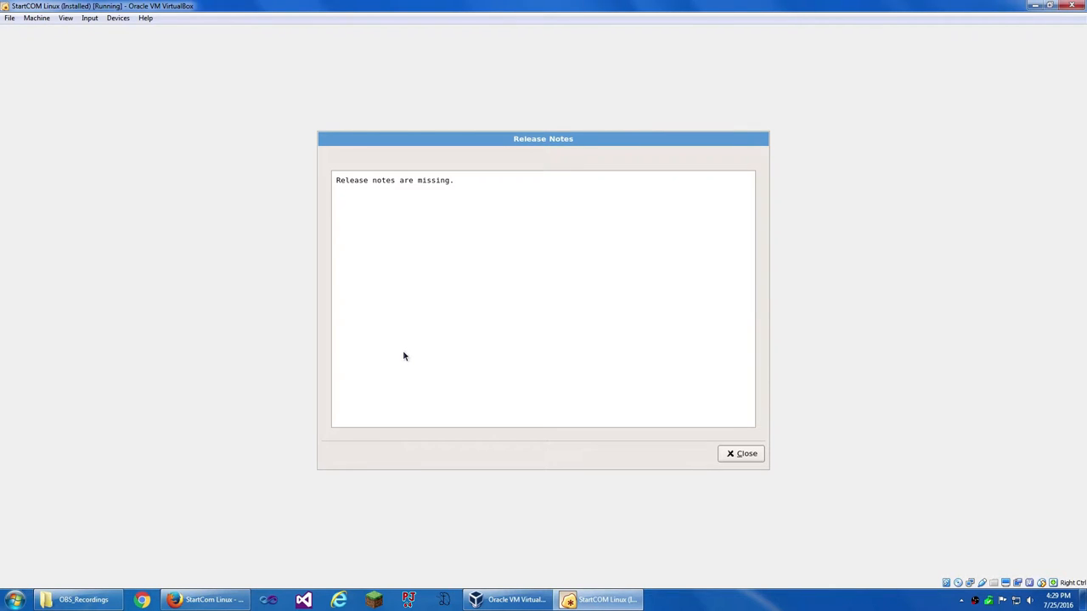
{"action": "left_click", "coordinate": [740, 452]}
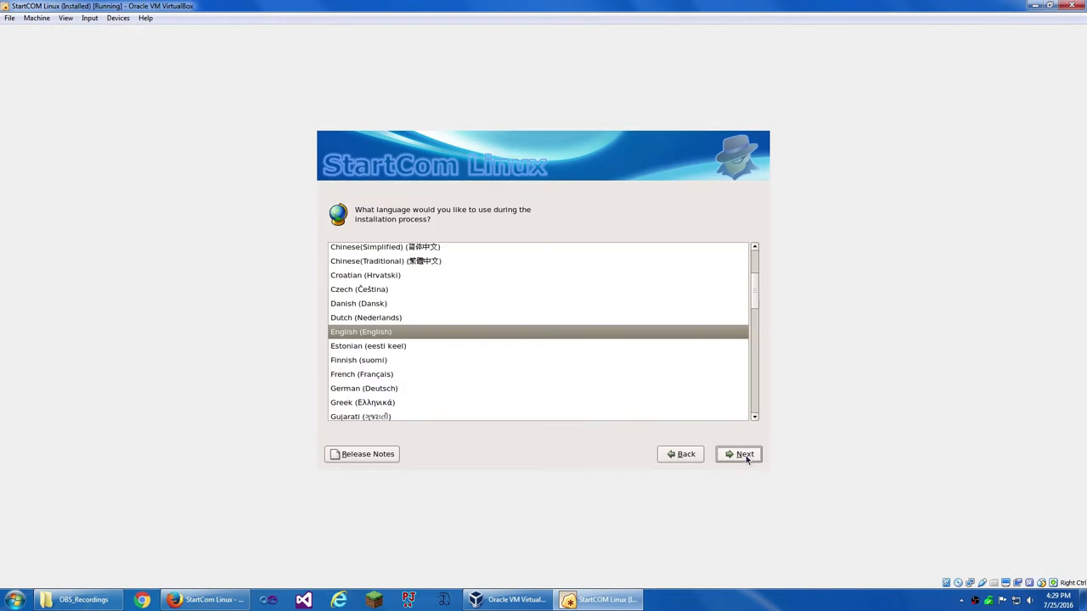
Step: Keep English and the U.S. English keyboard layout, continuing to drive partitioning
{"action": "left_click", "coordinate": [738, 454]}
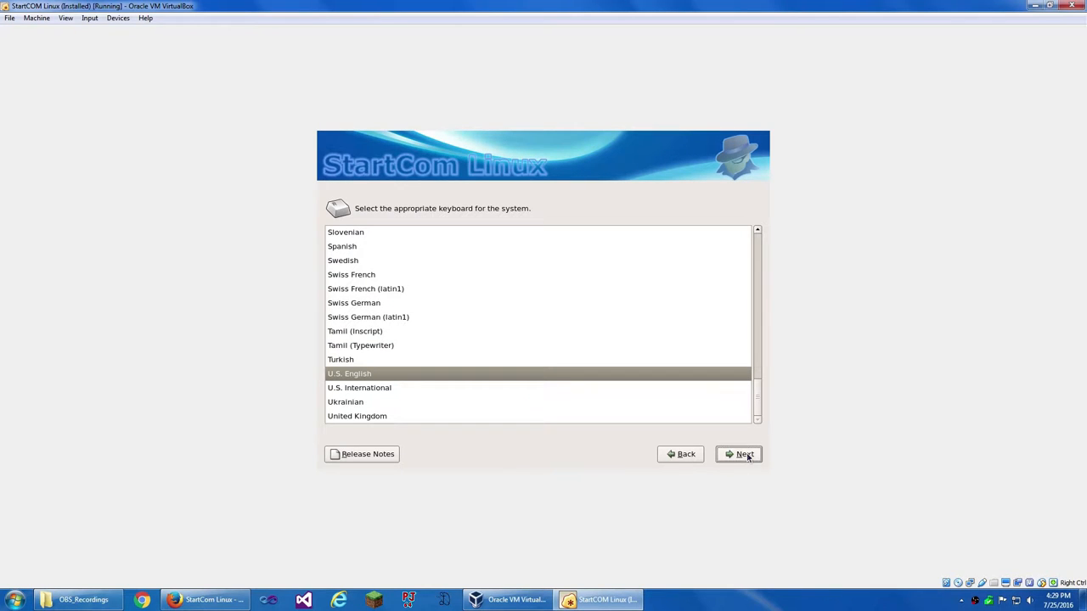
{"action": "left_click", "coordinate": [738, 453]}
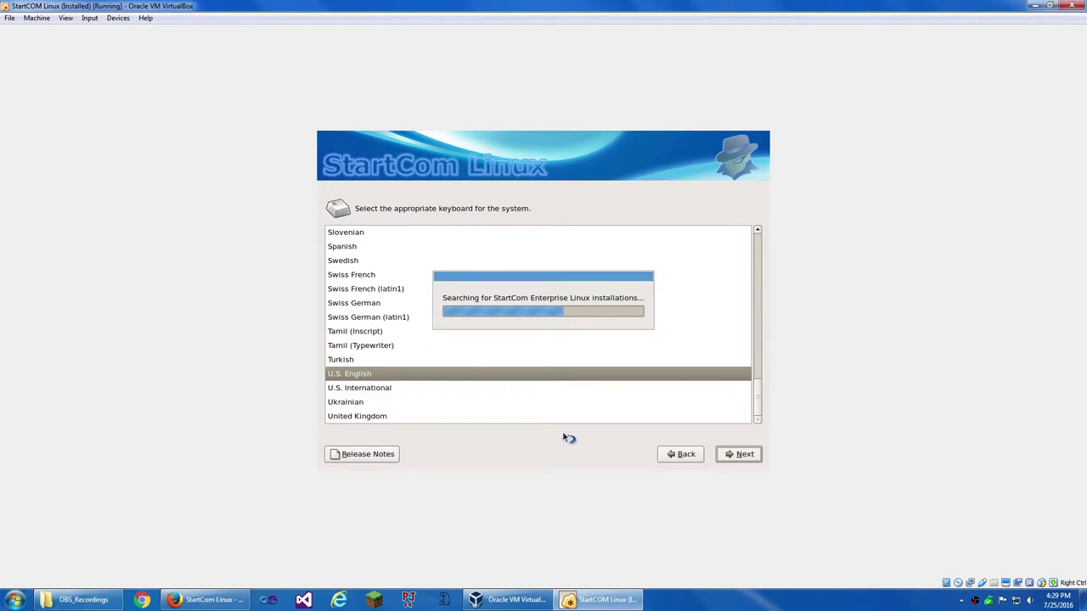
{"action": "left_click", "coordinate": [738, 453]}
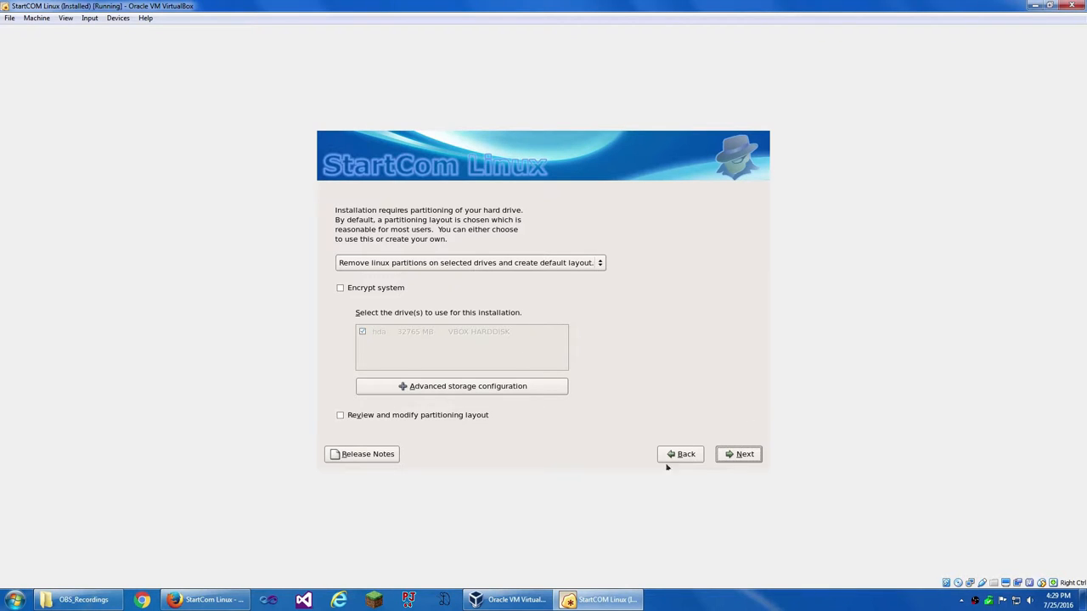
Step: Accept default partitioning removing Linux partitions, keep DHCP networking, and enter a root password
{"action": "left_click", "coordinate": [739, 453]}
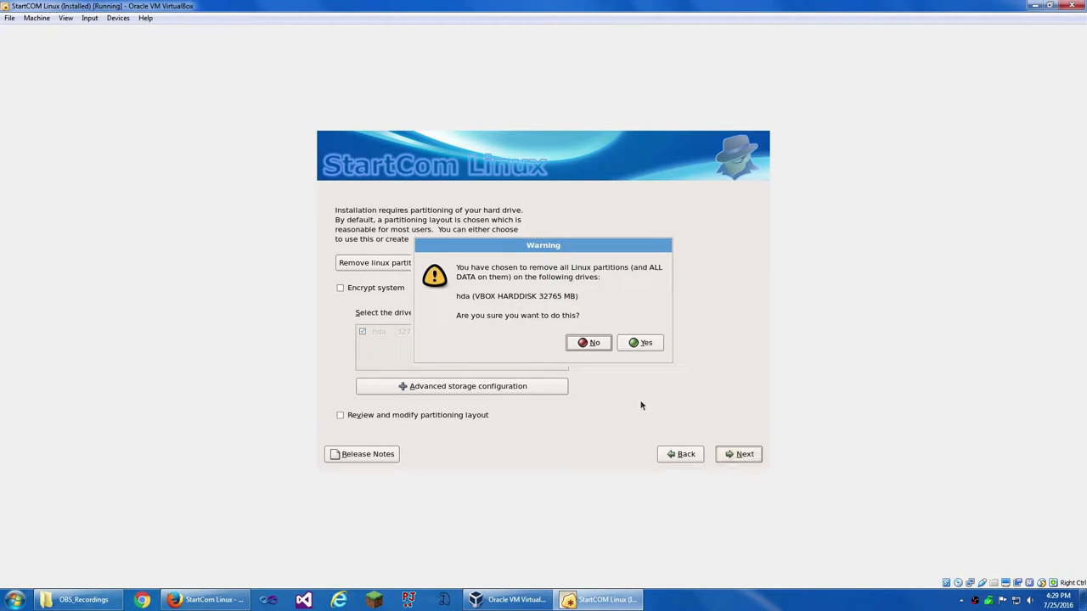
{"action": "left_click", "coordinate": [644, 342]}
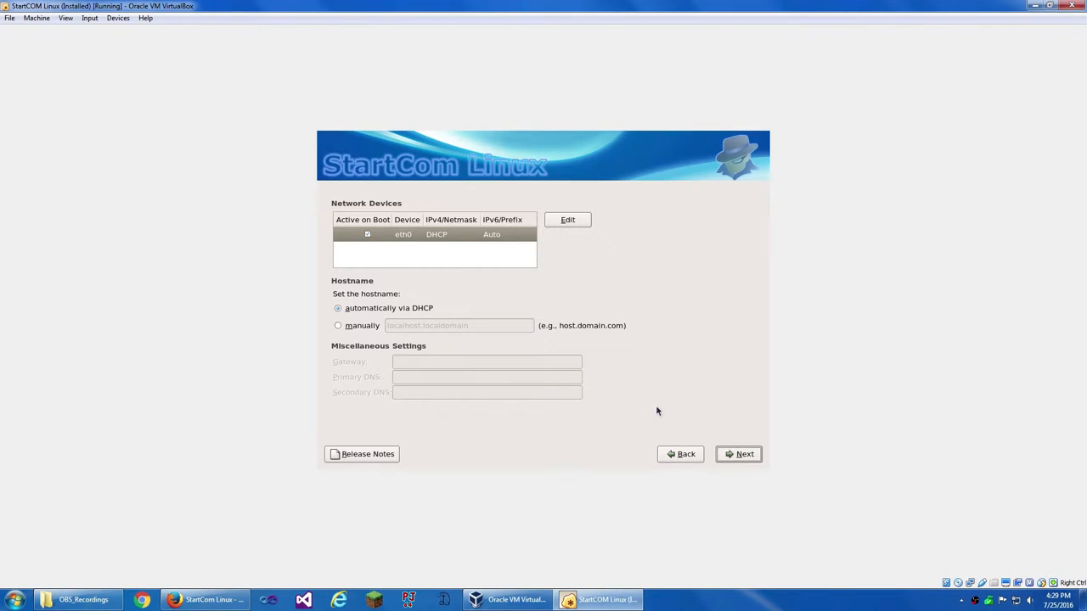
{"action": "left_click", "coordinate": [738, 454]}
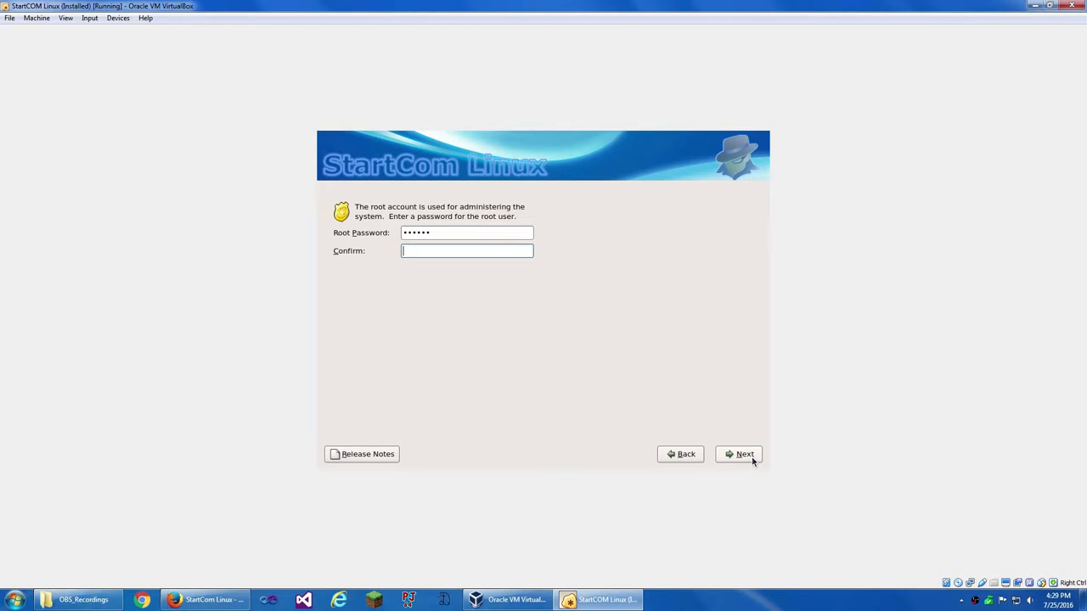
{"action": "type", "text": "••••••"}
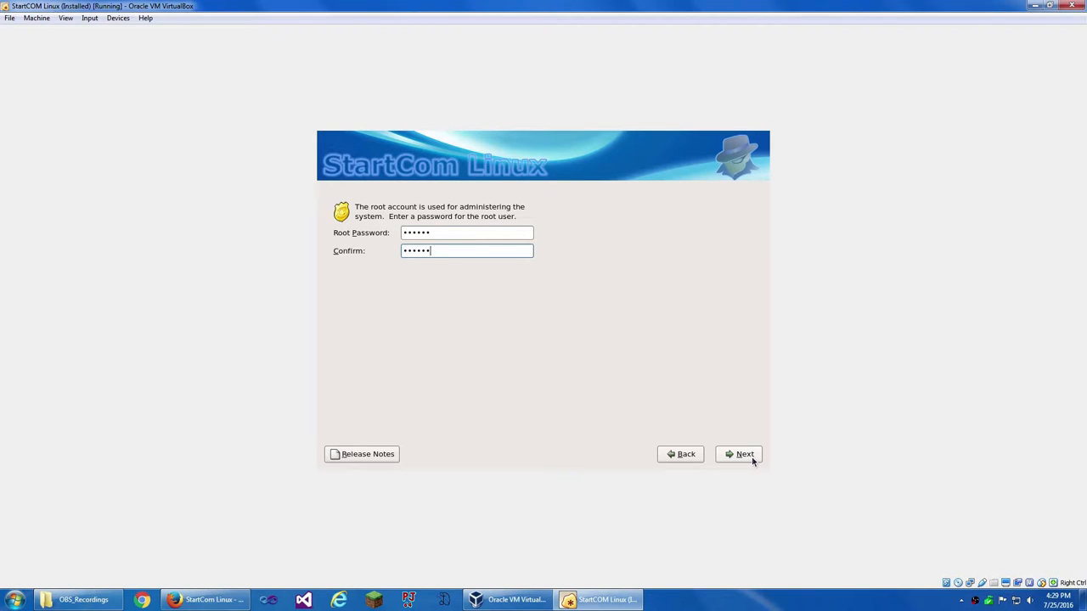
{"action": "left_click", "coordinate": [739, 454]}
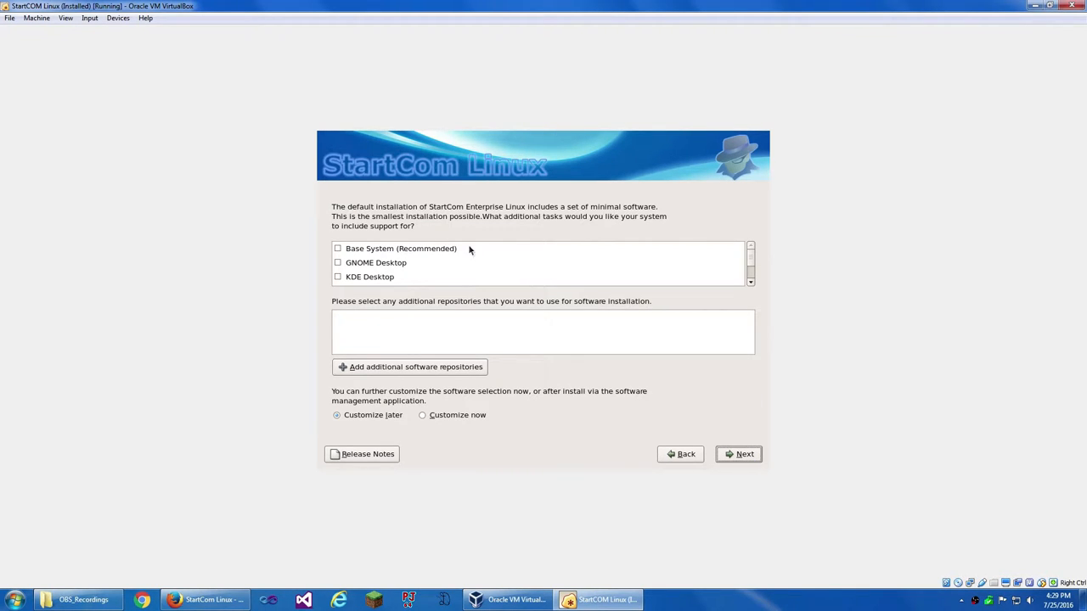
{"action": "mouse_move", "coordinate": [645, 267]}
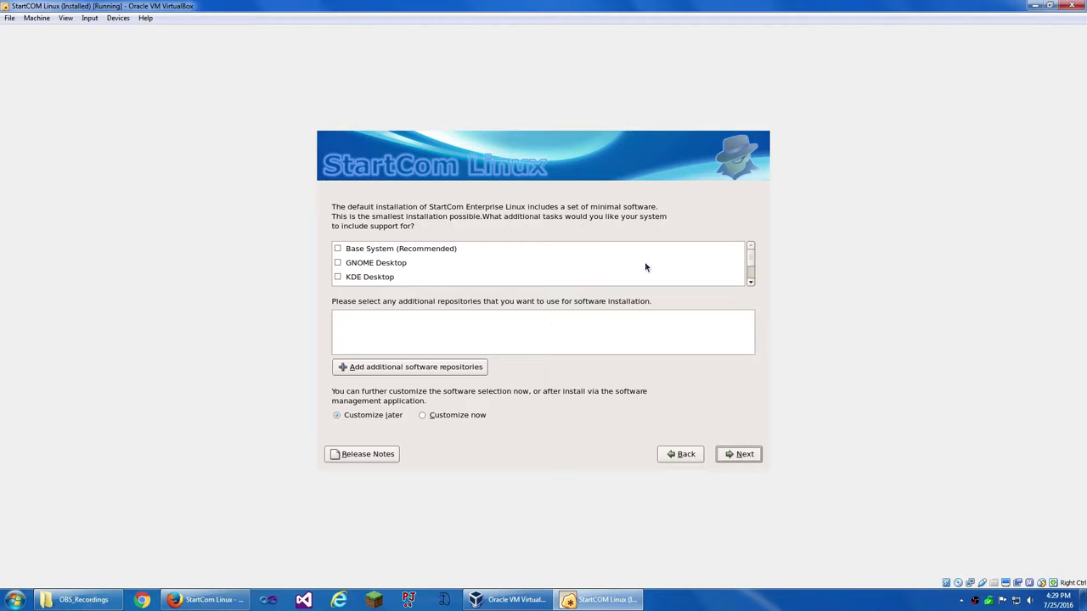
{"action": "mouse_move", "coordinate": [514, 277]}
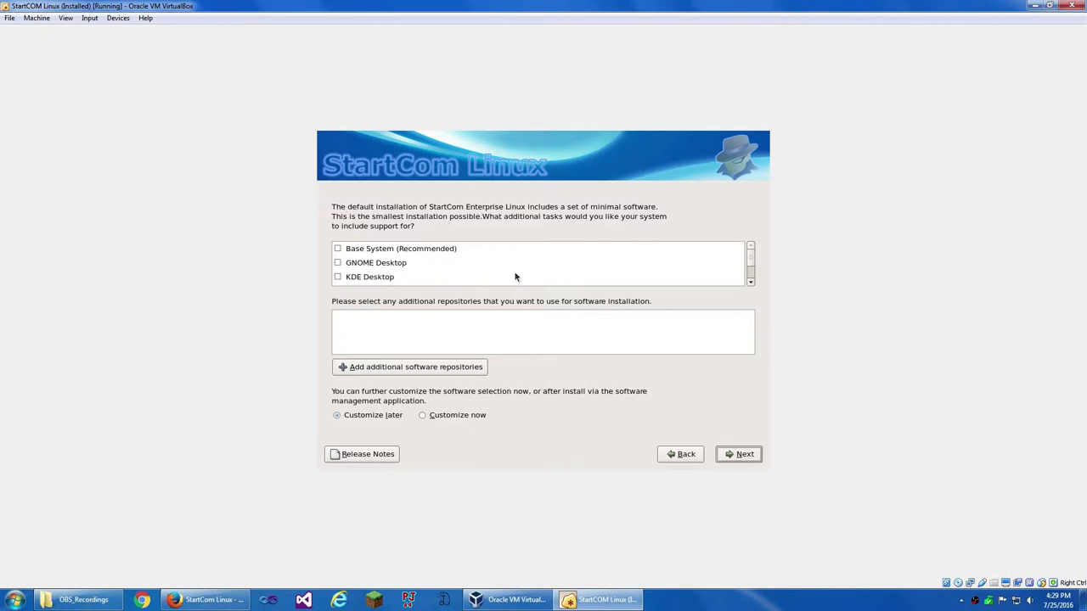
{"action": "mouse_move", "coordinate": [489, 266]}
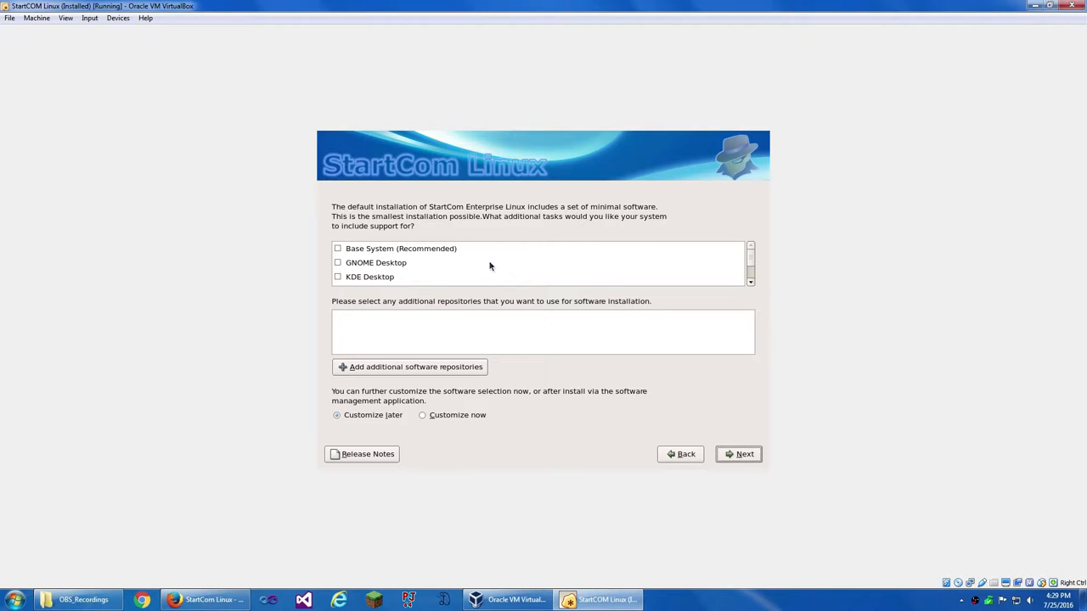
{"action": "mouse_move", "coordinate": [498, 263]}
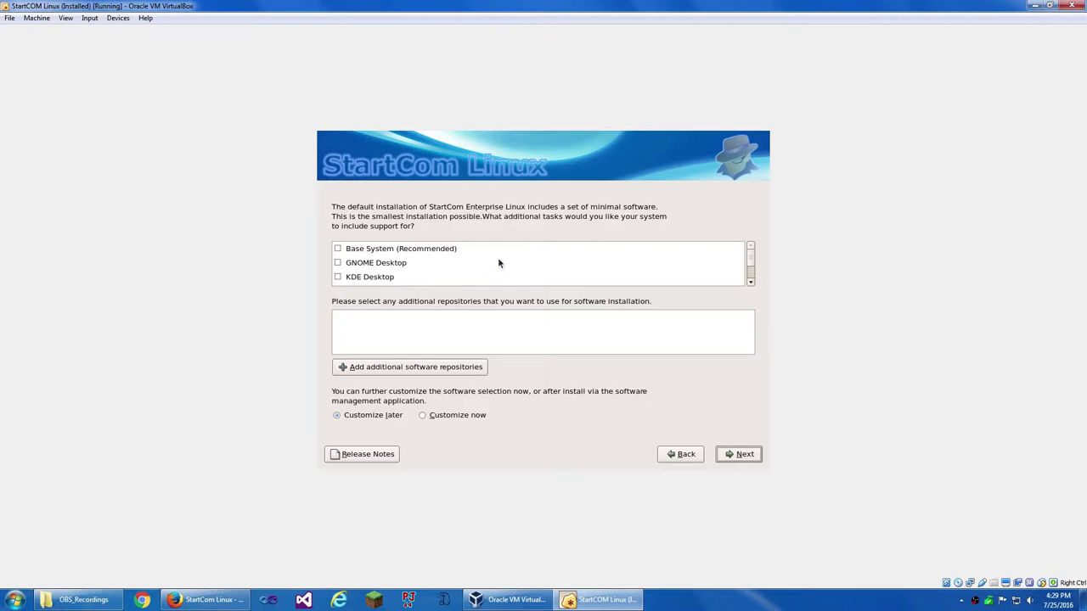
{"action": "mouse_move", "coordinate": [549, 273]}
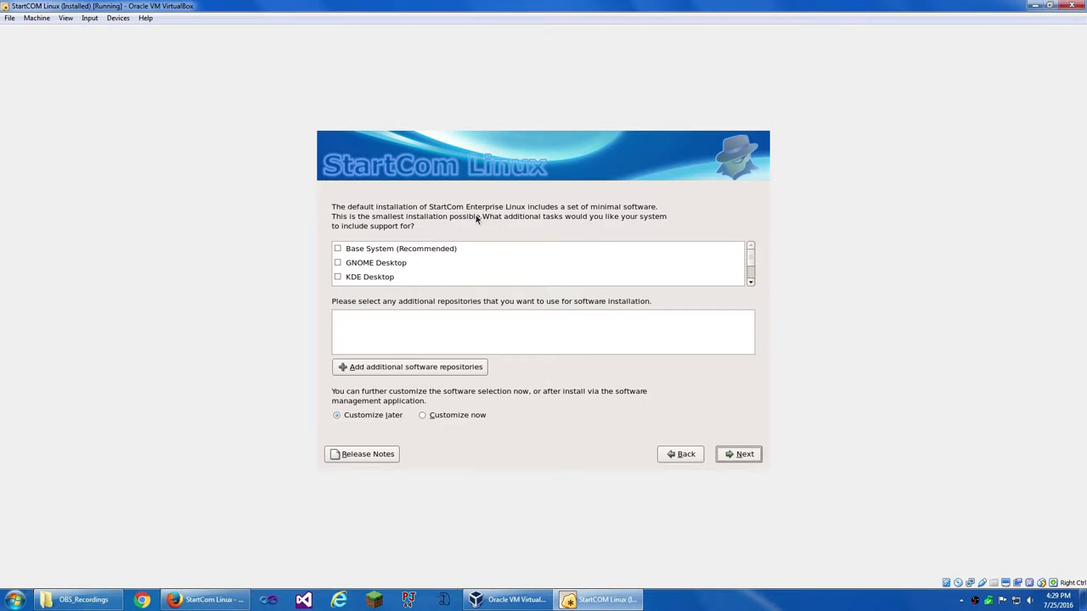
{"action": "mouse_move", "coordinate": [499, 278]}
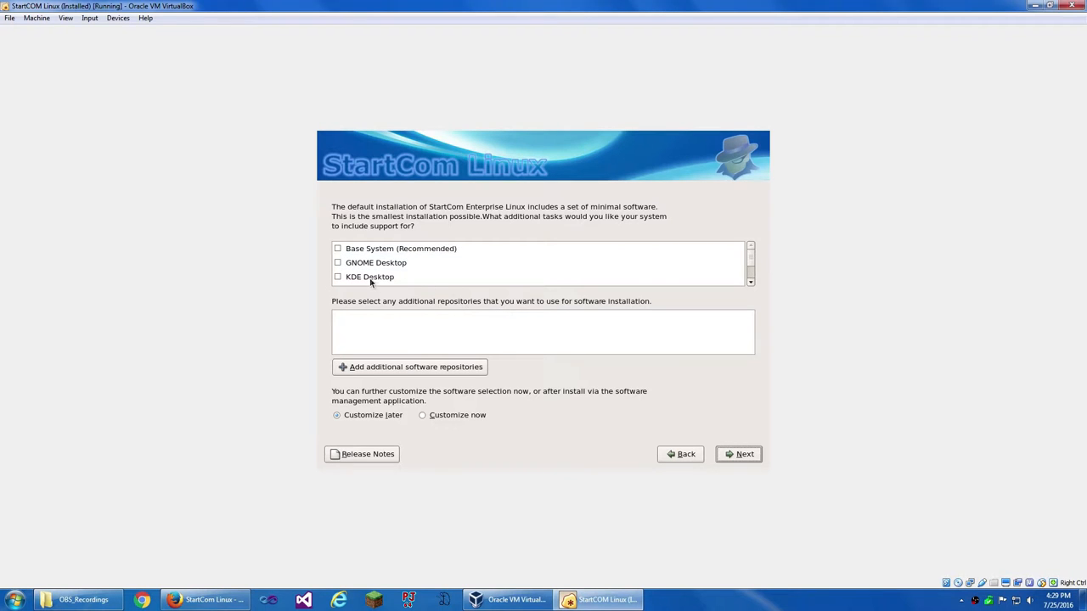
Step: Tick KDE Desktop in the software task list
{"action": "left_click", "coordinate": [369, 277]}
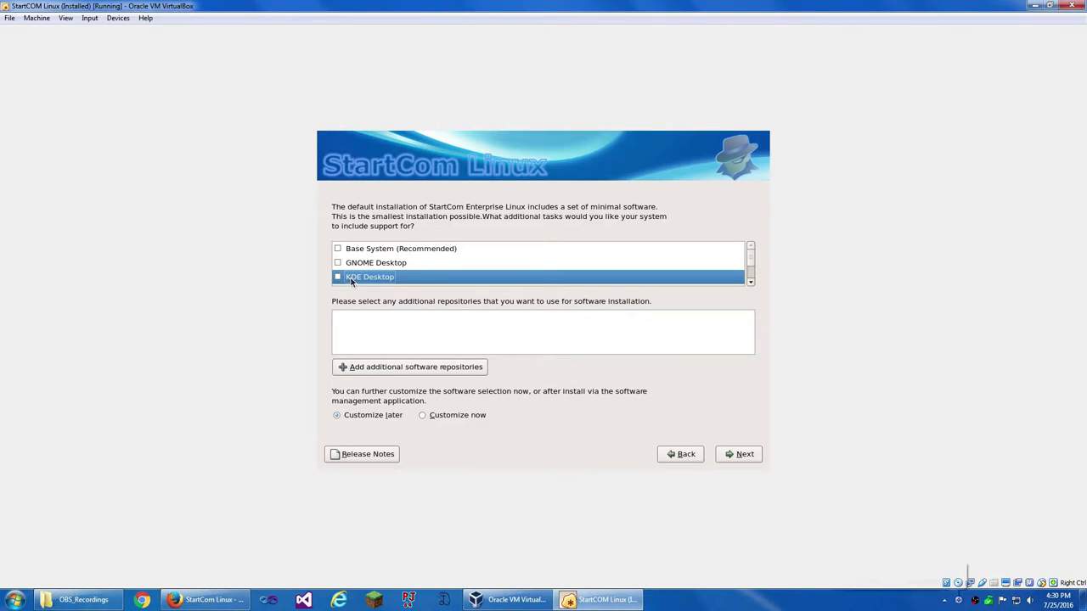
{"action": "left_click", "coordinate": [337, 276]}
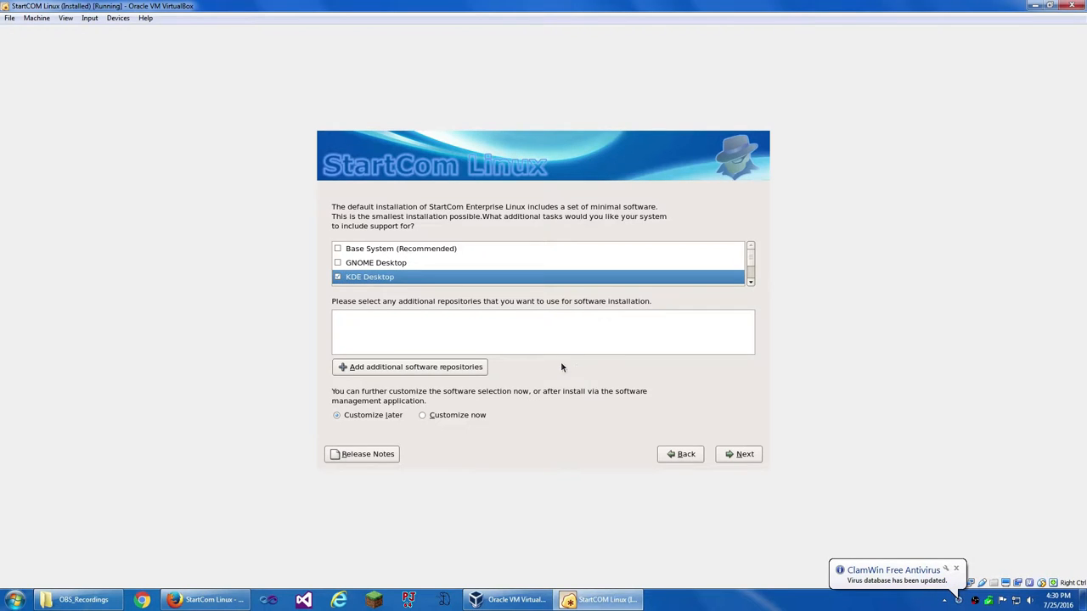
{"action": "scroll", "scroll_direction": "down", "scroll_amount": 3}
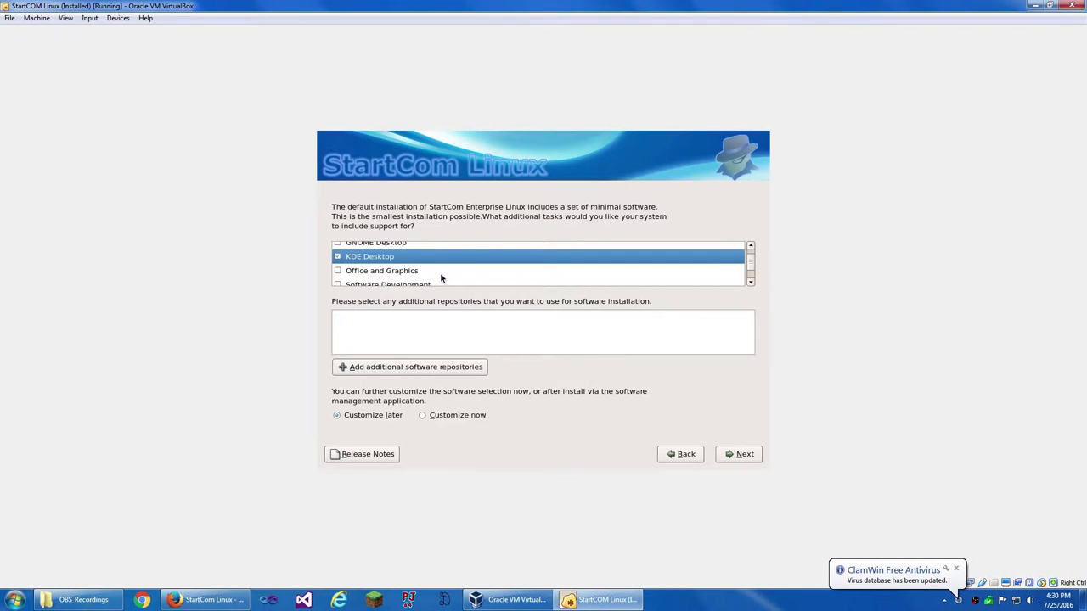
{"action": "left_click", "coordinate": [381, 261]}
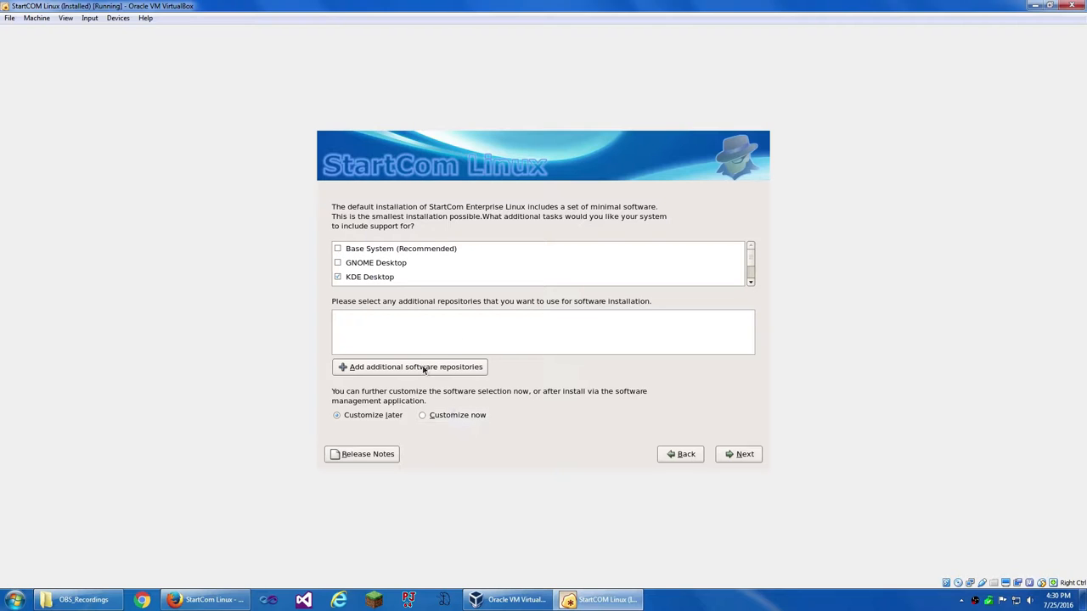
Step: Try adding an extra software repository twice, cancelling both times without adding one
{"action": "left_click", "coordinate": [411, 366]}
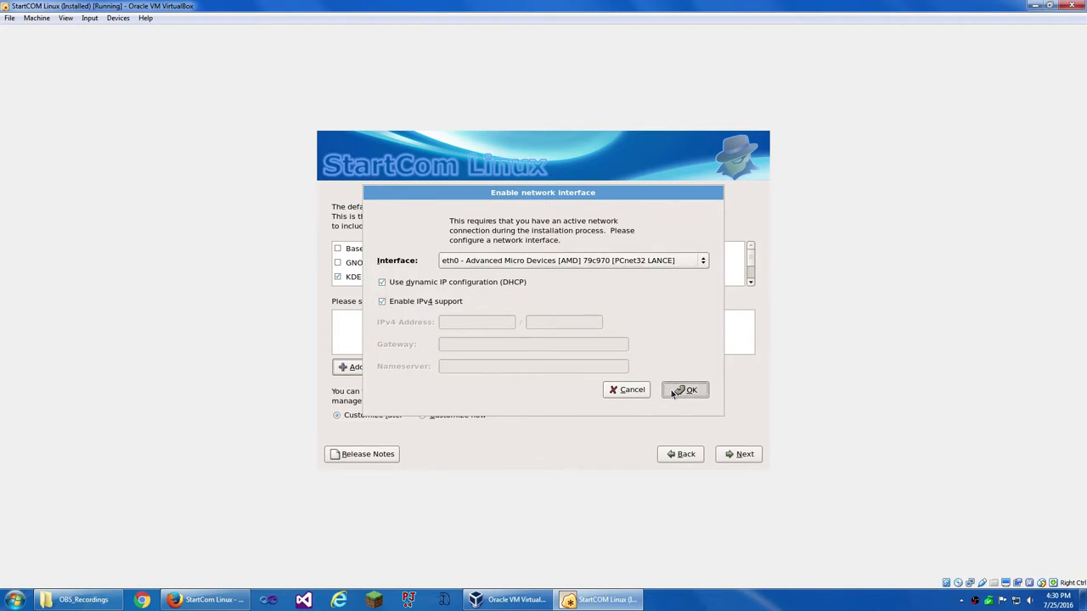
{"action": "left_click", "coordinate": [685, 389]}
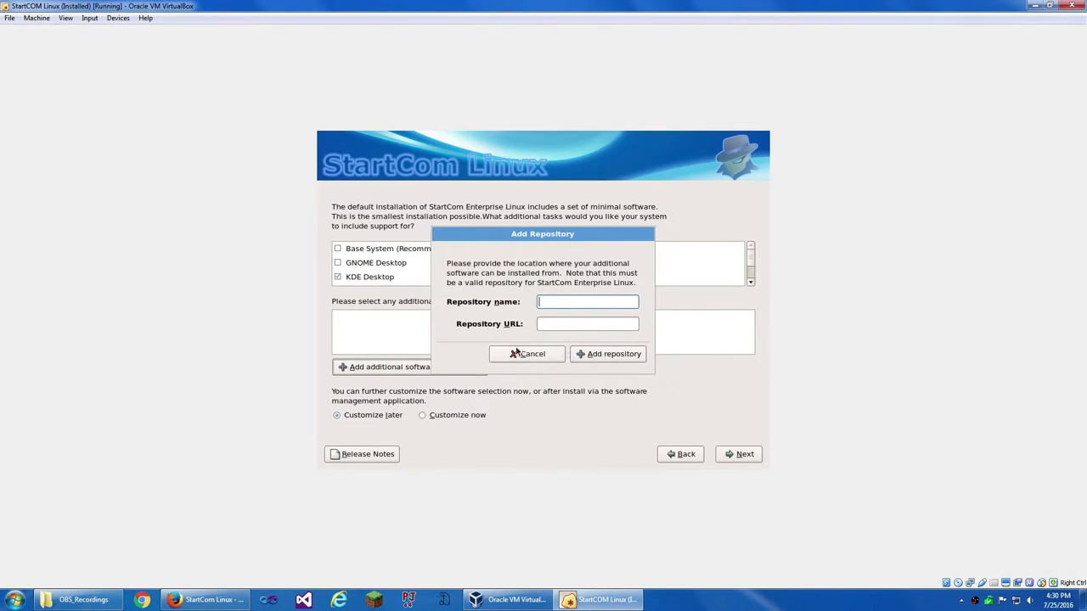
{"action": "left_click", "coordinate": [526, 354]}
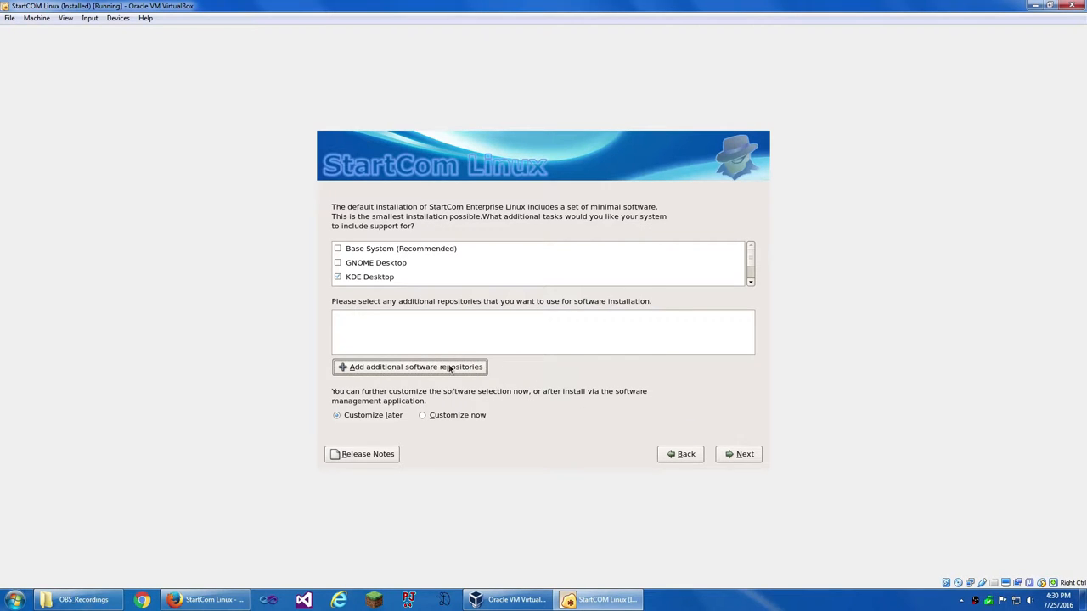
{"action": "left_click", "coordinate": [408, 367]}
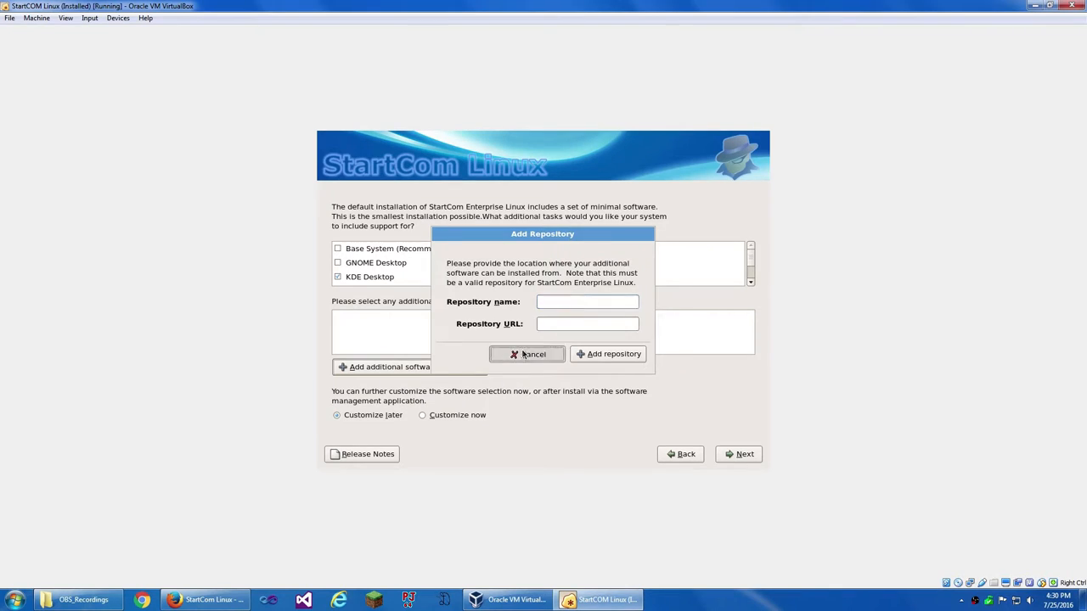
{"action": "left_click", "coordinate": [526, 354]}
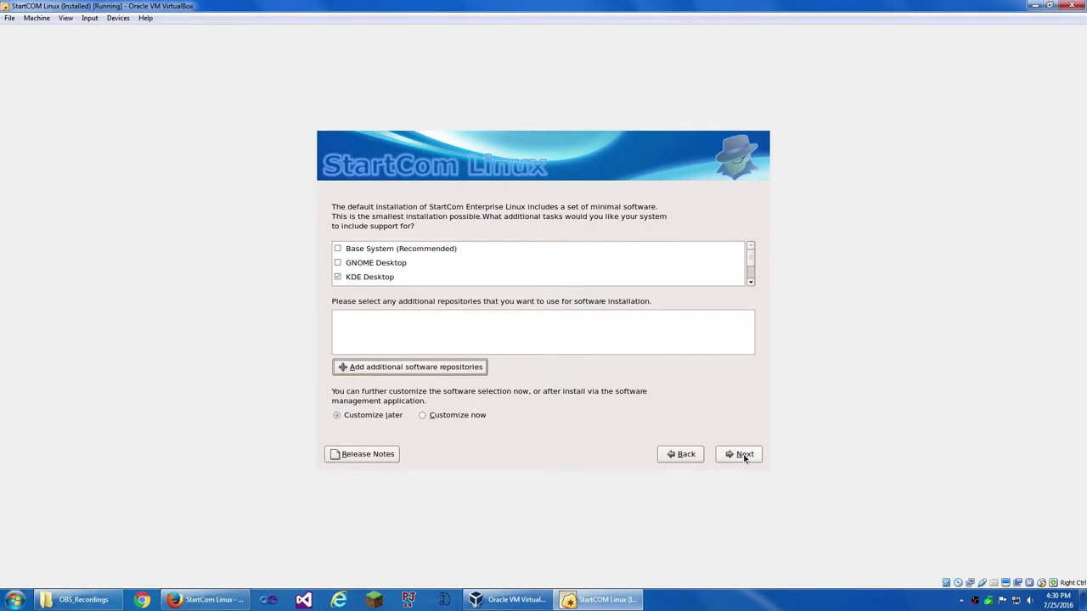
Step: Accept the software selection and begin installing StartCom Enterprise Linux
{"action": "left_click", "coordinate": [738, 453]}
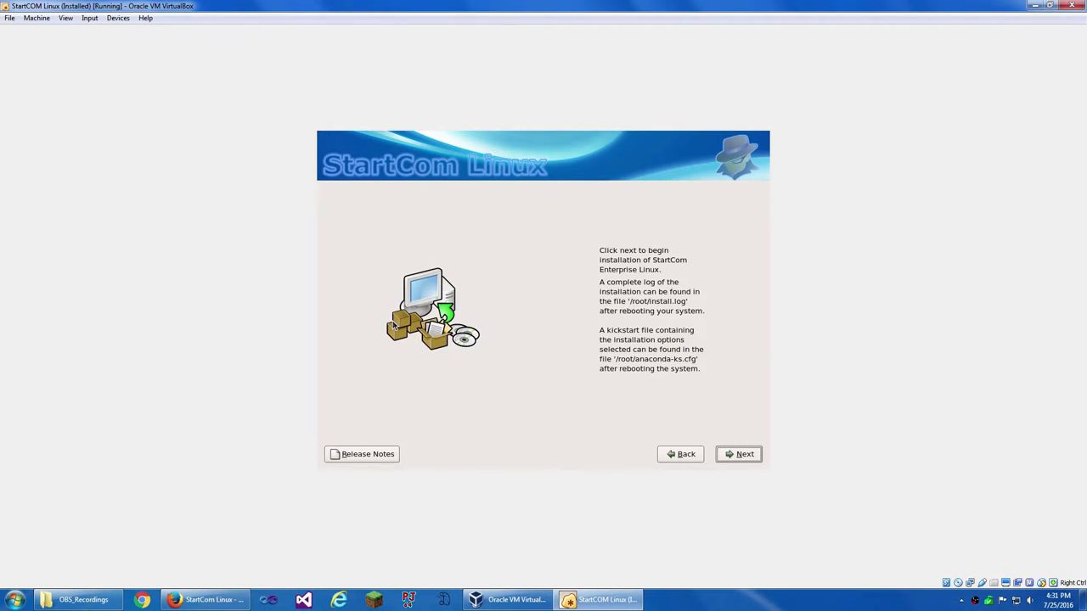
{"action": "mouse_move", "coordinate": [406, 329]}
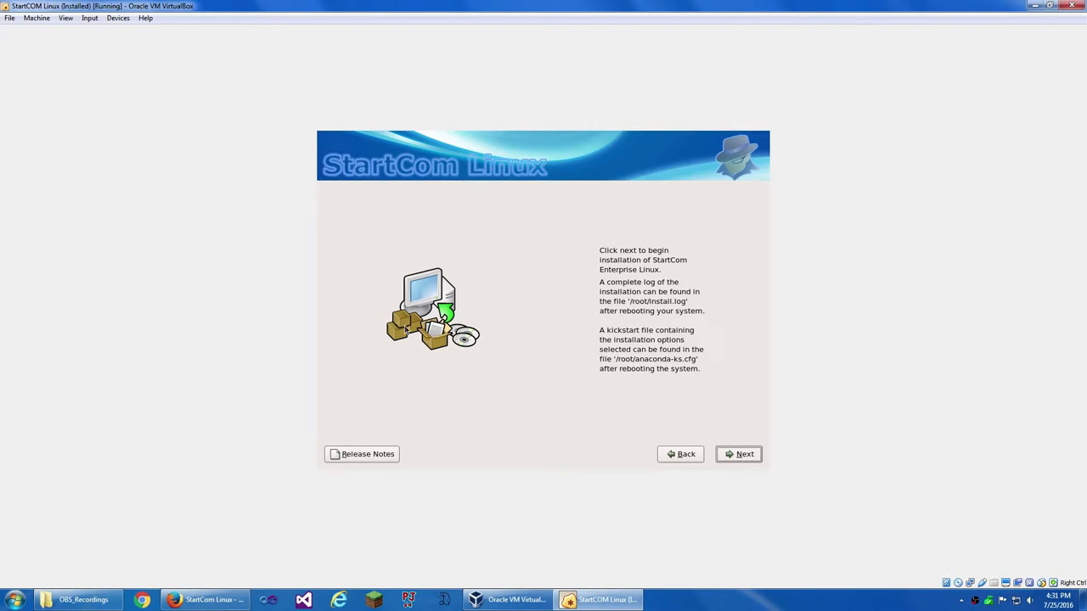
{"action": "left_click", "coordinate": [738, 453]}
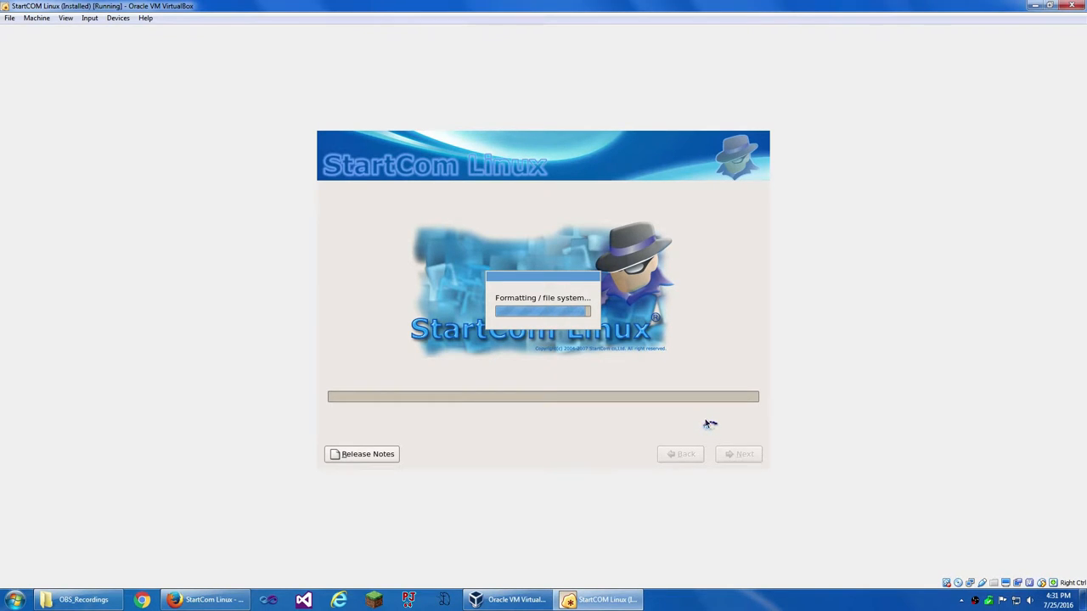
{"action": "mouse_move", "coordinate": [709, 425]}
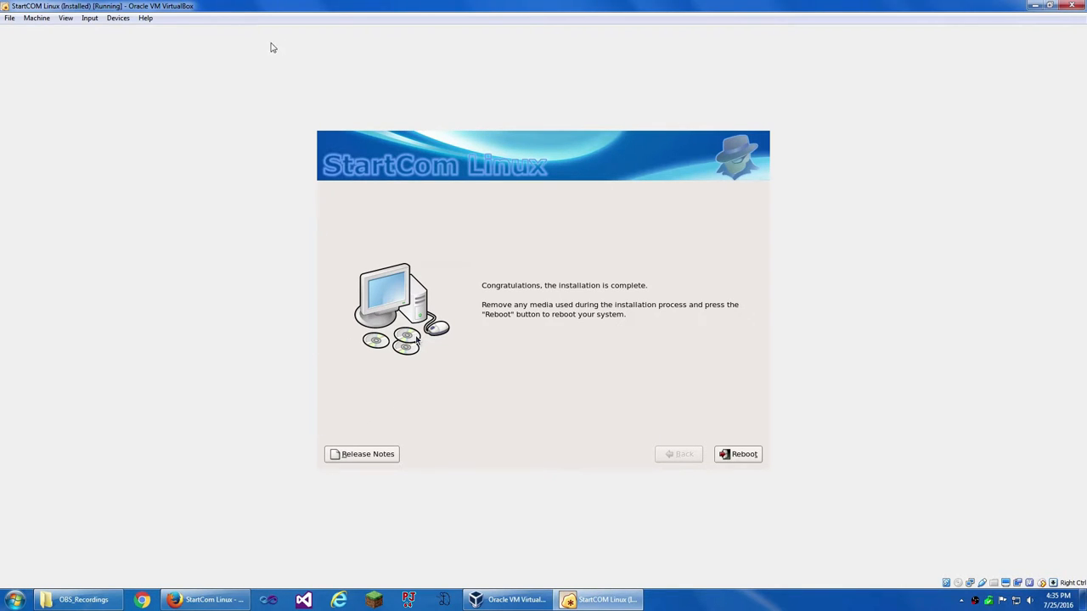
Step: Reboot the newly installed system from the installation complete screen
{"action": "left_click", "coordinate": [118, 17]}
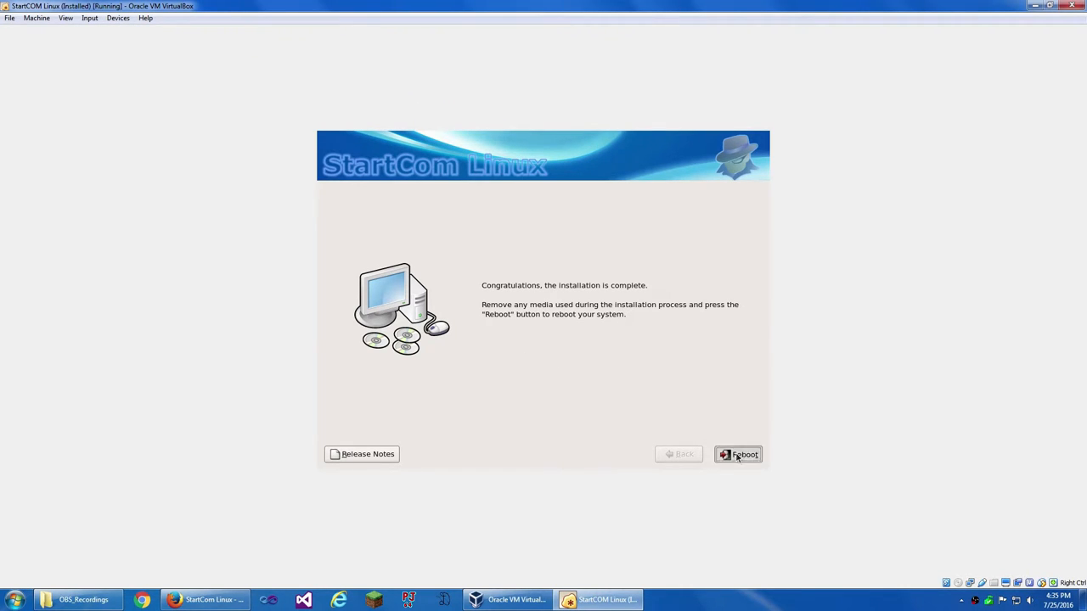
{"action": "left_click", "coordinate": [738, 454]}
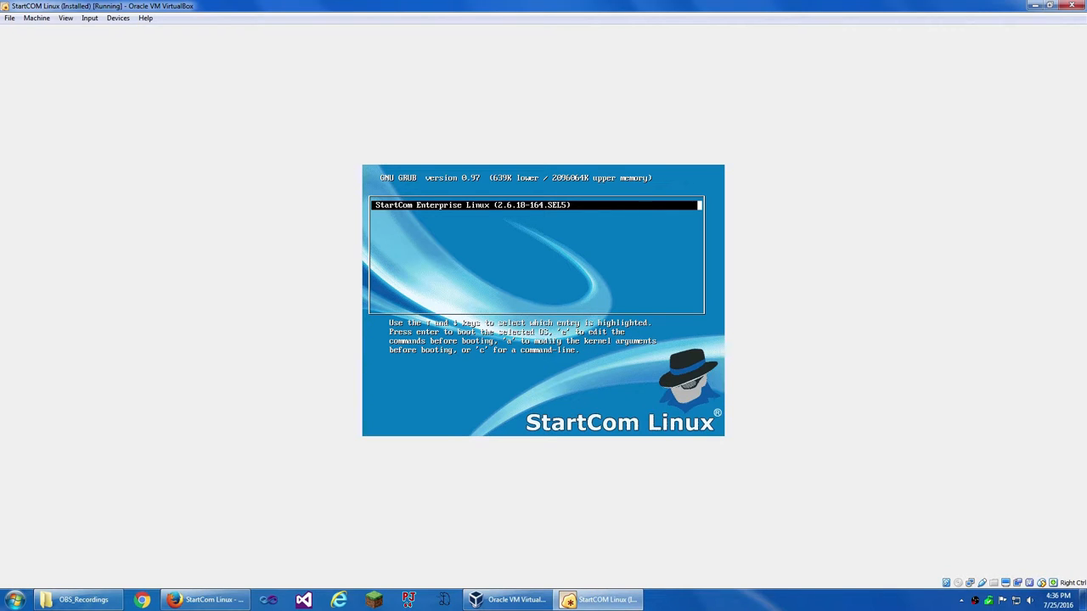
Step: Boot the StartCom Enterprise Linux GRUB entry and watch it halt in kernel panic
{"action": "key", "text": "Return"}
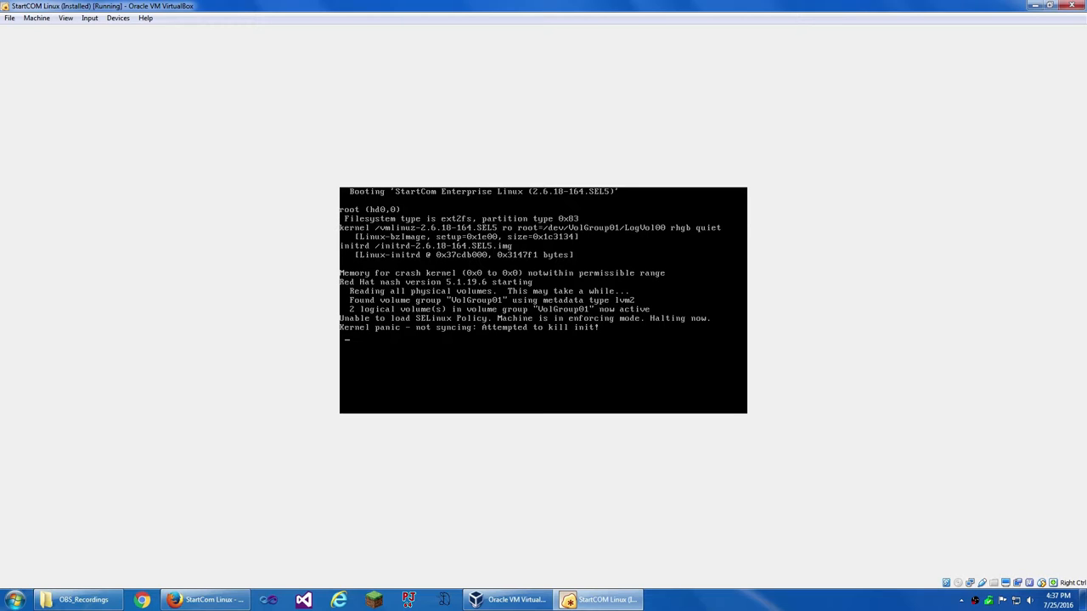
{"action": "mouse_move", "coordinate": [65, 18]}
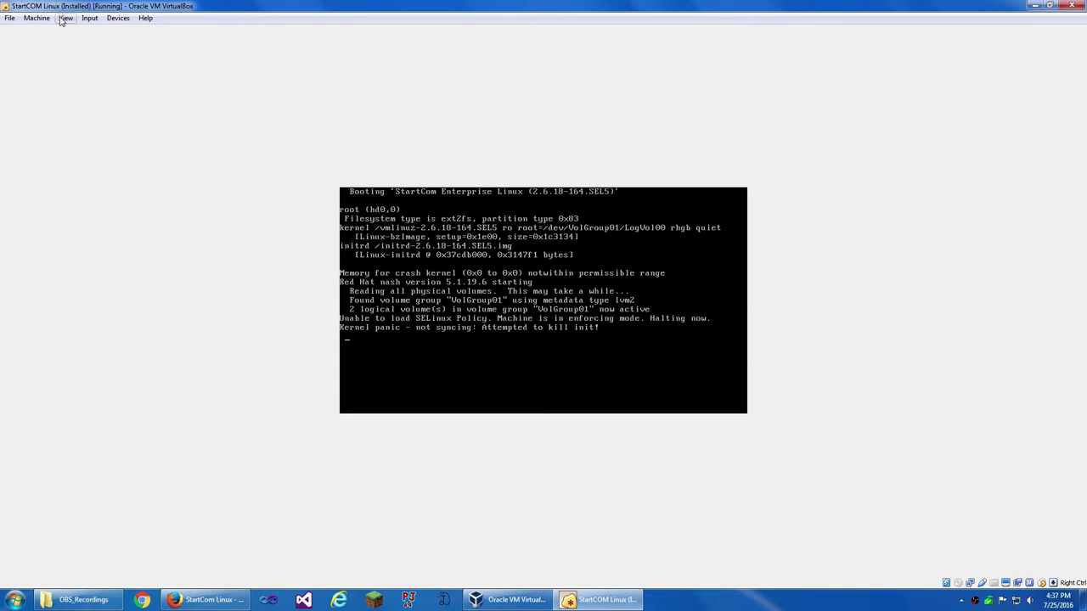
Step: Reset the panicked virtual machine from the Machine menu and confirm
{"action": "left_click", "coordinate": [37, 18]}
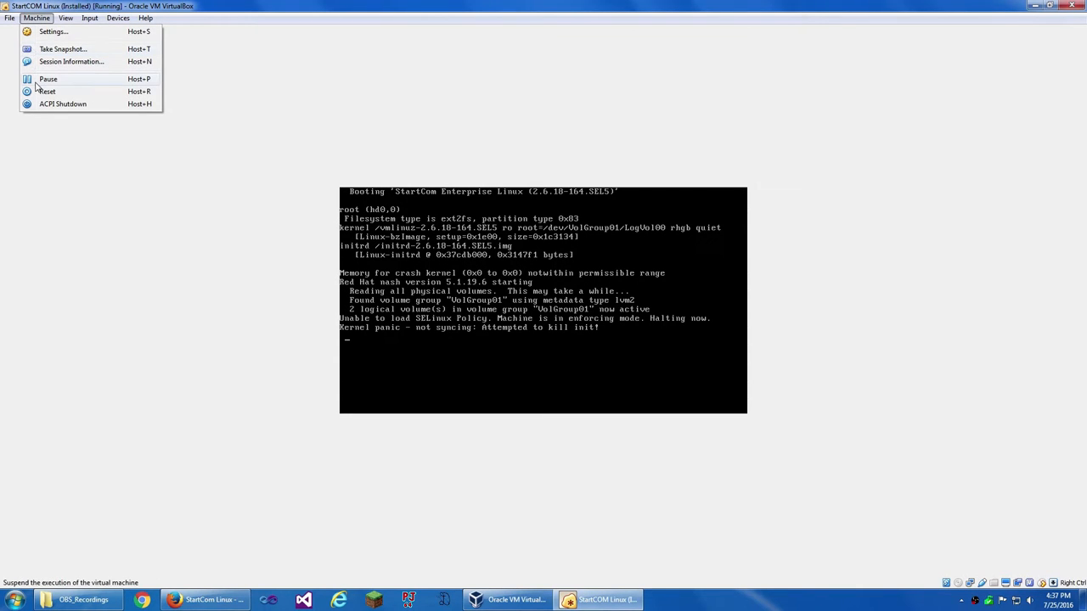
{"action": "left_click", "coordinate": [47, 91]}
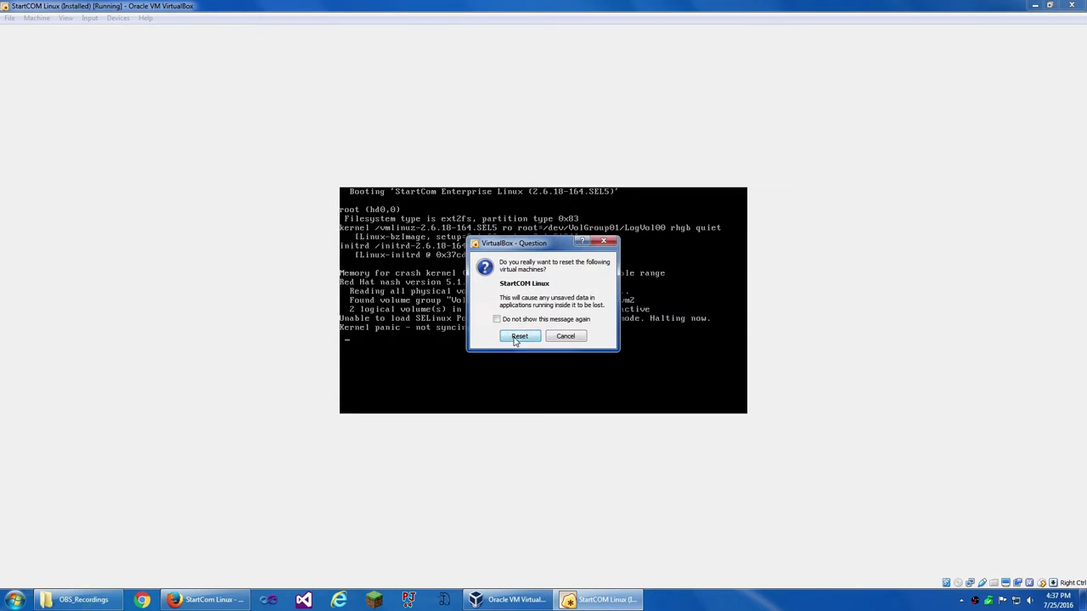
{"action": "left_click", "coordinate": [519, 336]}
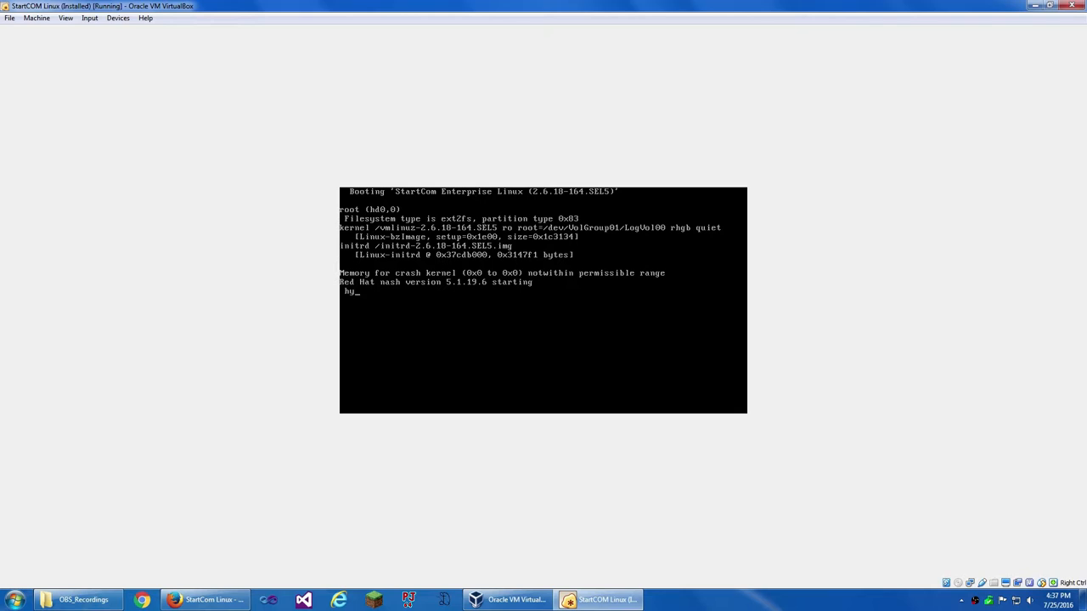
Step: Type stray characters into the VM window while the guest reboots
{"action": "type", "text": "kjt;yurtrt"}
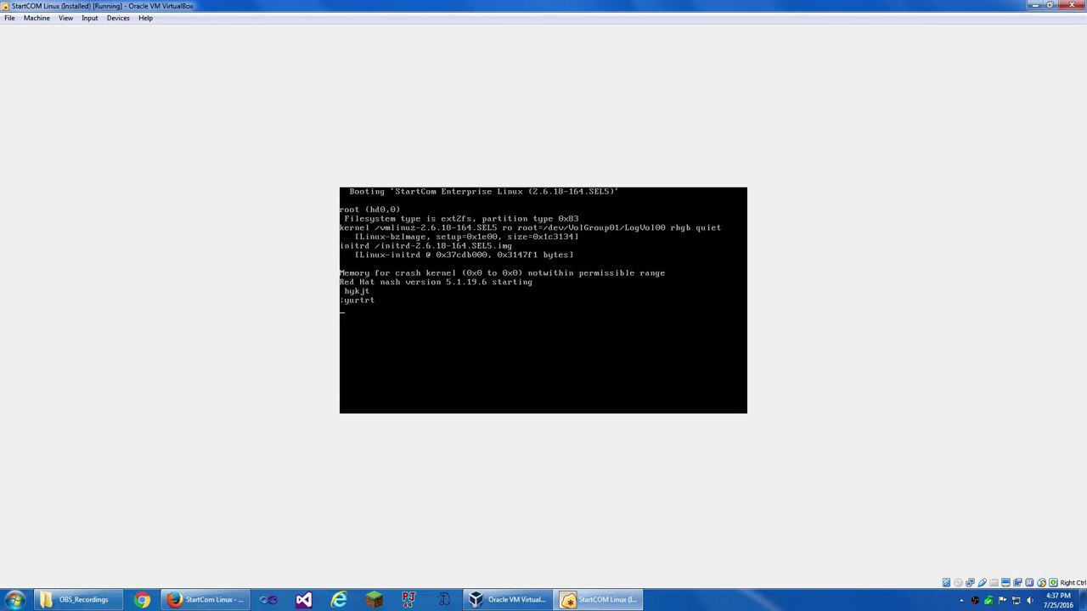
{"action": "type", "text": "rytueyrtuiei65e6t"}
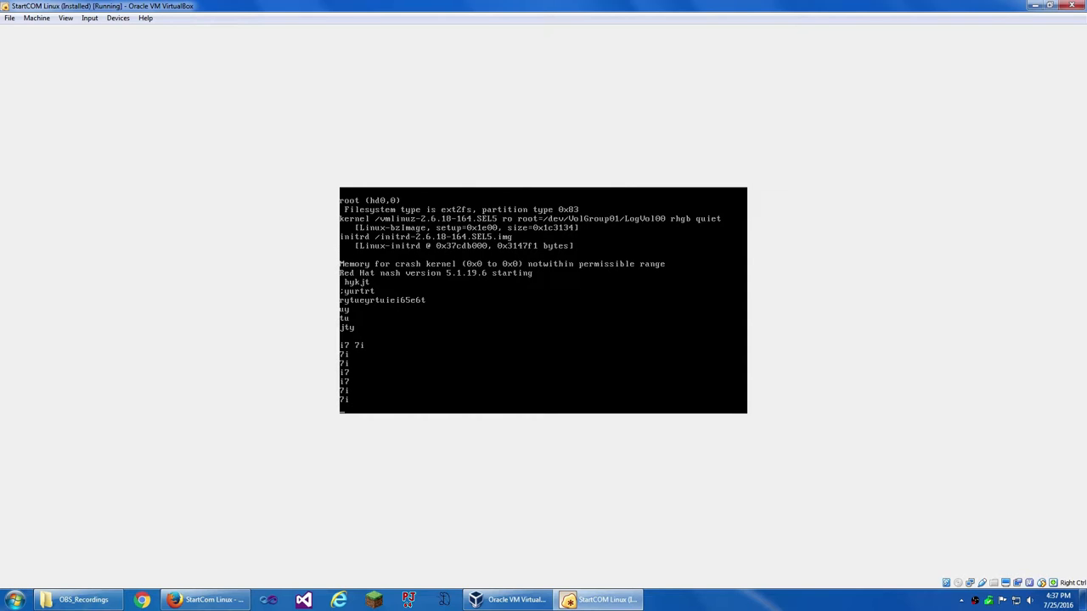
{"action": "type", "text": "lkiujytiotruyitryutriy"}
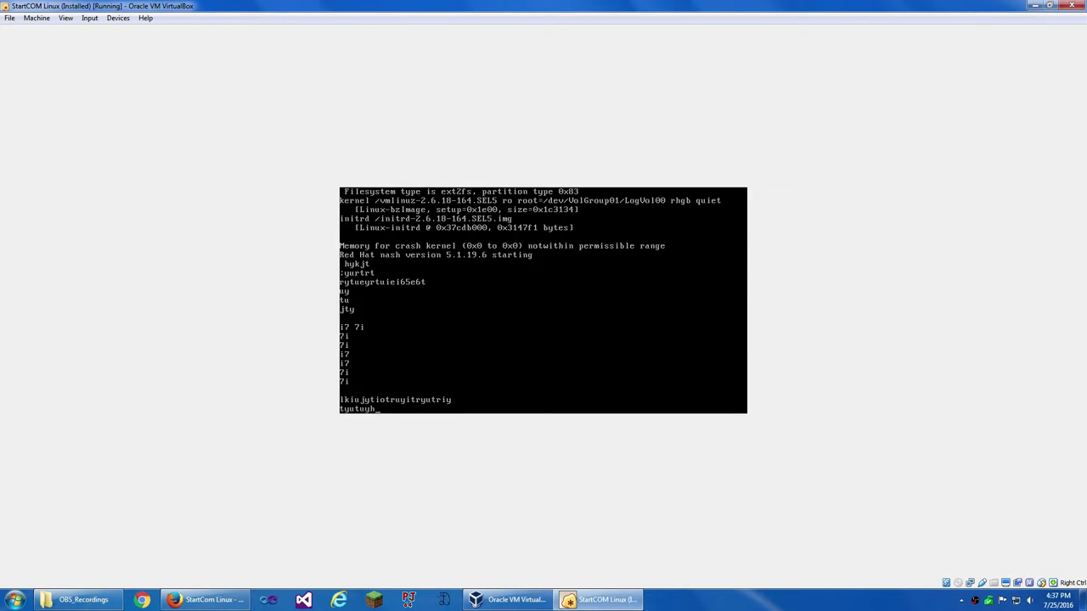
{"action": "type", "text": "gut.jyyjioyuoy"}
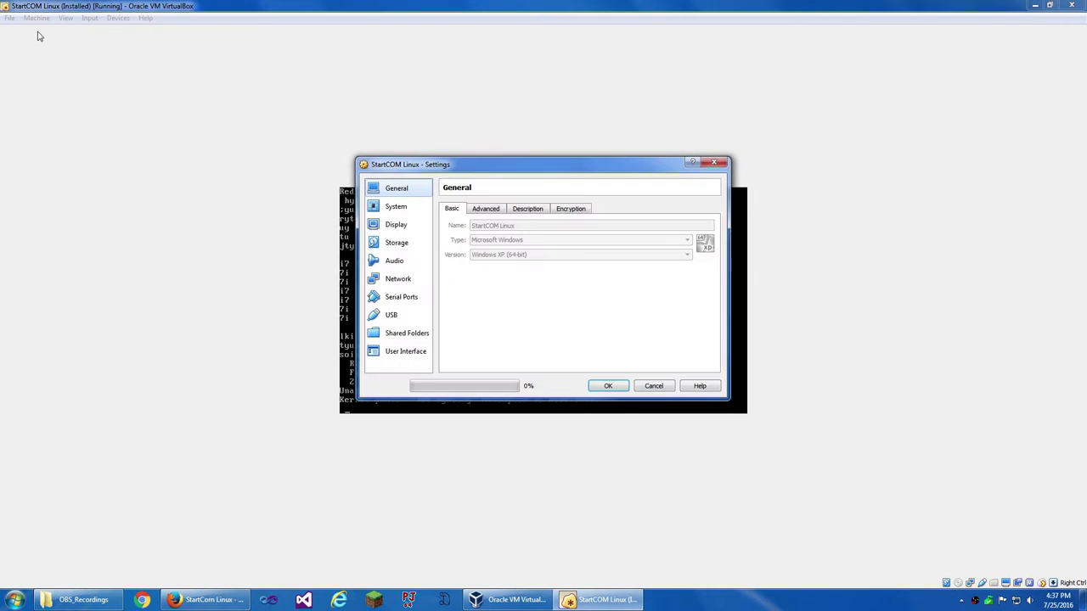
Step: Review the Display, System, Network and Shared Folders settings pages, then cancel without changes
{"action": "left_click", "coordinate": [396, 225]}
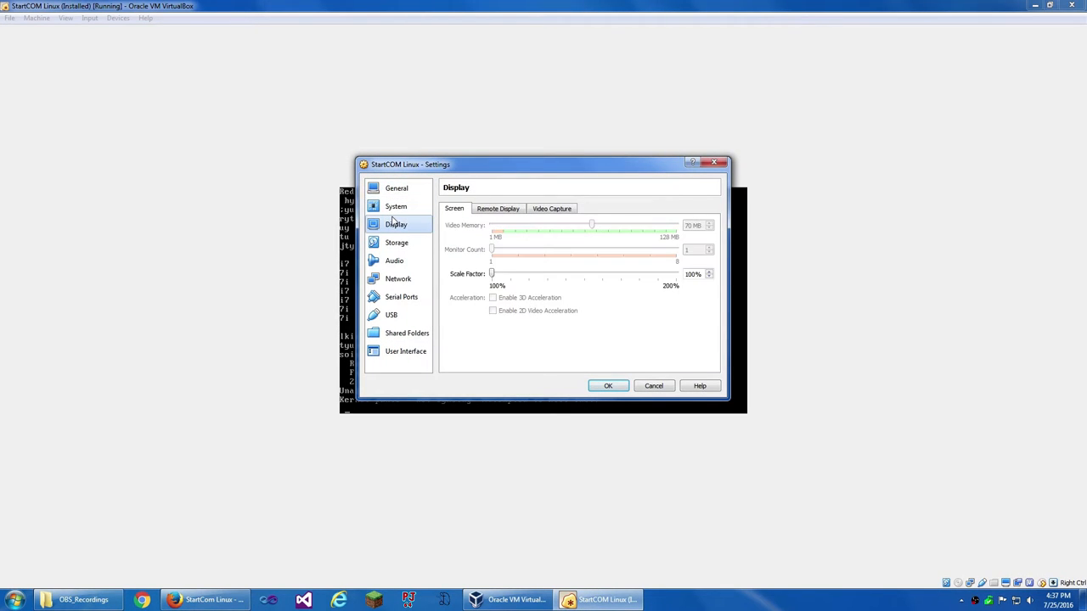
{"action": "left_click", "coordinate": [396, 206]}
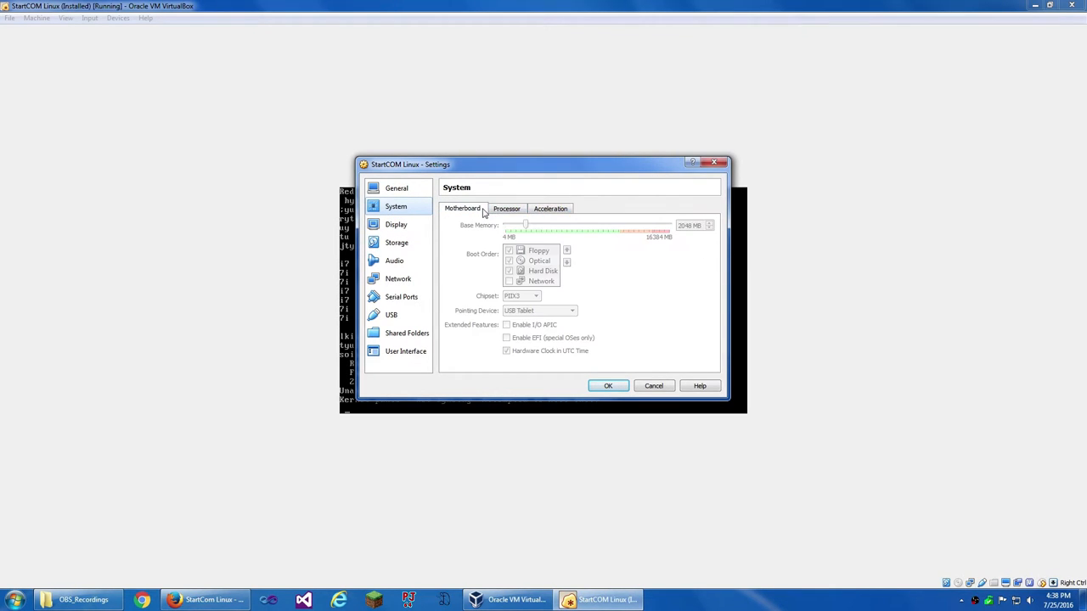
{"action": "left_click", "coordinate": [395, 225]}
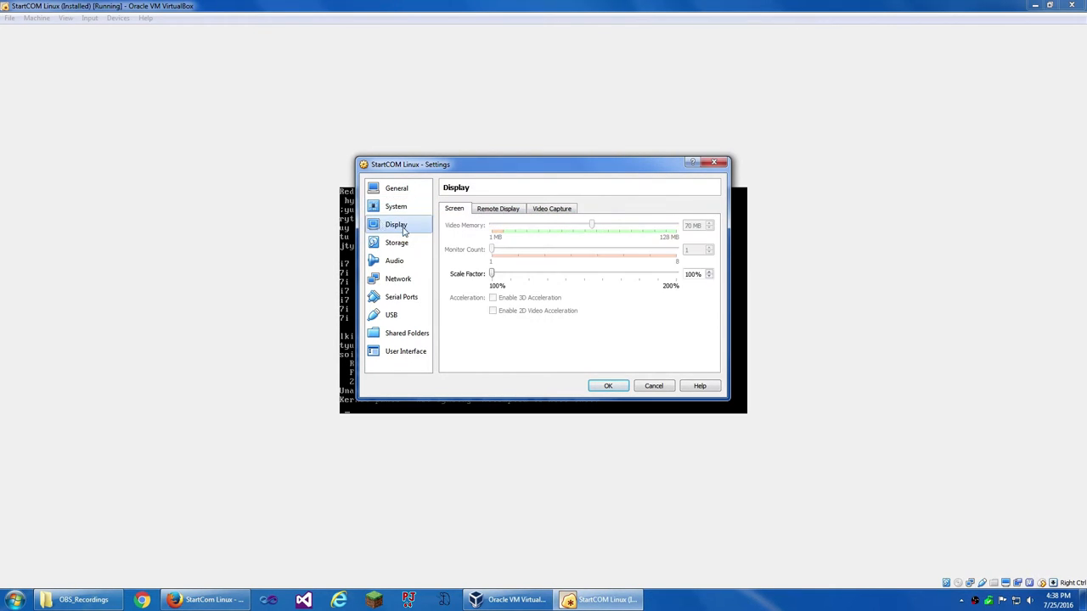
{"action": "left_click", "coordinate": [398, 278]}
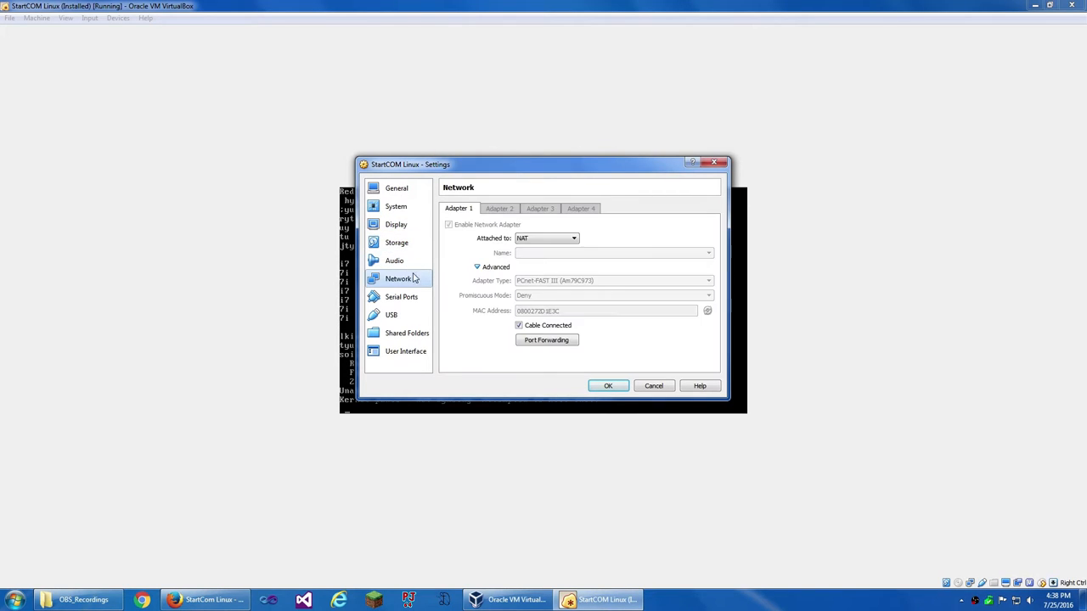
{"action": "left_click", "coordinate": [407, 333]}
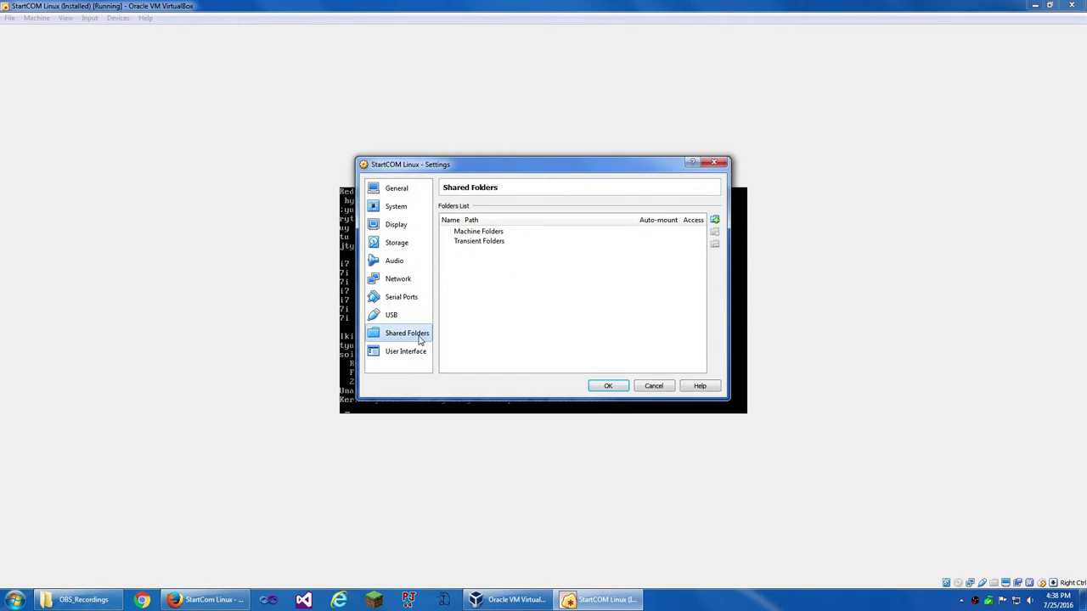
{"action": "left_click", "coordinate": [395, 188]}
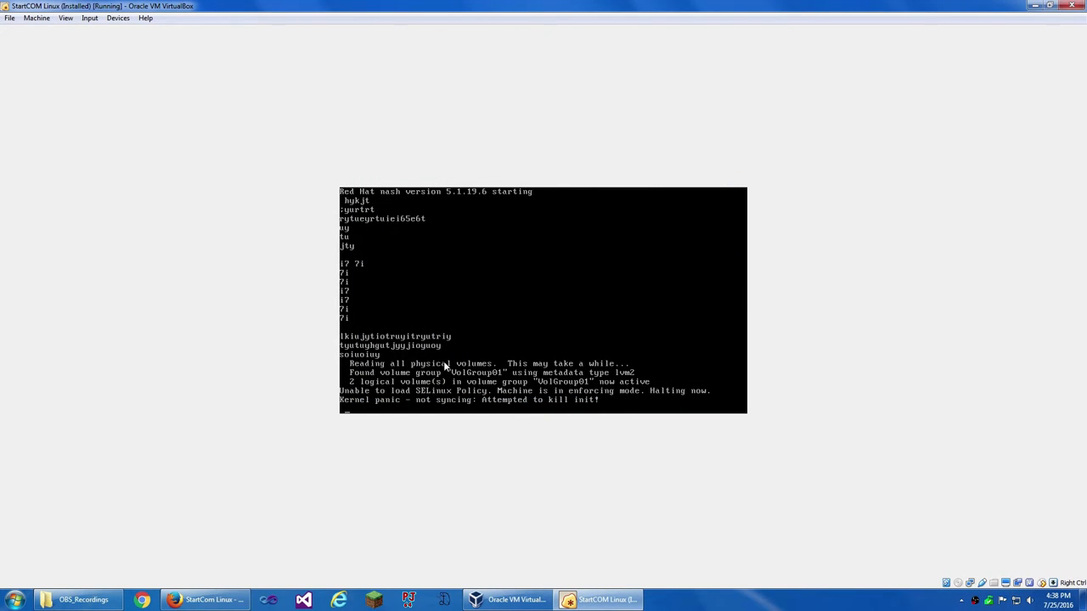
{"action": "mouse_move", "coordinate": [94, 137]}
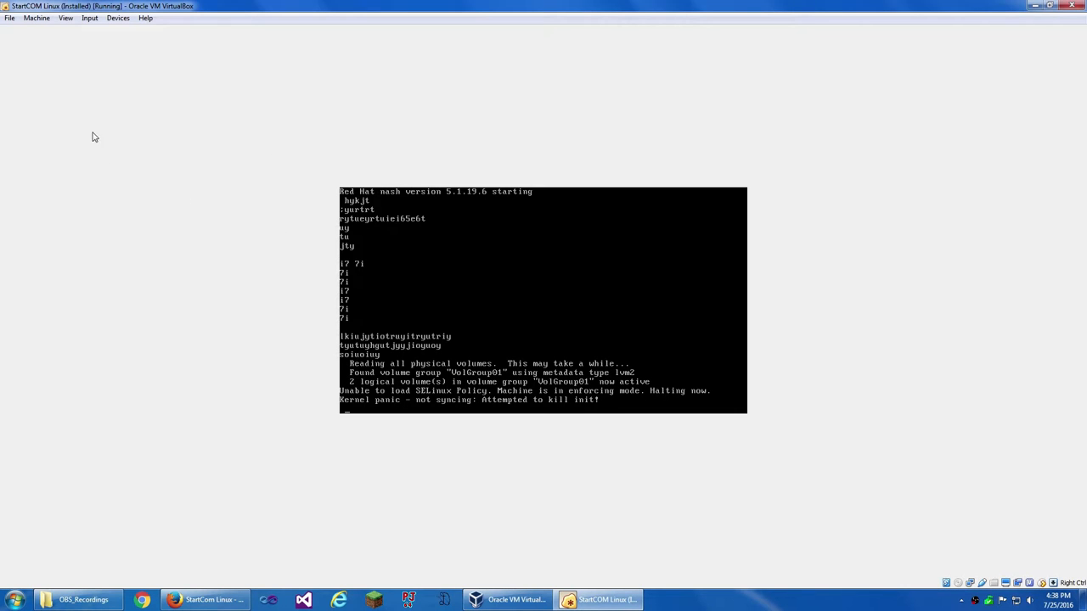
Step: Close the panicked StartCom Linux VM window and confirm shutting it down
{"action": "left_click", "coordinate": [1080, 6]}
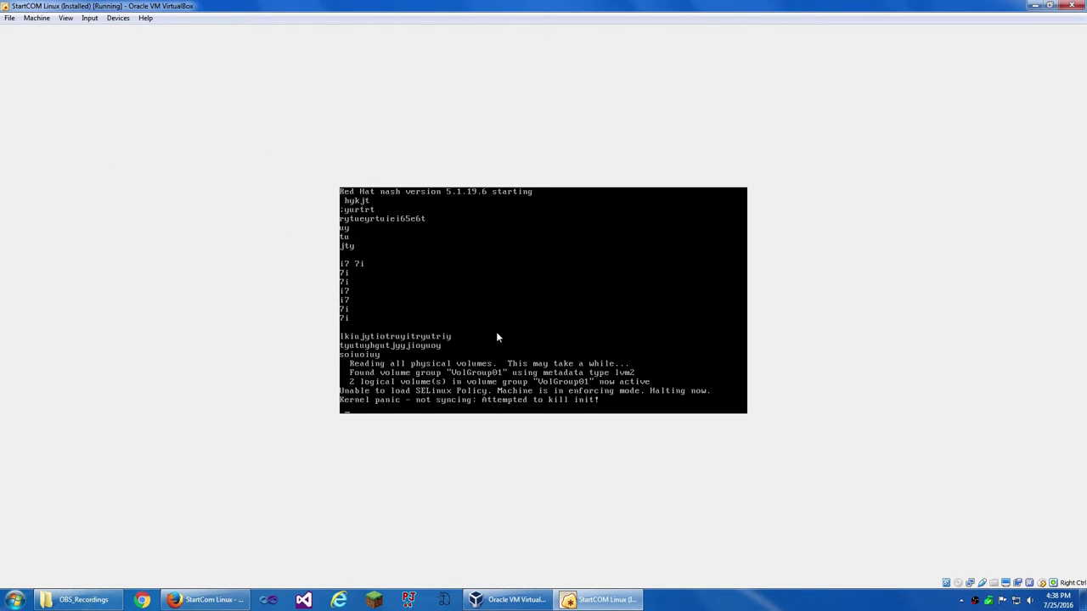
{"action": "left_click", "coordinate": [1079, 6]}
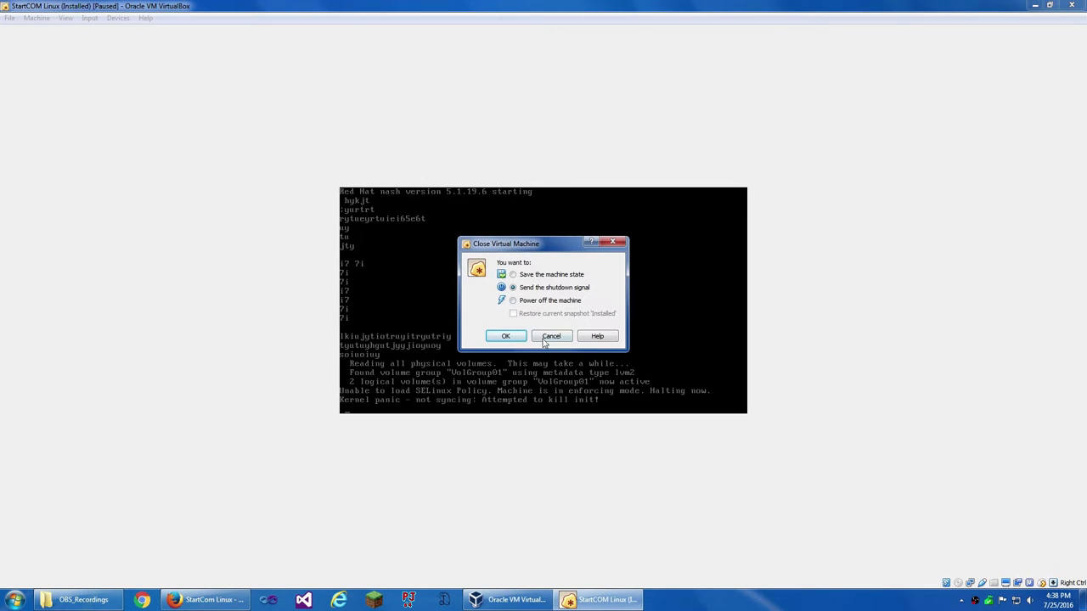
{"action": "left_click", "coordinate": [505, 336]}
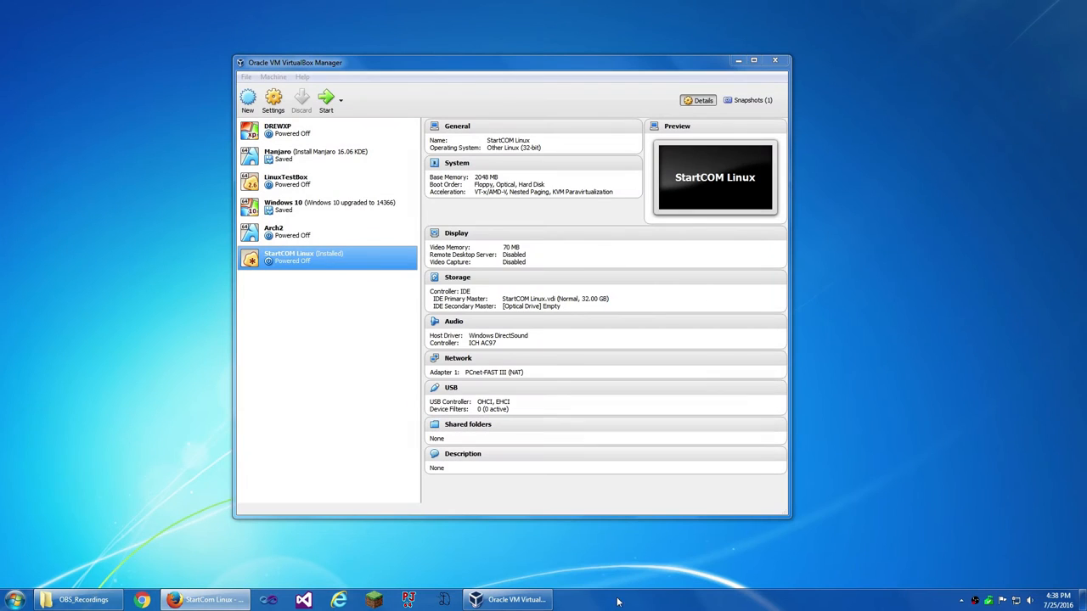
{"action": "mouse_move", "coordinate": [975, 599]}
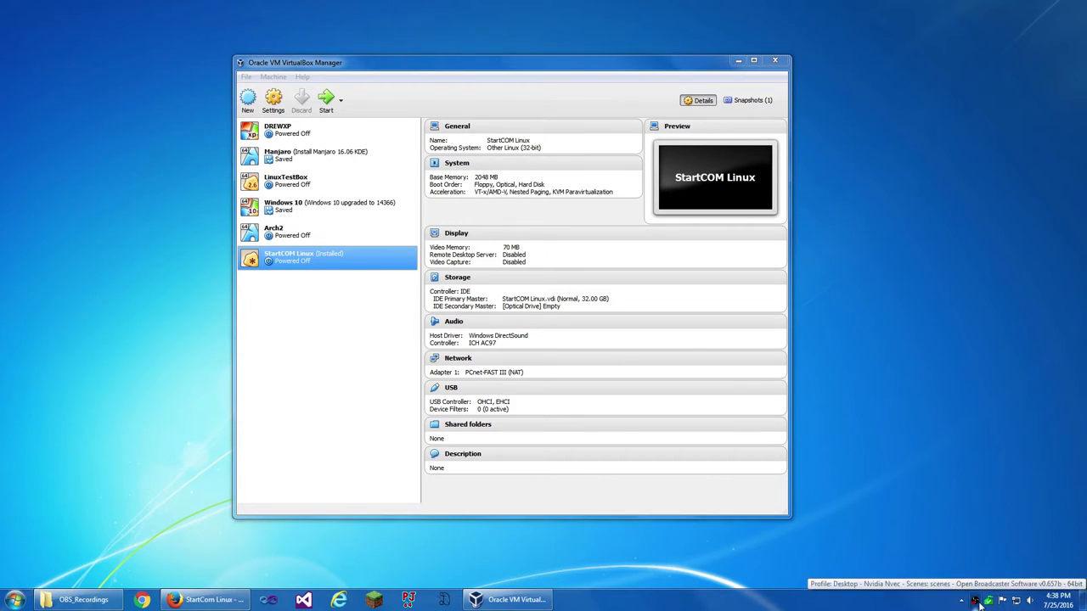
Step: Set StartCom Linux to Other Linux (64-bit), save the settings, and start the machine
{"action": "left_click", "coordinate": [273, 97]}
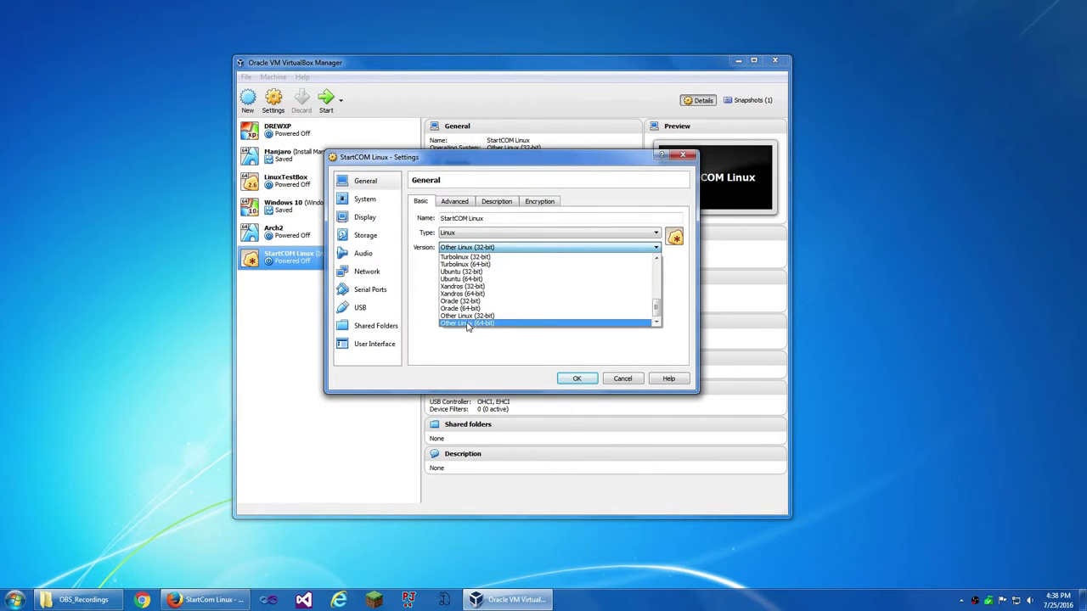
{"action": "left_click", "coordinate": [365, 198]}
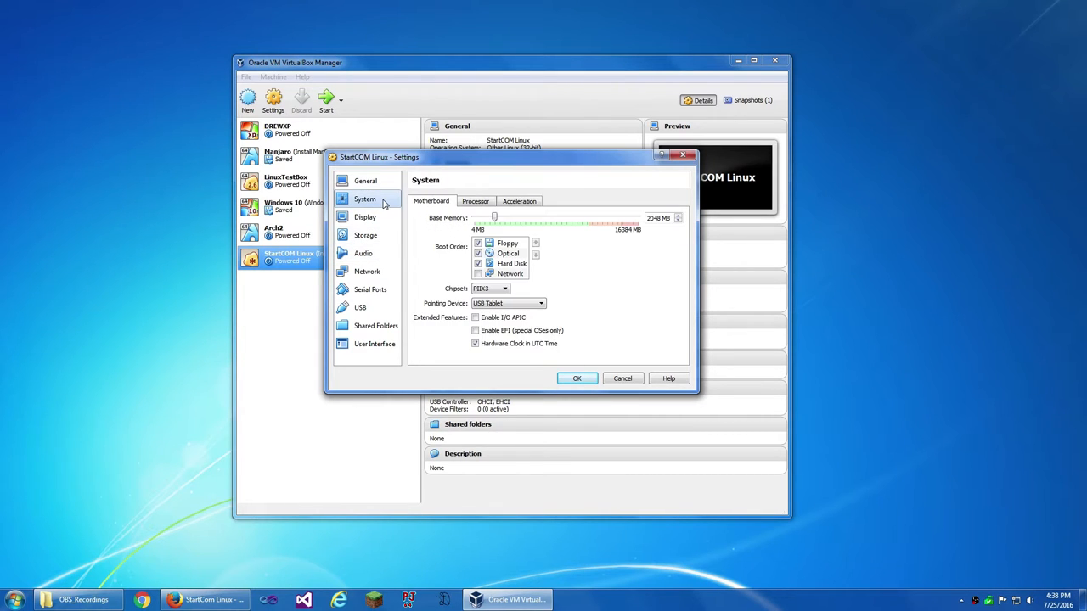
{"action": "left_click", "coordinate": [366, 235]}
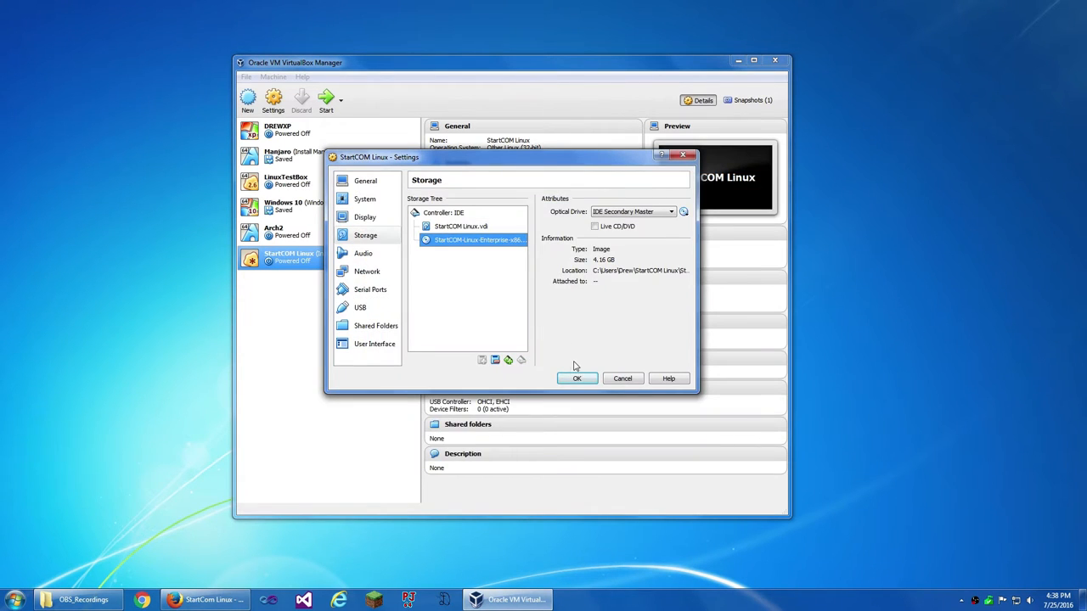
{"action": "left_click", "coordinate": [576, 378]}
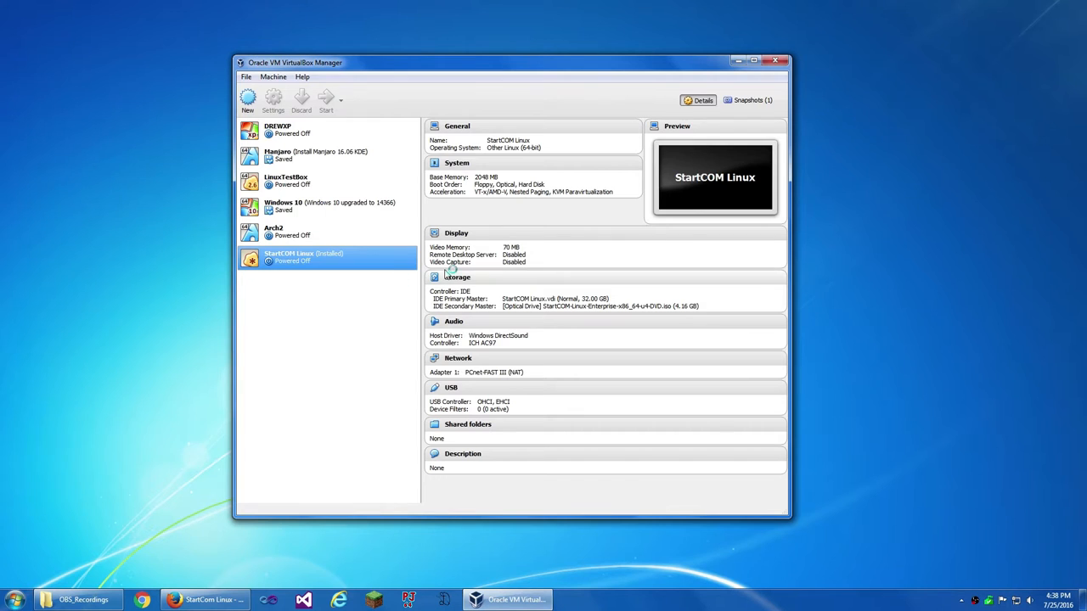
{"action": "left_click", "coordinate": [326, 100]}
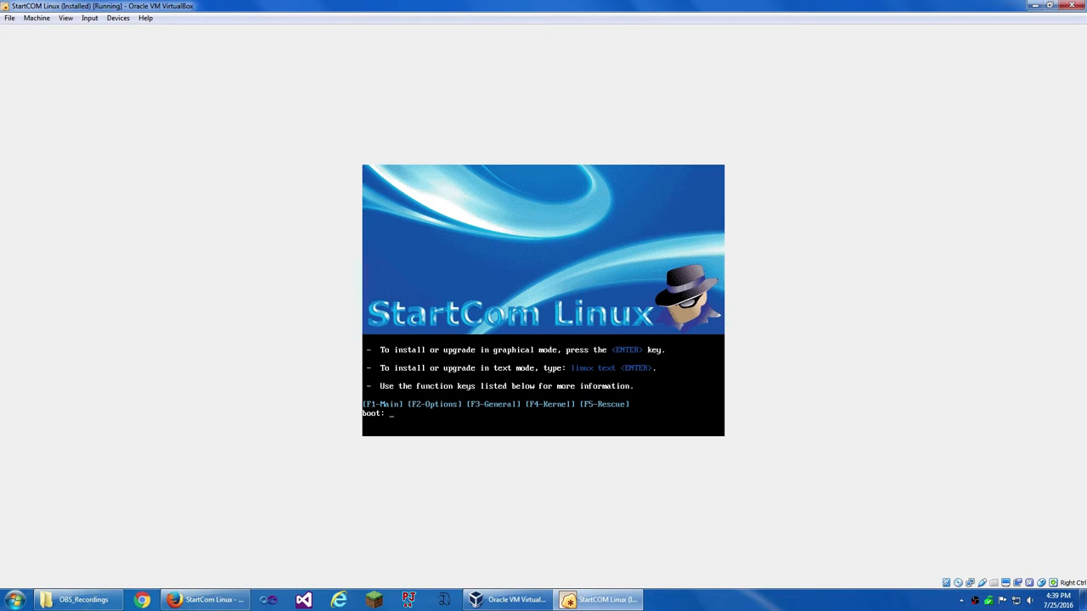
Step: Launch the graphical installer from the DVD boot prompt
{"action": "key", "text": "enter"}
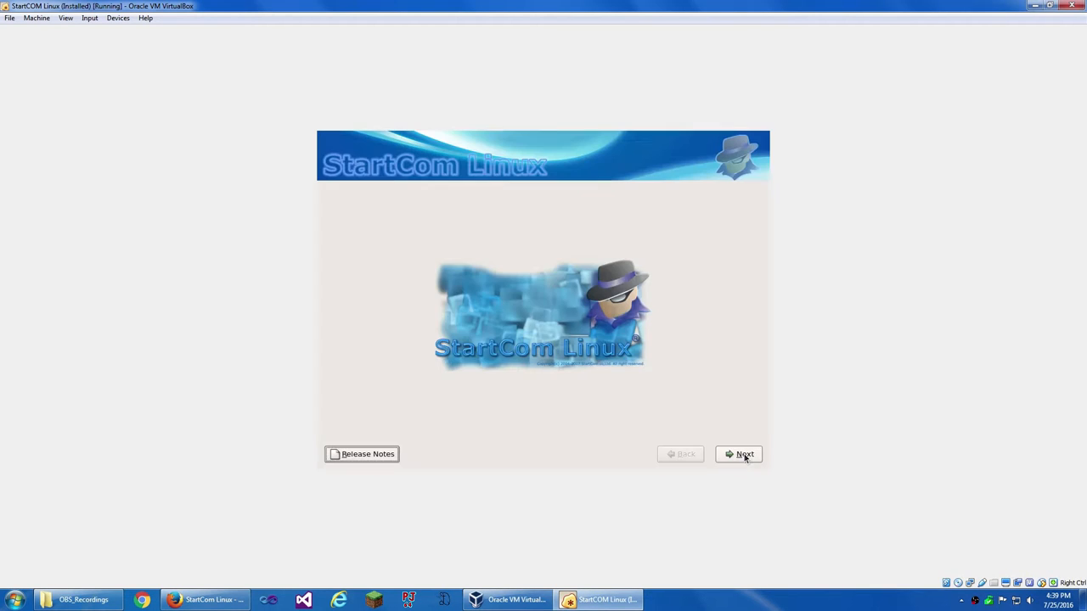
Step: Keep English and the U.S. English keyboard, and select a fresh StartCom Enterprise Linux install
{"action": "left_click", "coordinate": [739, 454]}
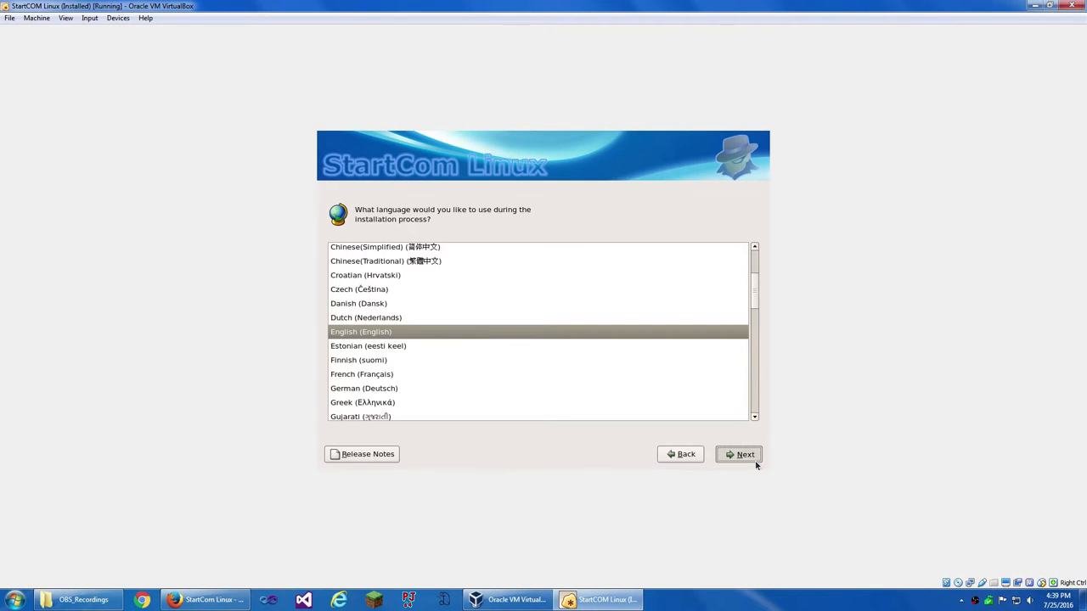
{"action": "left_click", "coordinate": [739, 454]}
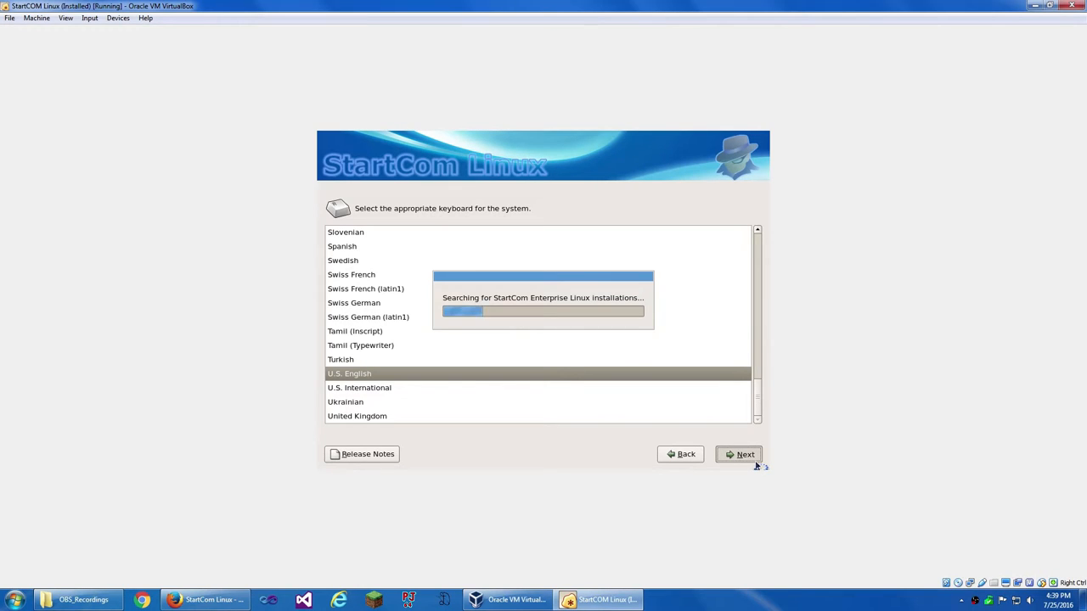
{"action": "left_click", "coordinate": [740, 454]}
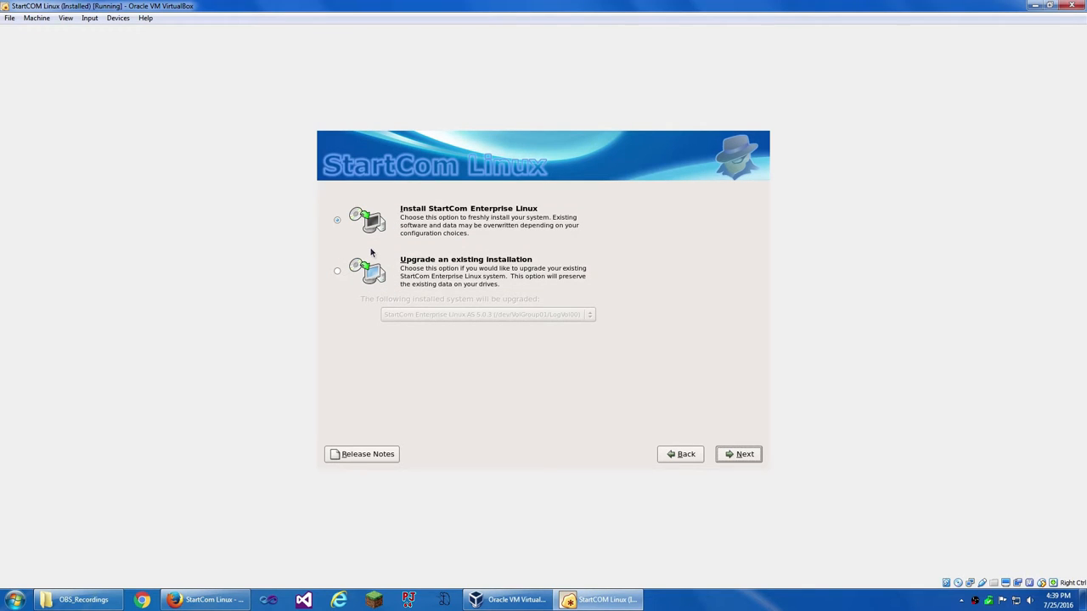
{"action": "left_click", "coordinate": [467, 221]}
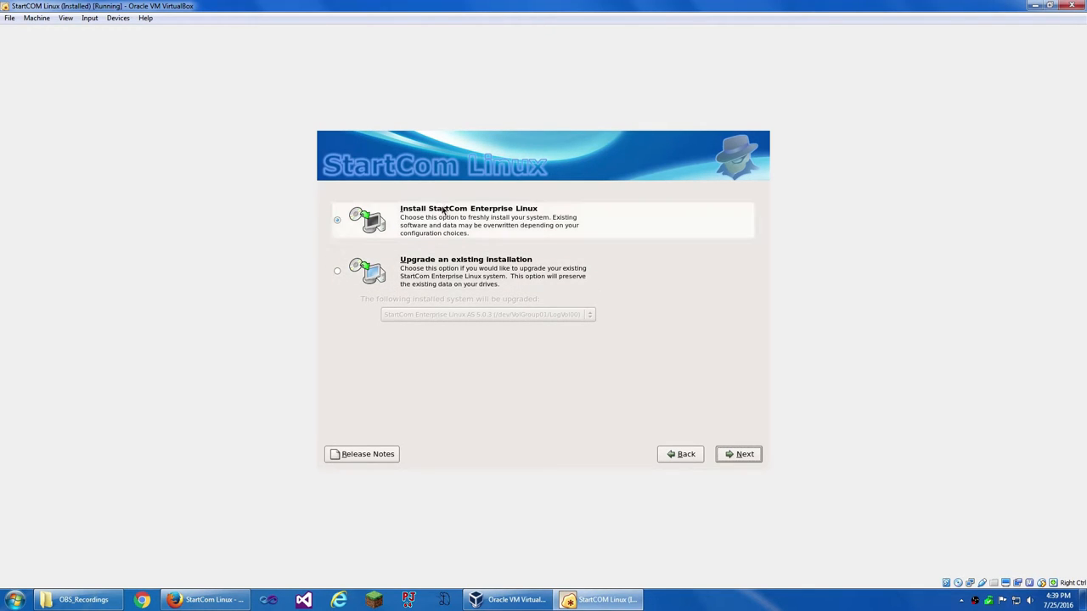
{"action": "left_click", "coordinate": [337, 270]}
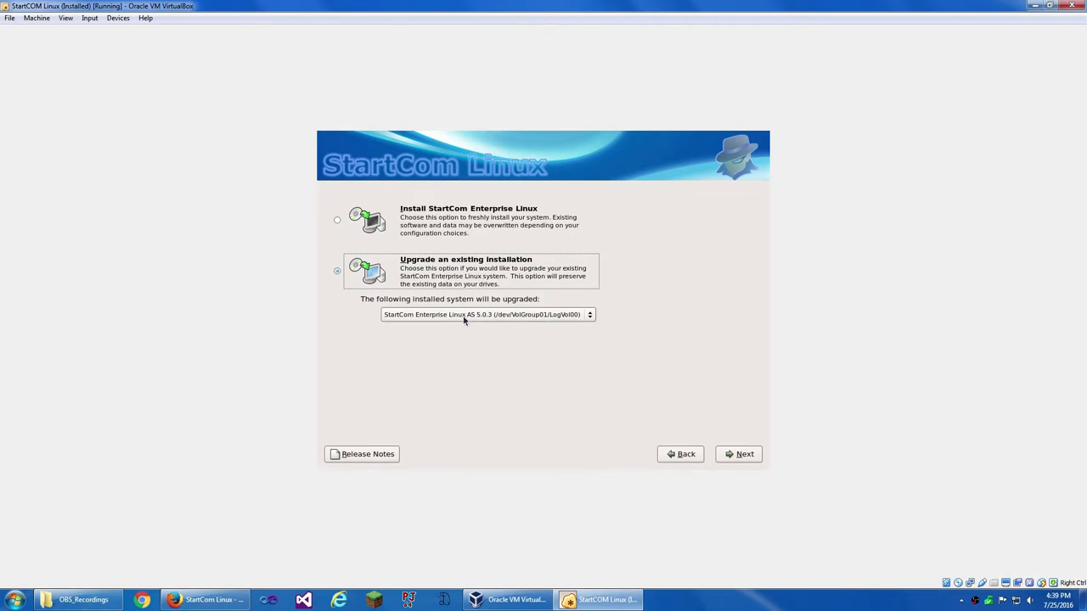
{"action": "left_click", "coordinate": [337, 220]}
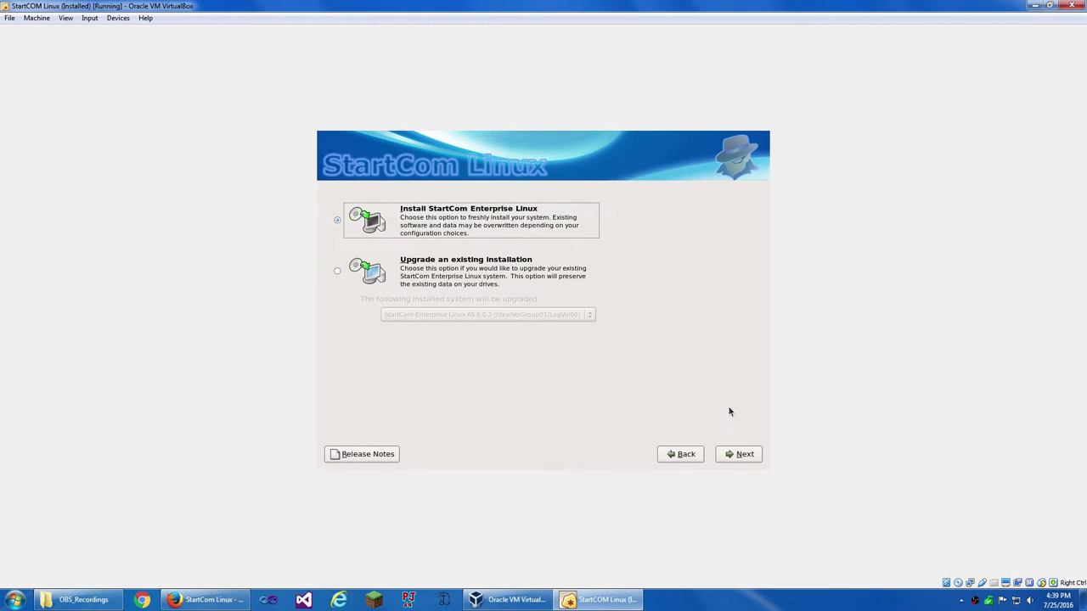
{"action": "left_click", "coordinate": [739, 453]}
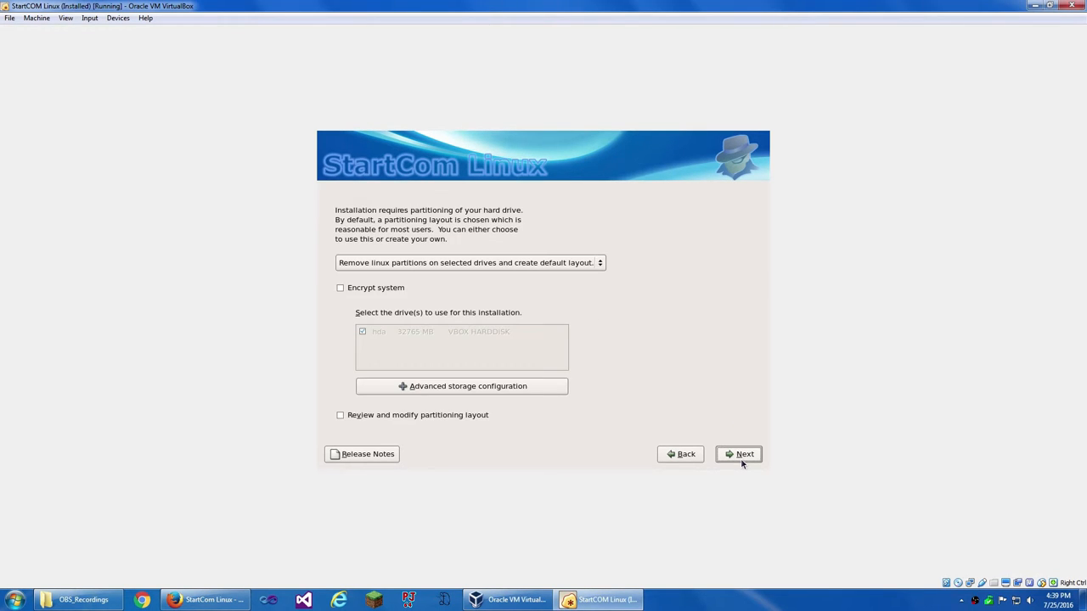
Step: Choose 'Remove all partitions on selected drives and create default layout' and confirm the erase warning
{"action": "left_click", "coordinate": [469, 262]}
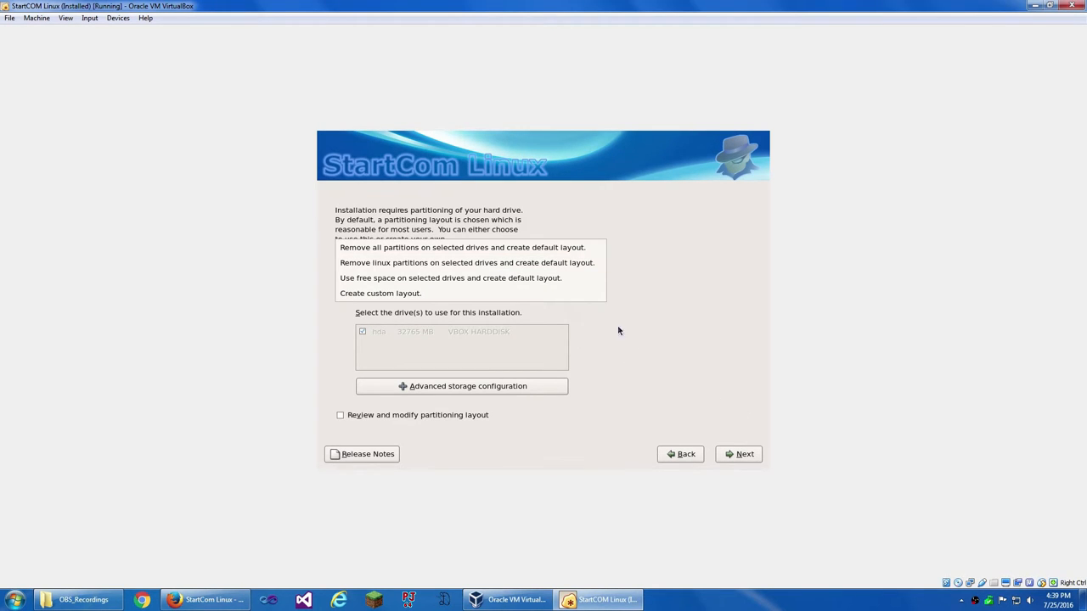
{"action": "left_click", "coordinate": [462, 248]}
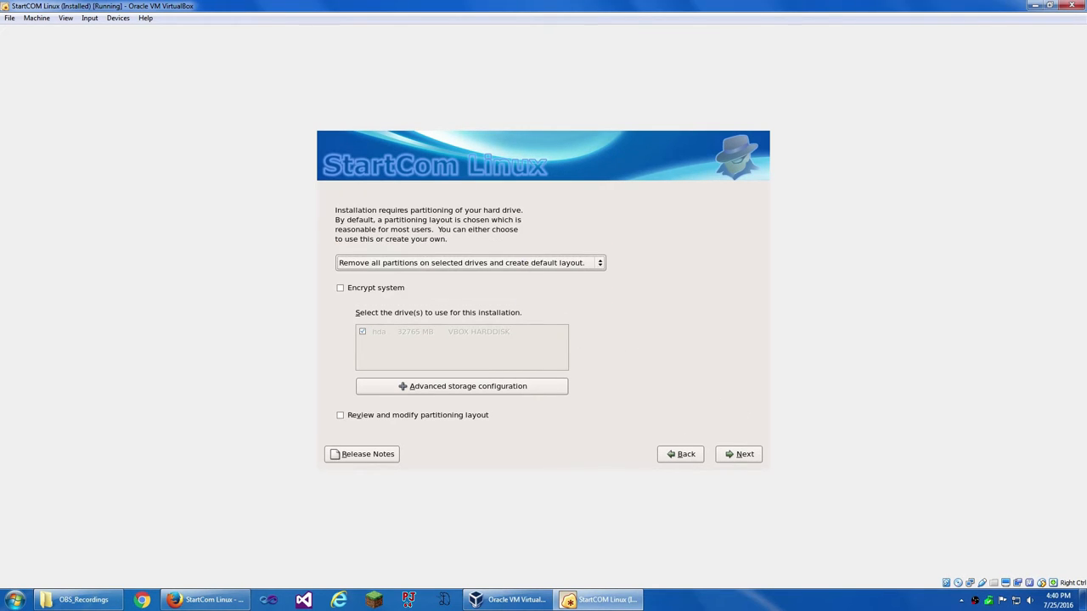
{"action": "left_click", "coordinate": [738, 454]}
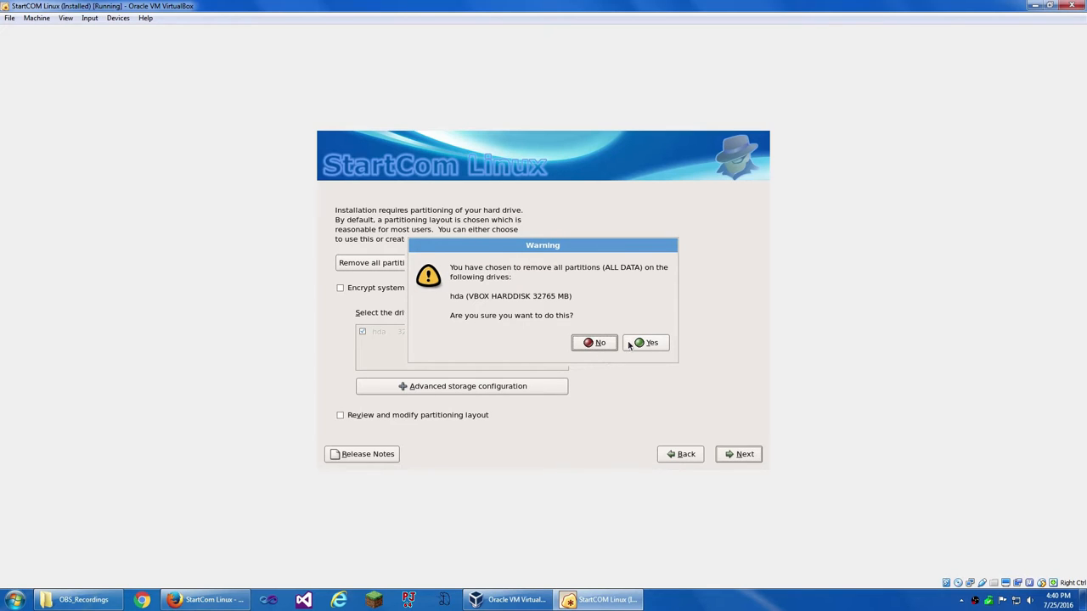
{"action": "left_click", "coordinate": [651, 342]}
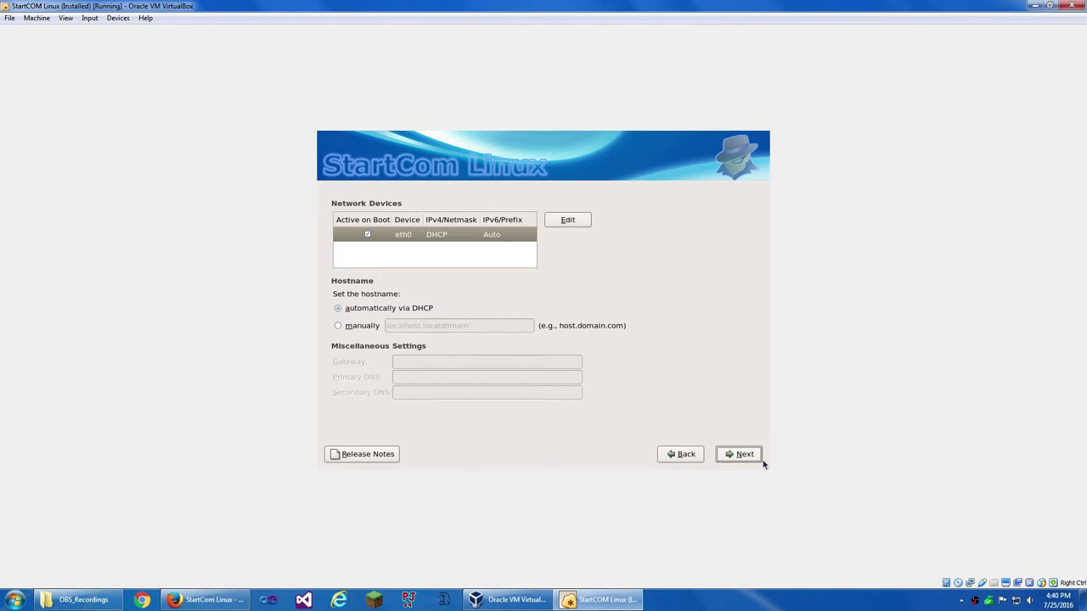
Step: Keep DHCP networking and enter the root password in both fields
{"action": "left_click", "coordinate": [739, 454]}
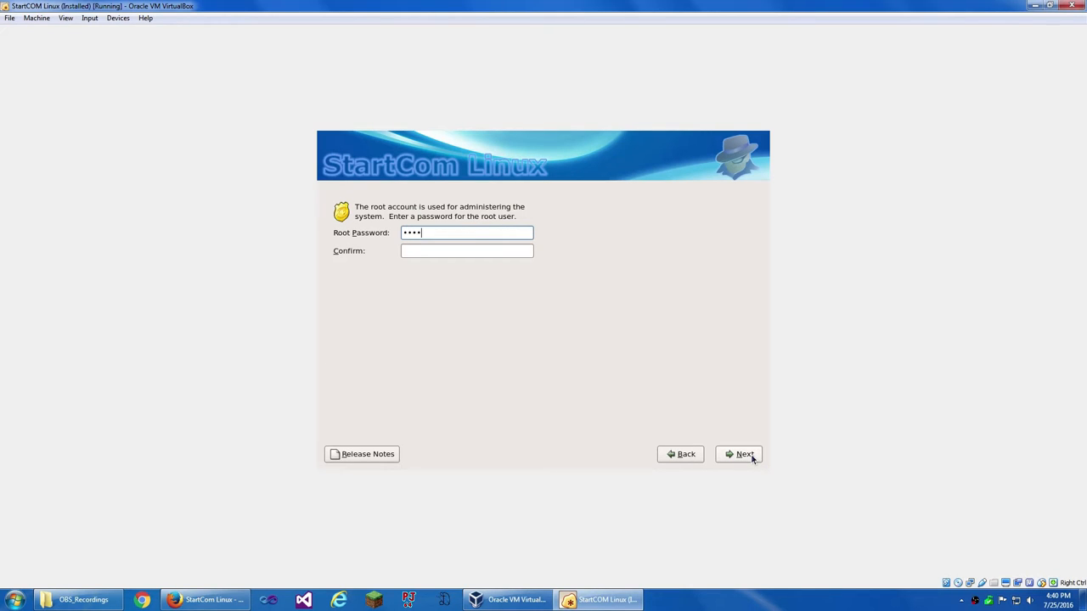
{"action": "type", "text": "•"}
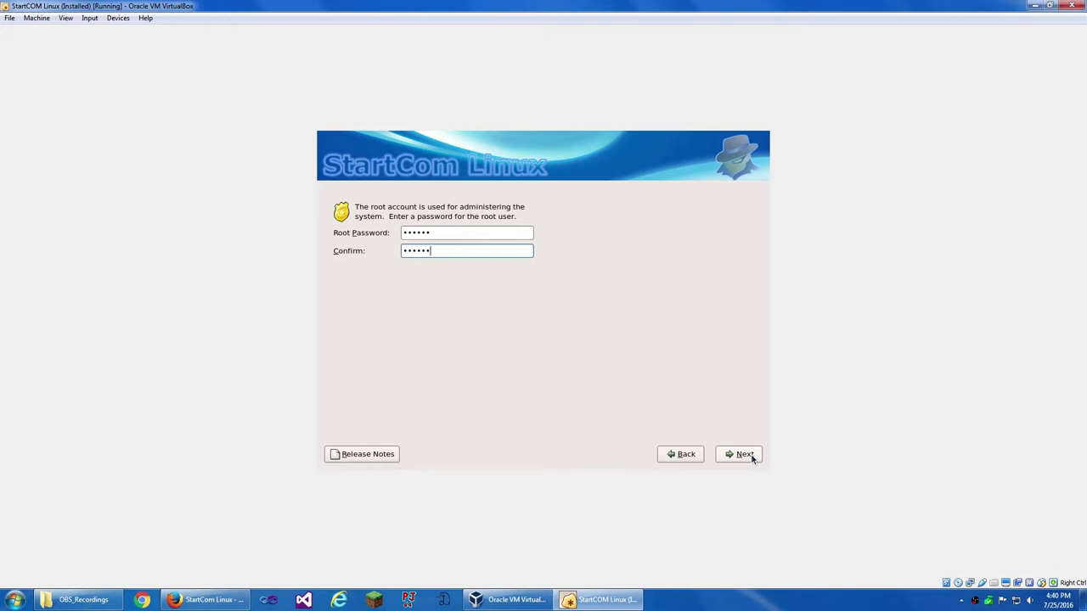
{"action": "left_click", "coordinate": [738, 454]}
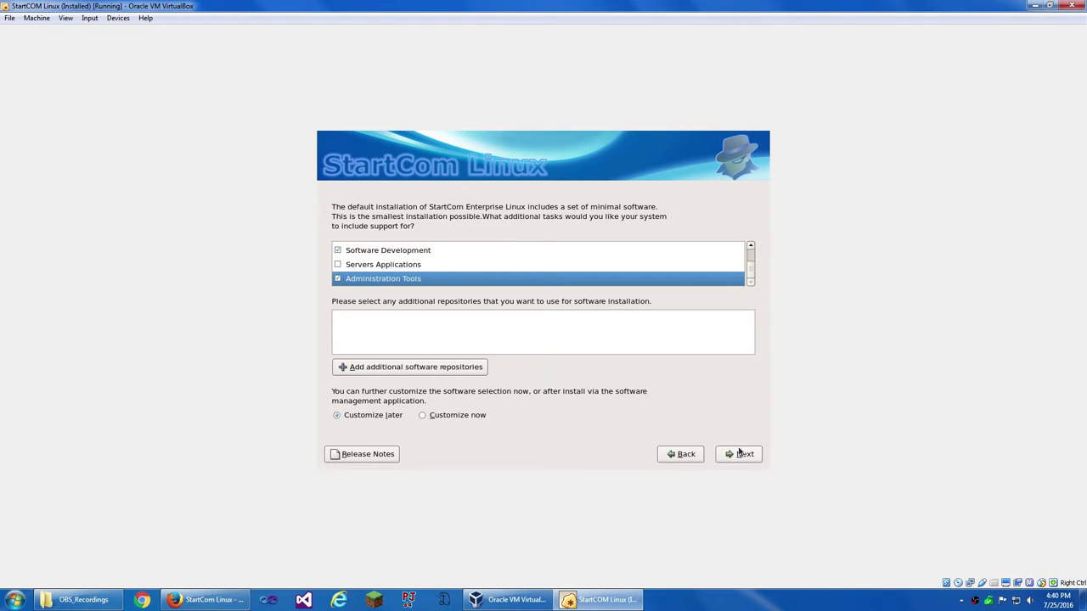
Step: Accept the selected software tasks and let the dependency check finish
{"action": "left_click", "coordinate": [739, 453]}
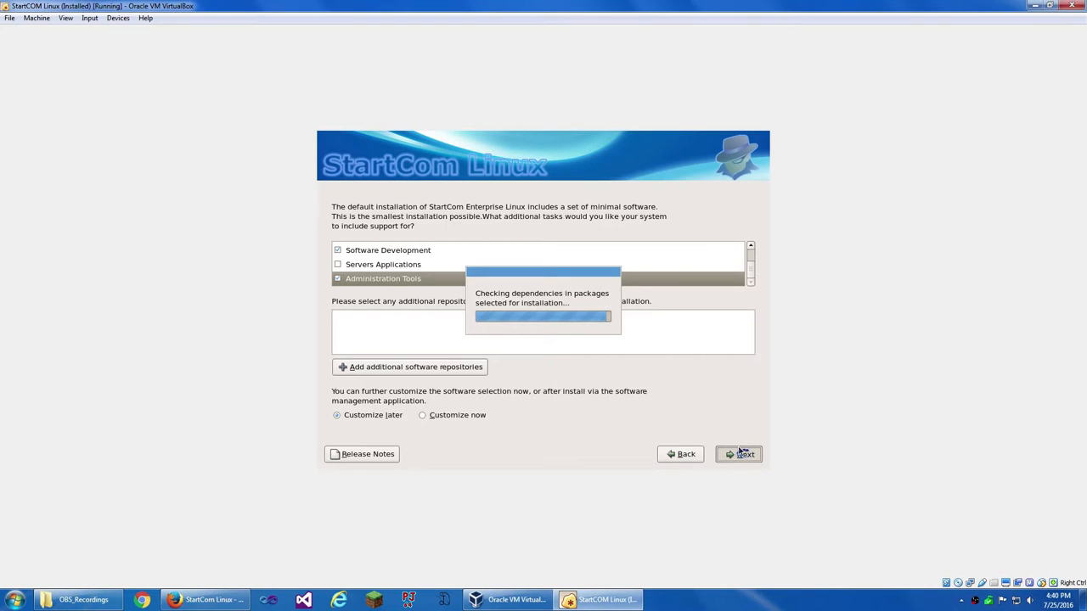
{"action": "left_click", "coordinate": [739, 455]}
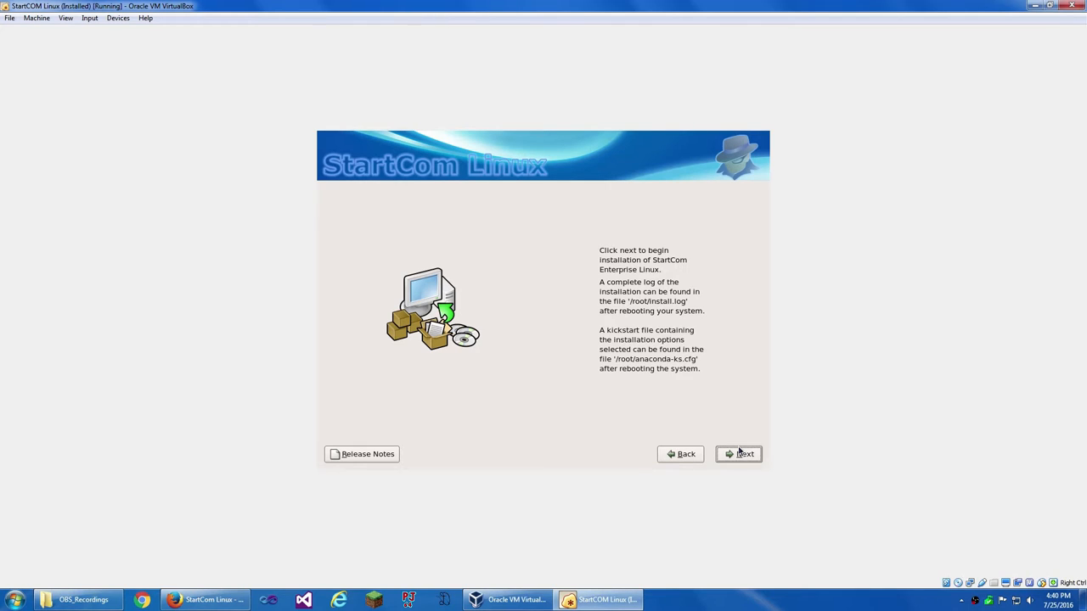
{"action": "mouse_move", "coordinate": [733, 446]}
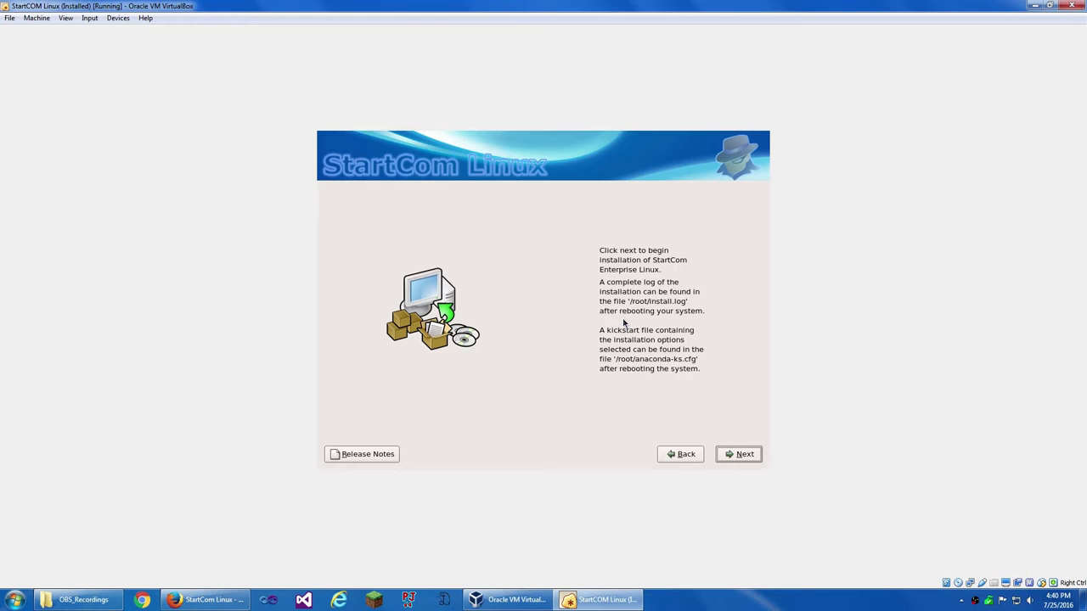
Step: Begin the installation and wait for the 'installation is complete' screen
{"action": "left_click", "coordinate": [738, 454]}
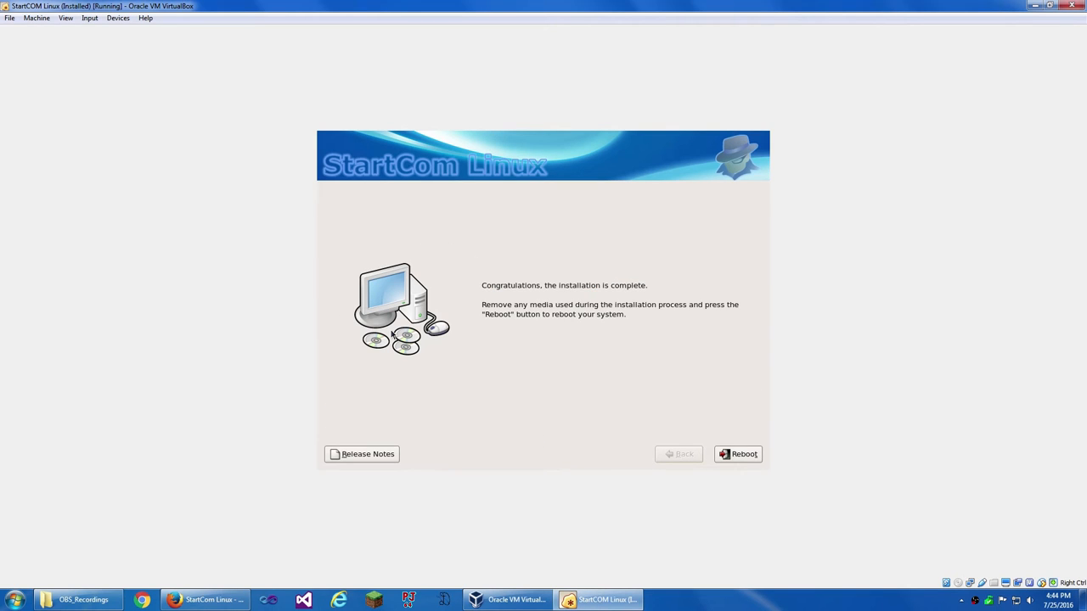
Step: Reboot the installed system, which ends in a kernel panic after the SELinux policy fails
{"action": "left_click", "coordinate": [89, 18]}
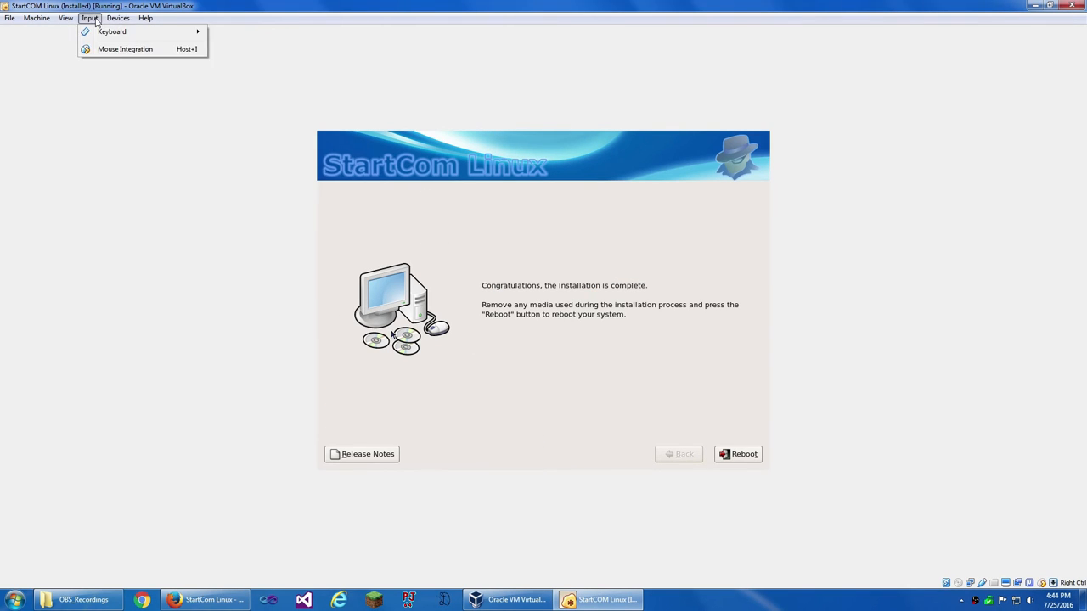
{"action": "left_click", "coordinate": [118, 17]}
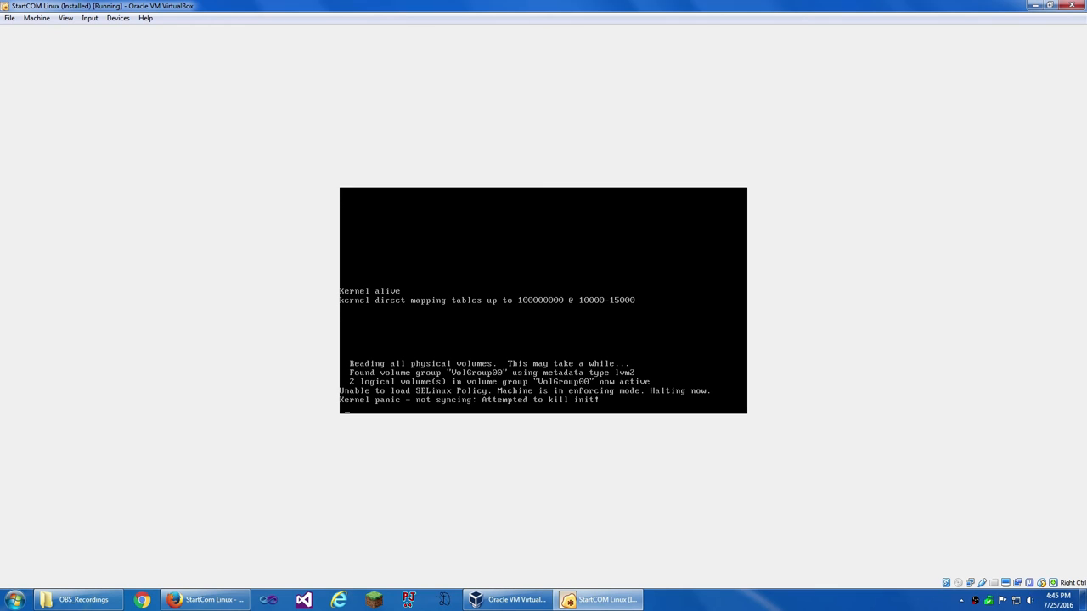
Step: Power off the panicked StartCom Linux machine from the Machine menu
{"action": "left_click", "coordinate": [37, 18]}
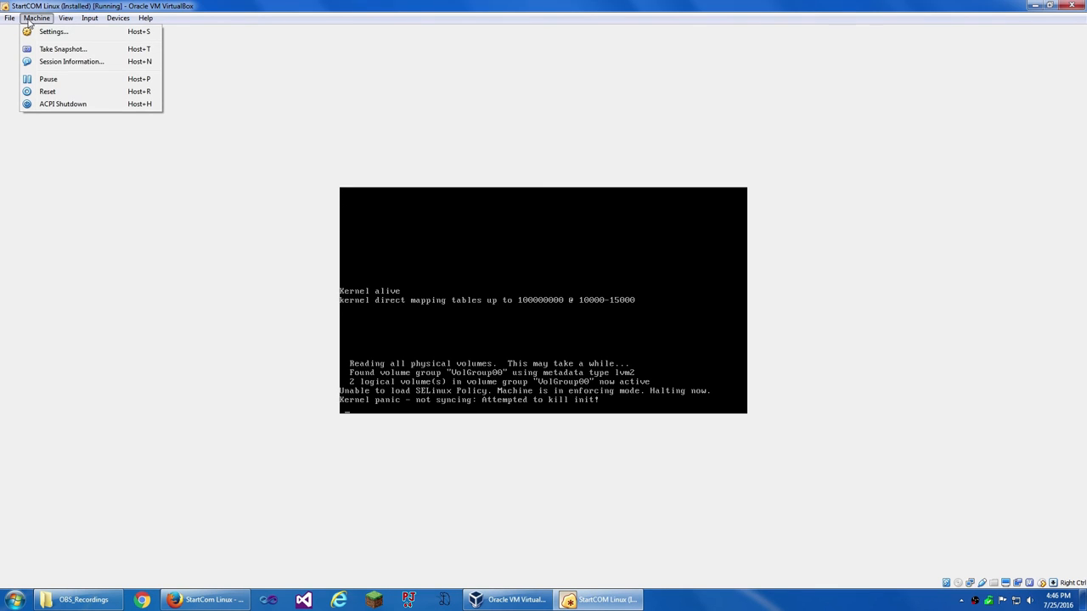
{"action": "mouse_move", "coordinate": [62, 103]}
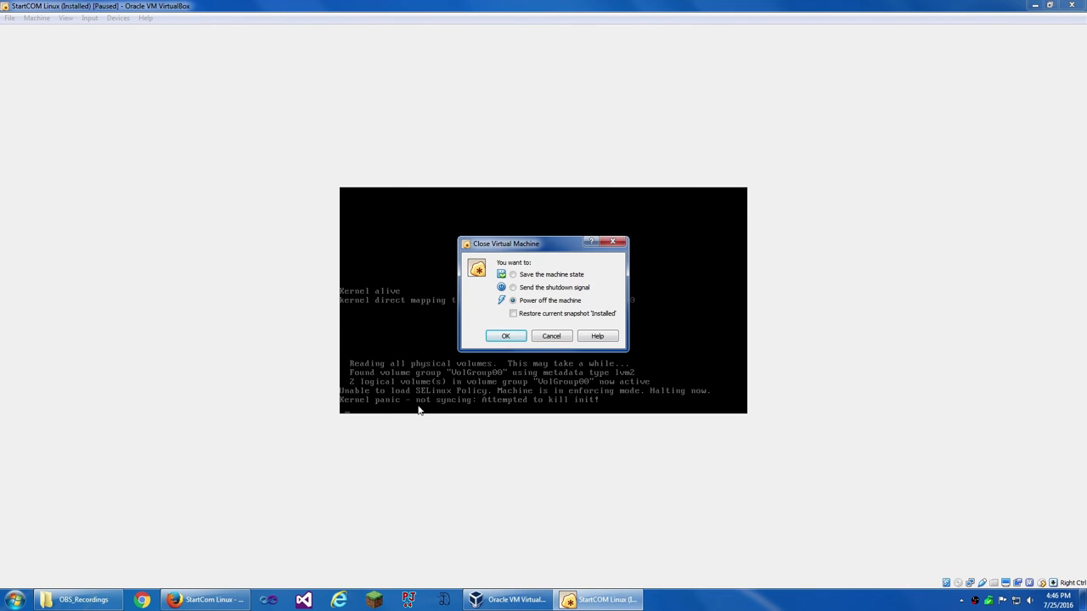
{"action": "left_click", "coordinate": [506, 335]}
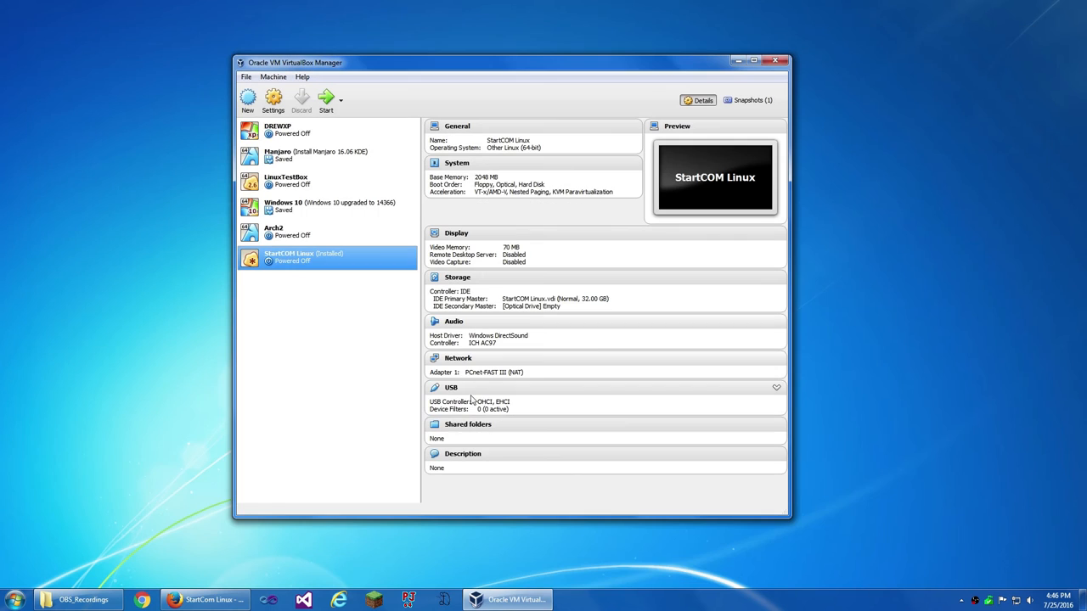
{"action": "mouse_move", "coordinate": [390, 410]}
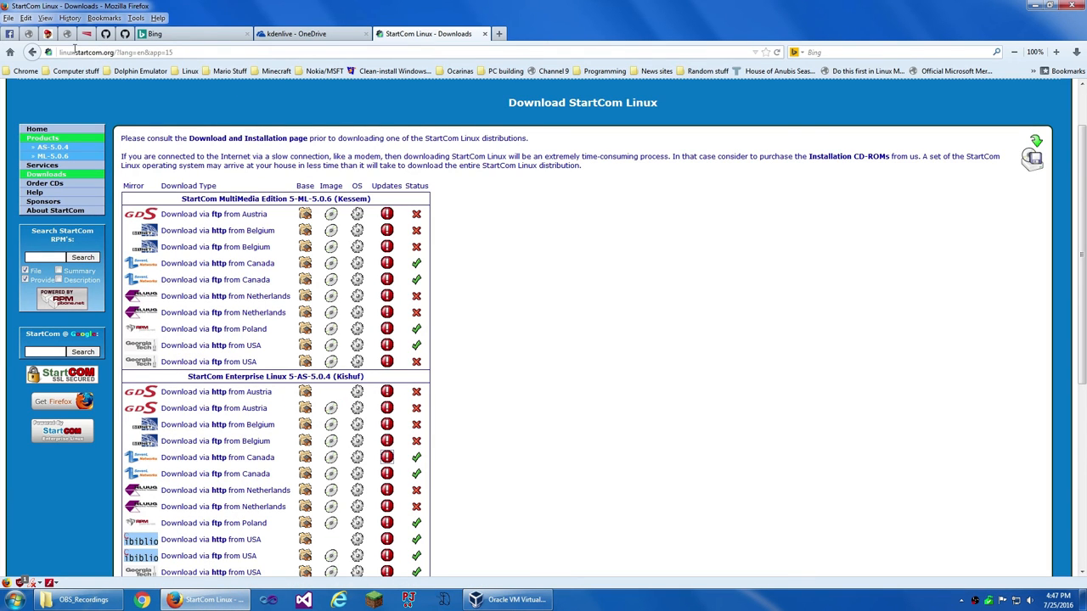
Step: Load startcom.org in the address bar and open the 'StartCom Home' tab to reach the welcome page
{"action": "double_click", "coordinate": [85, 52]}
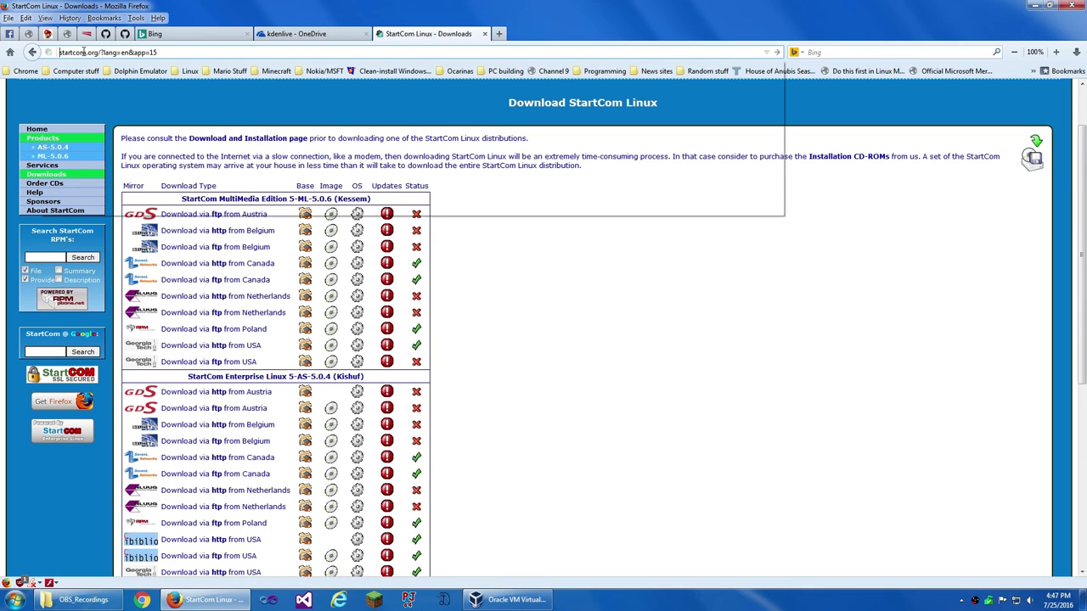
{"action": "left_click", "coordinate": [111, 52]}
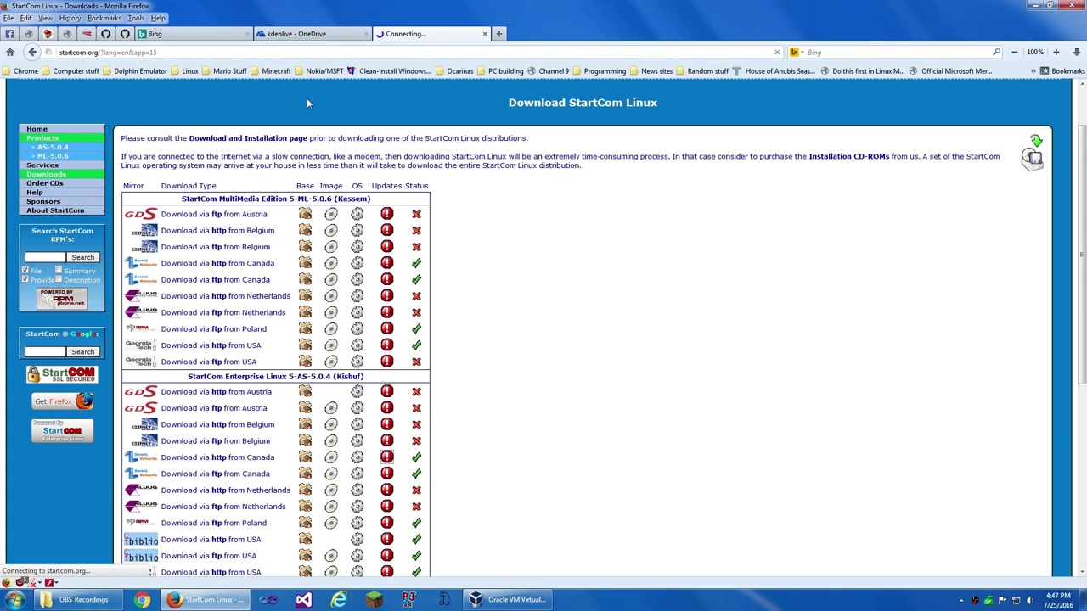
{"action": "double_click", "coordinate": [119, 52]}
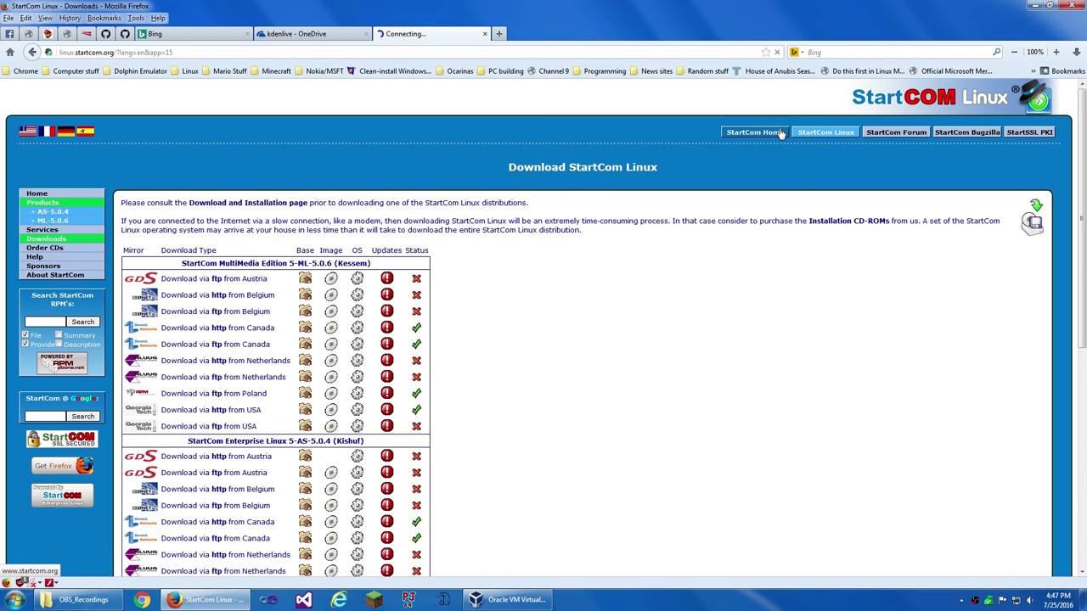
{"action": "left_click", "coordinate": [754, 131]}
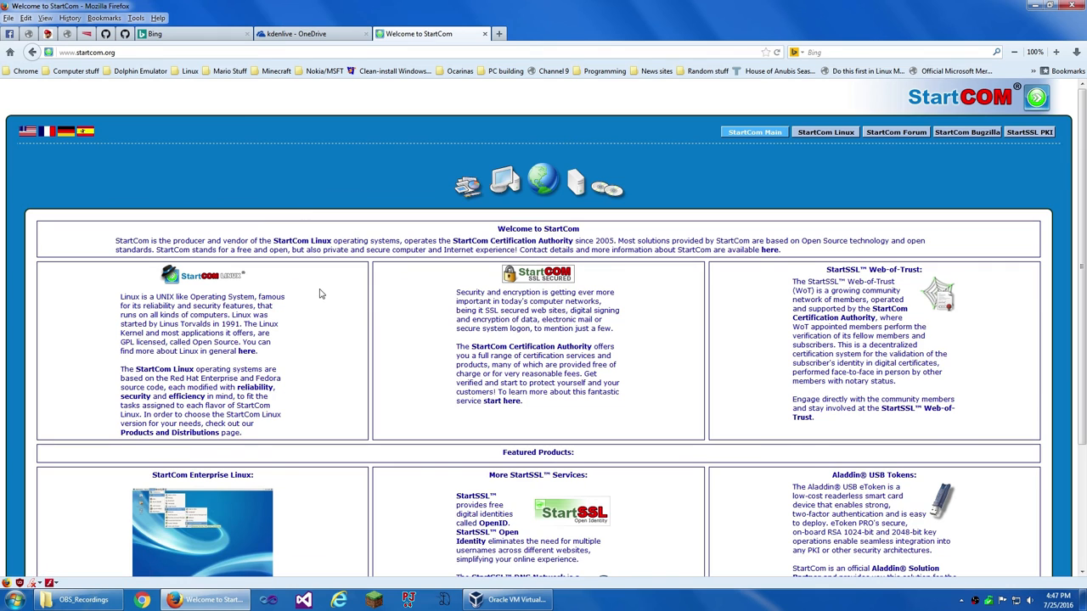
{"action": "mouse_move", "coordinate": [330, 310]}
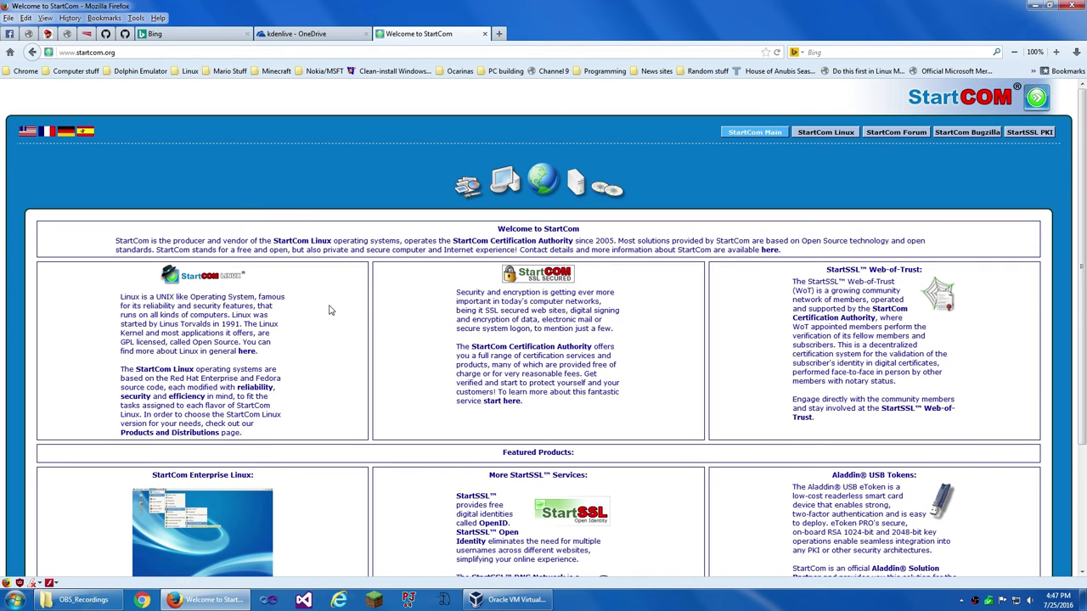
{"action": "scroll", "scroll_direction": "down", "scroll_amount": 3}
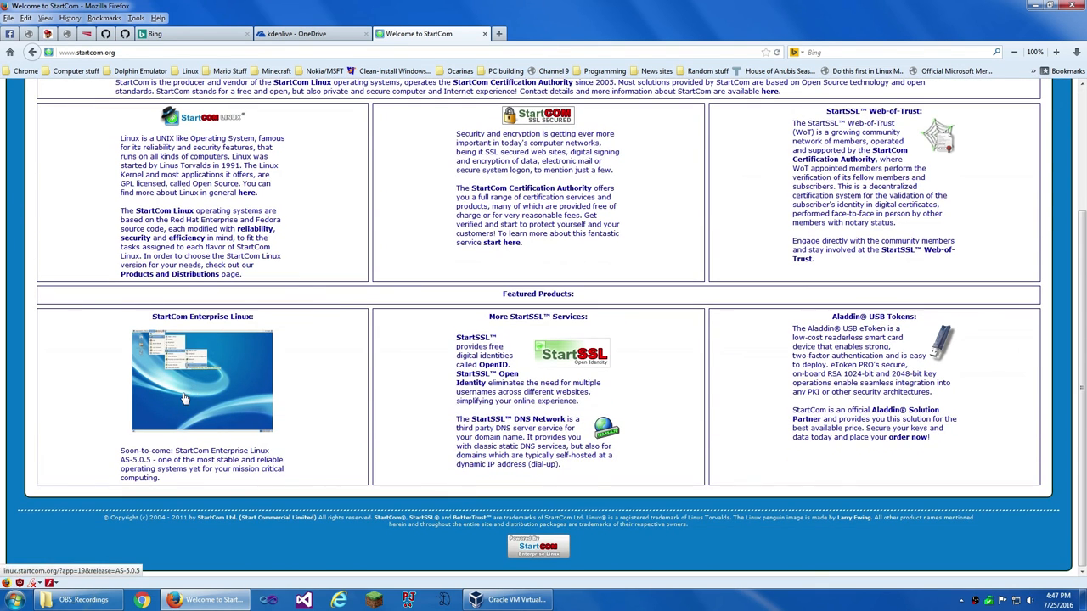
{"action": "mouse_move", "coordinate": [193, 402]}
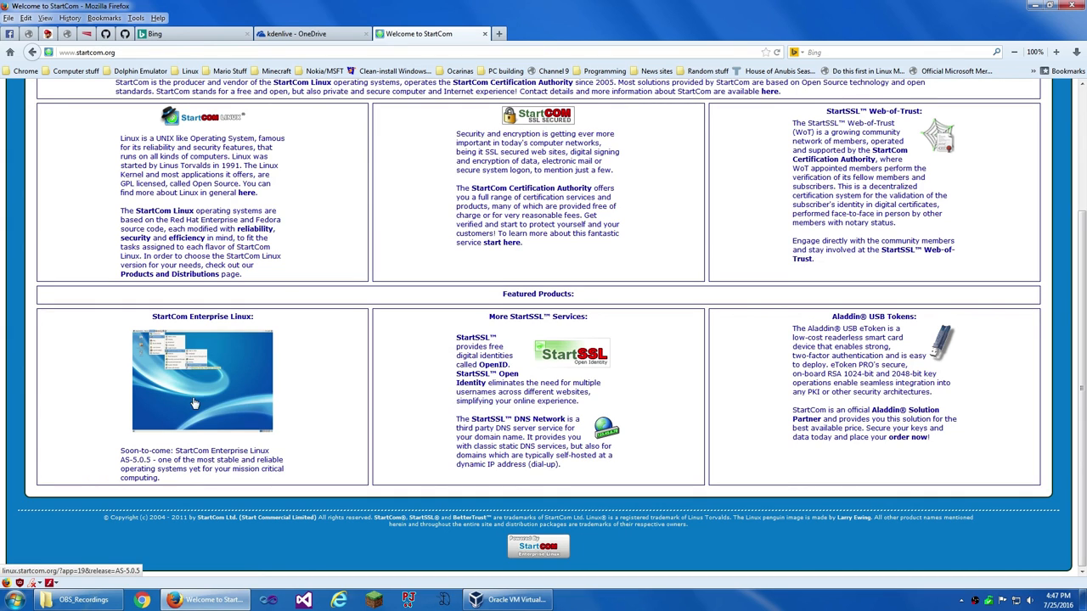
{"action": "mouse_move", "coordinate": [161, 414]}
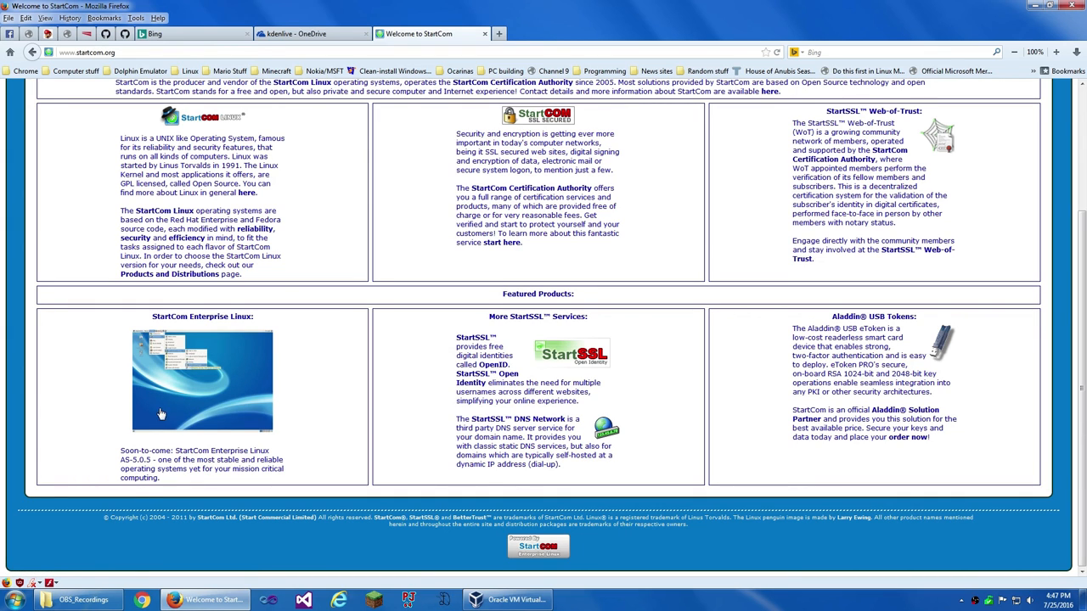
{"action": "mouse_move", "coordinate": [191, 416]}
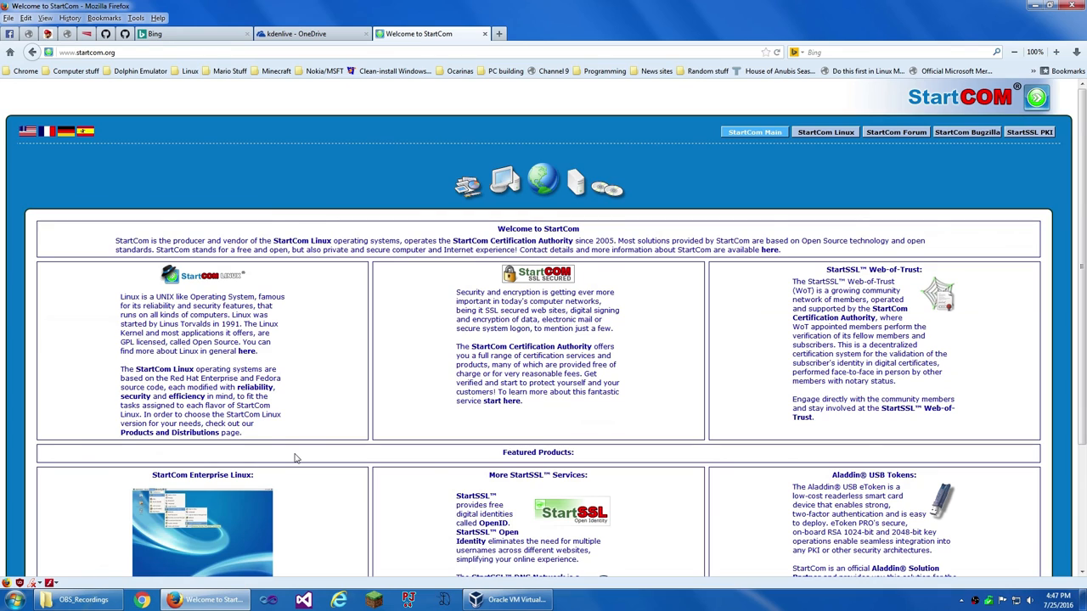
{"action": "mouse_move", "coordinate": [333, 463]}
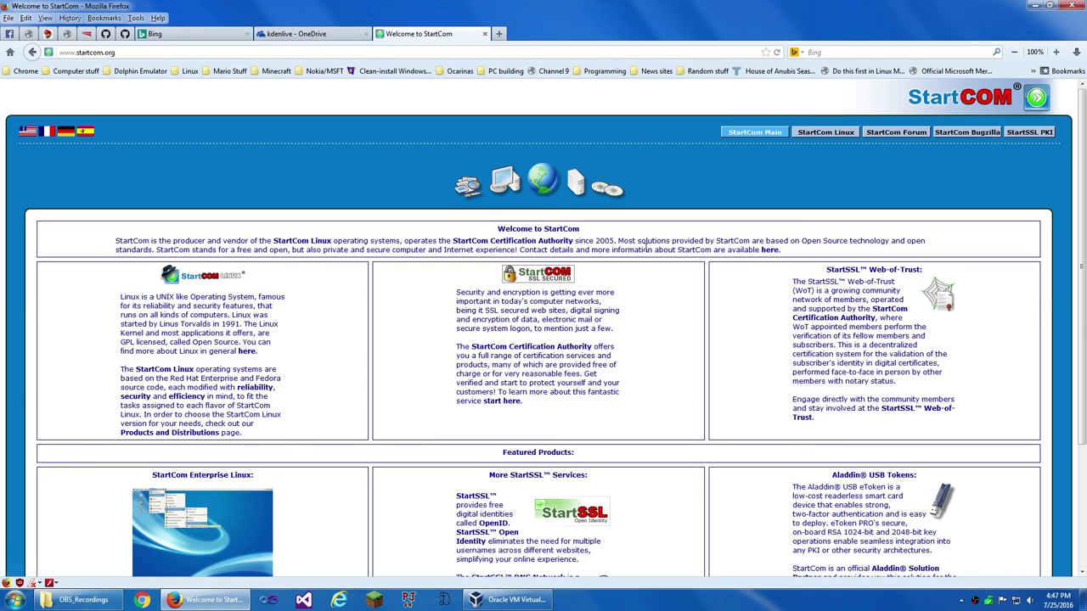
{"action": "mouse_move", "coordinate": [617, 270]}
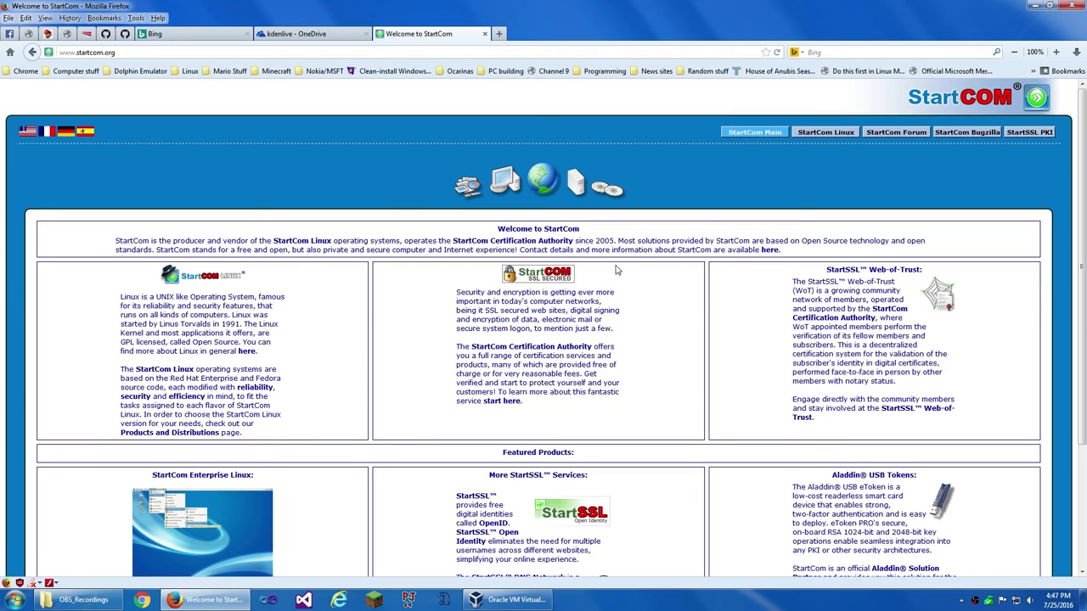
{"action": "mouse_move", "coordinate": [367, 311]}
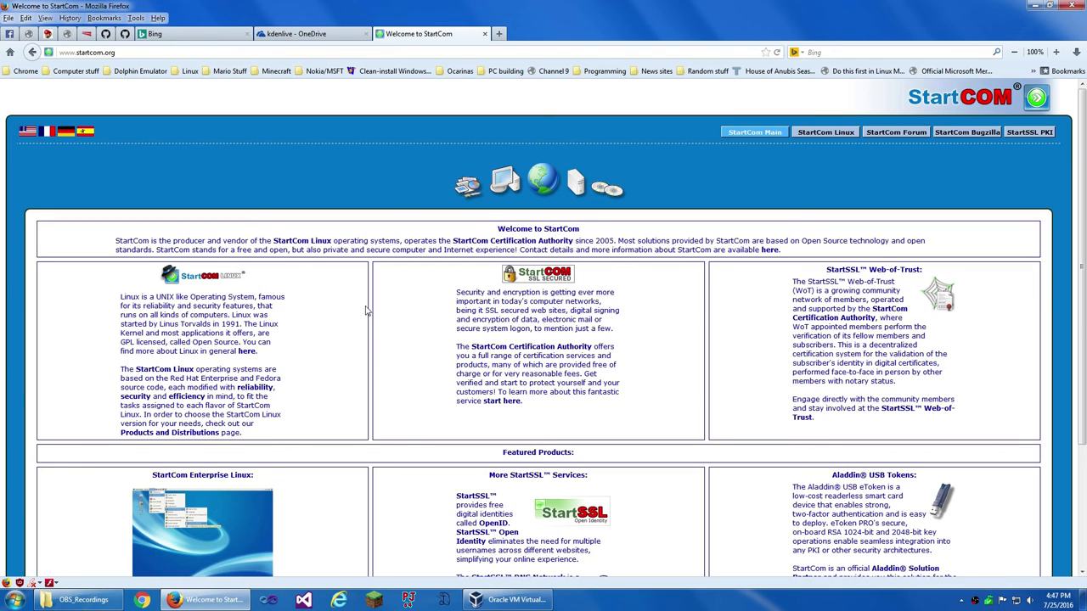